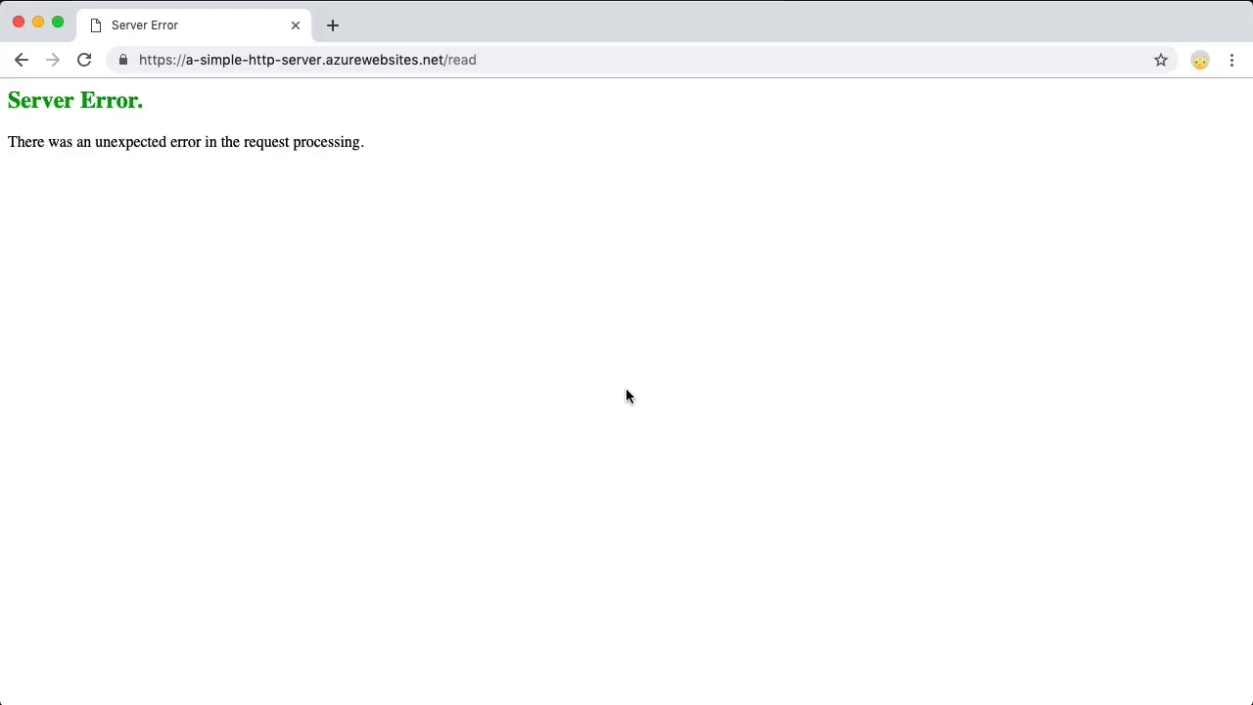
Step: Select the Server Error text on /read, then return to the Express routes file
{"action": "left_click_drag", "start_coordinate": [7, 97], "coordinate": [364, 141]}
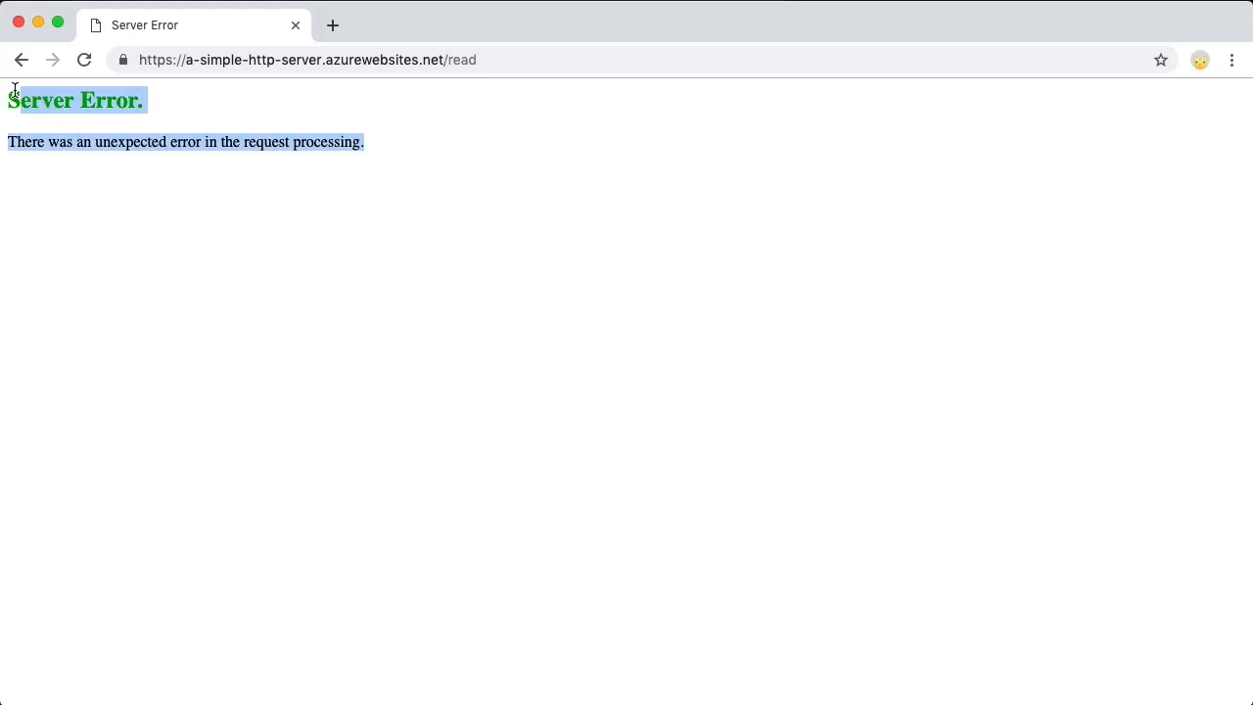
{"action": "left_click", "coordinate": [463, 410]}
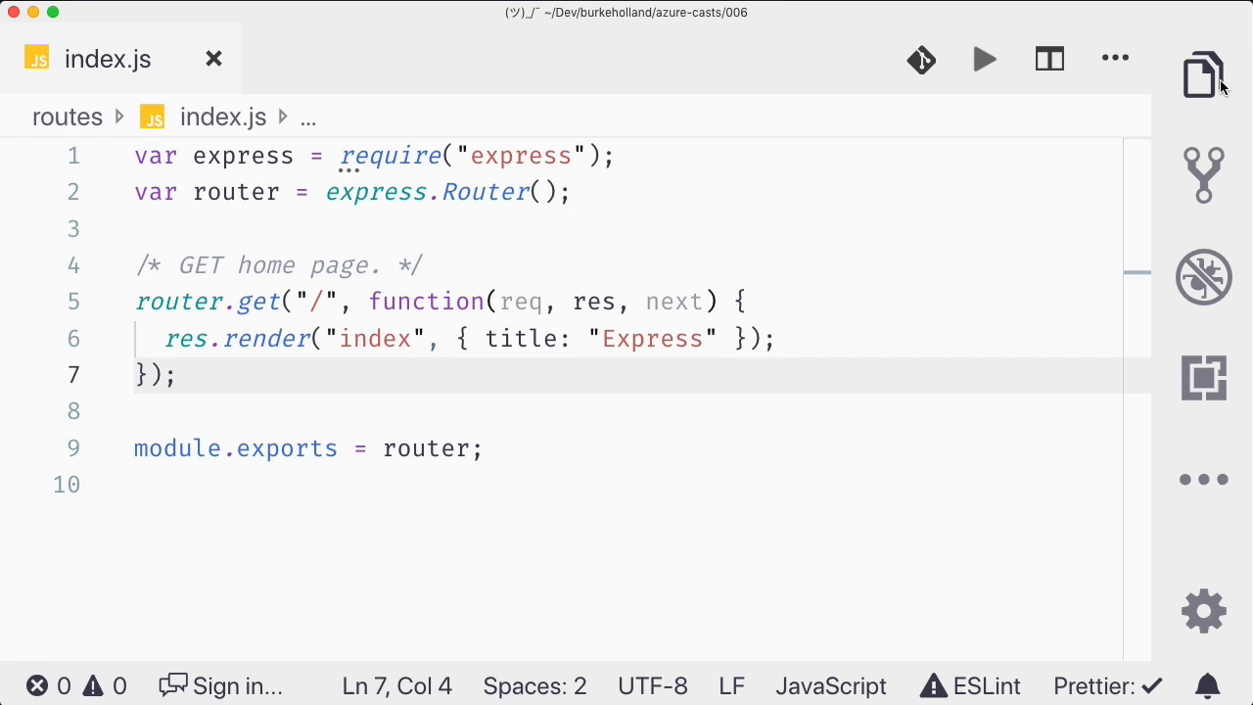
Step: Inspect the start script in package.json, then run npm start in the terminal
{"action": "left_click", "coordinate": [1202, 74]}
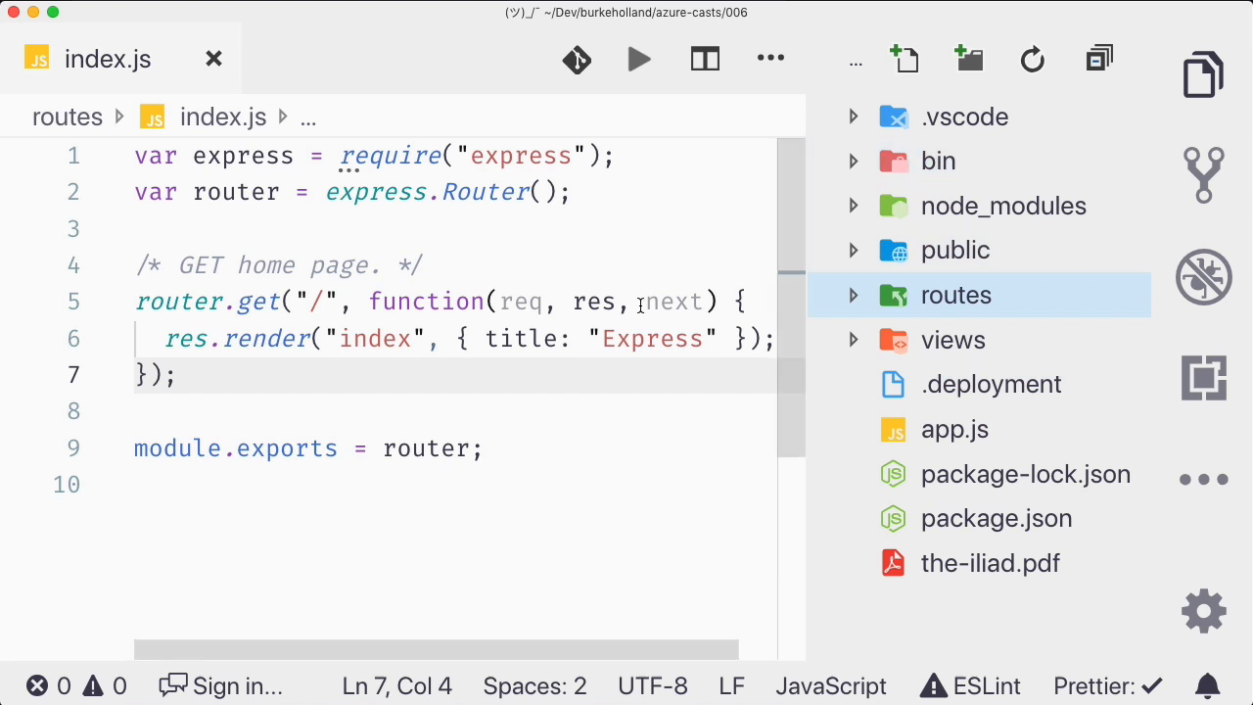
{"action": "left_click", "coordinate": [995, 517]}
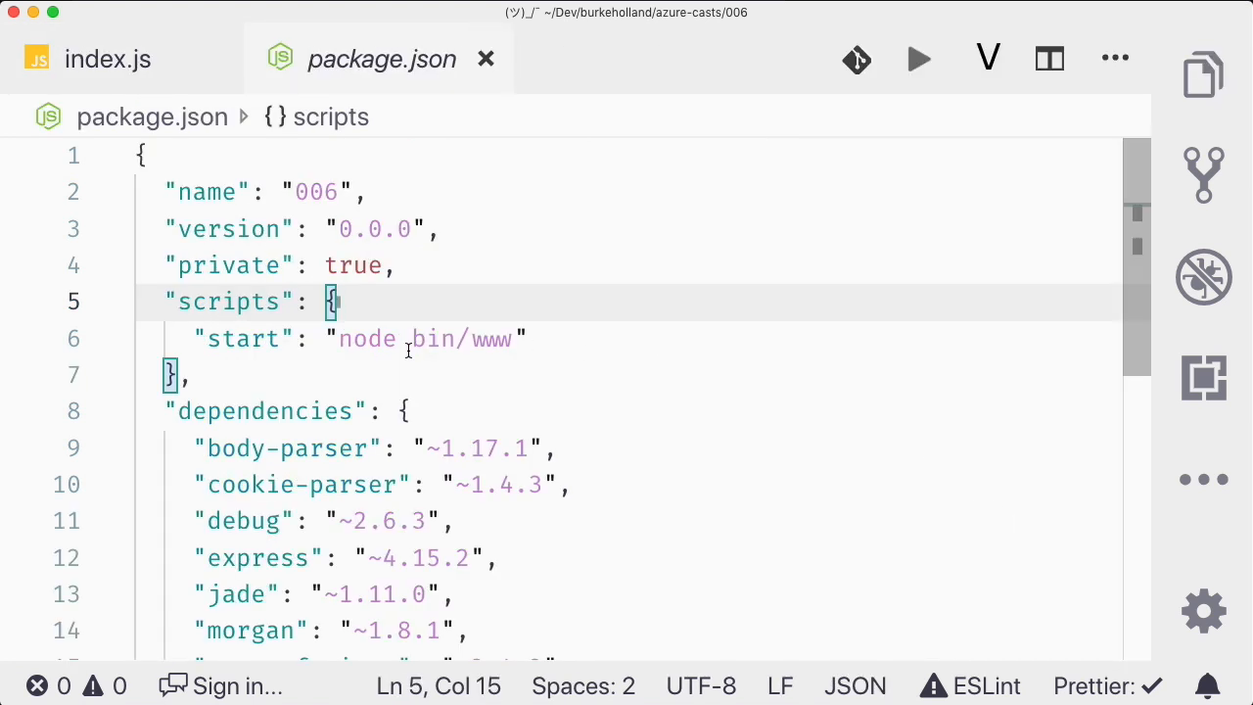
{"action": "left_click_drag", "start_coordinate": [200, 339], "coordinate": [517, 338]}
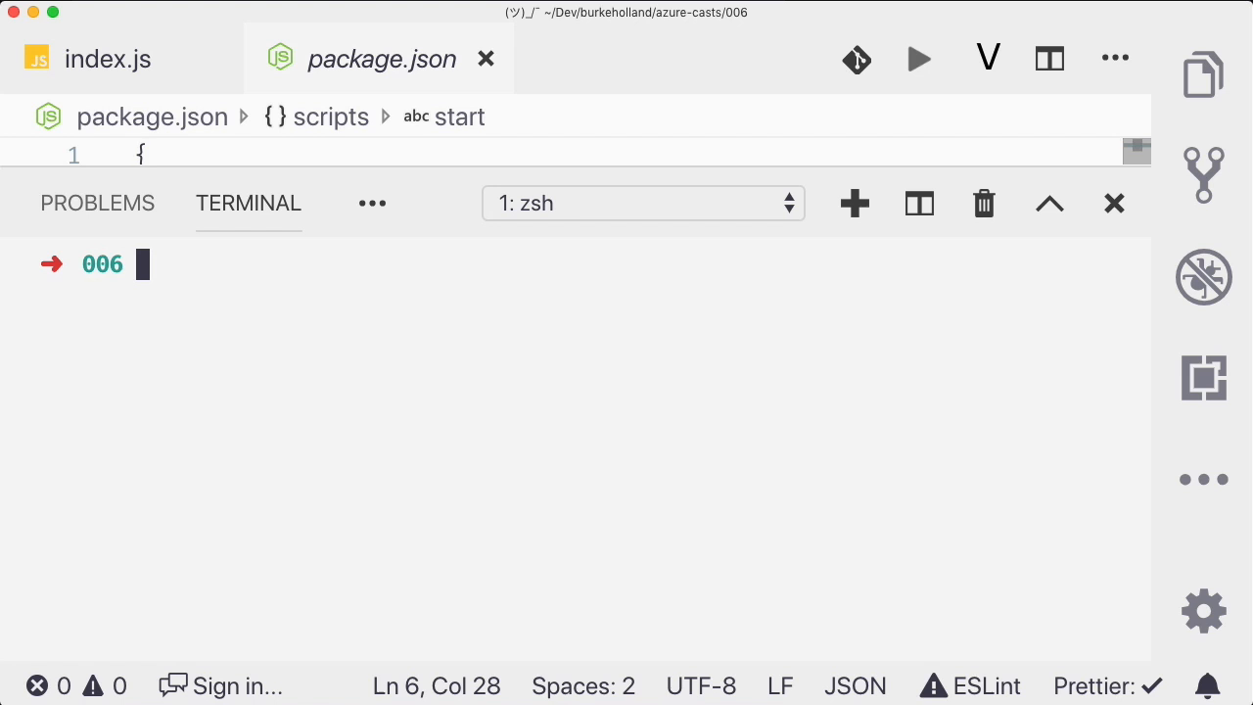
{"action": "type", "text": "npm start"}
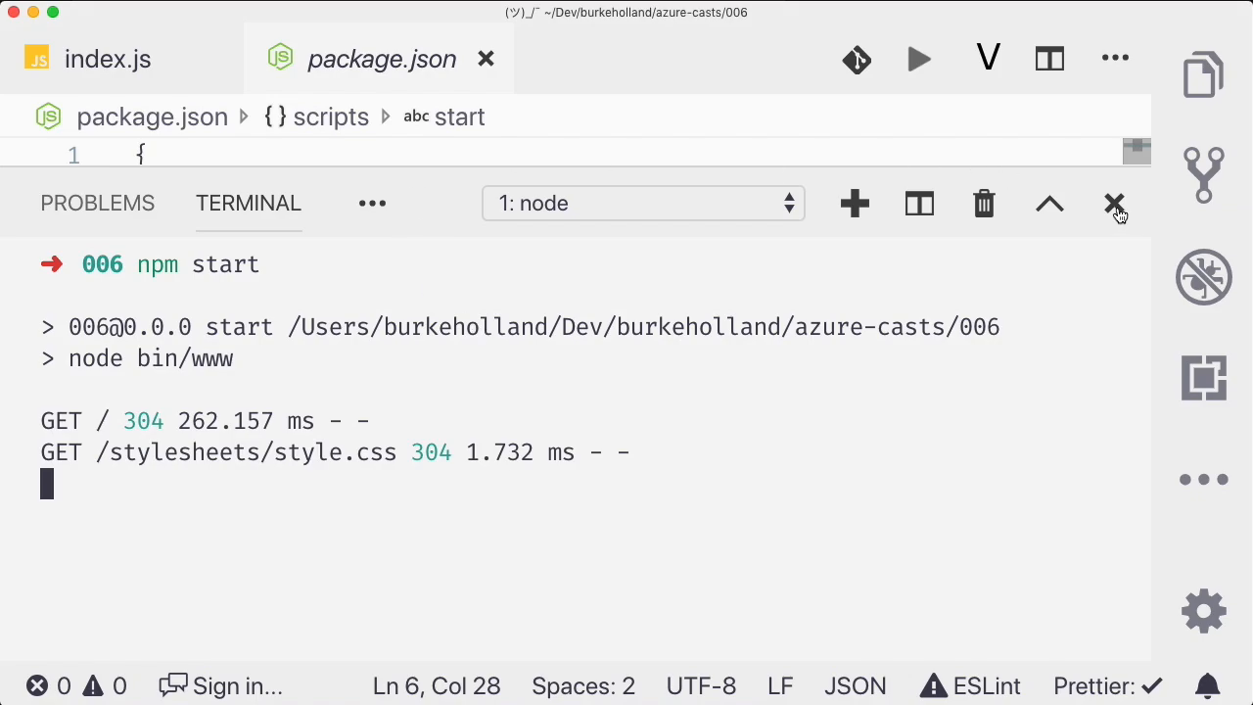
Step: In index.js add a /read route doing res.send(message.data) with a '// message does not exist' comment
{"action": "left_click", "coordinate": [1114, 204]}
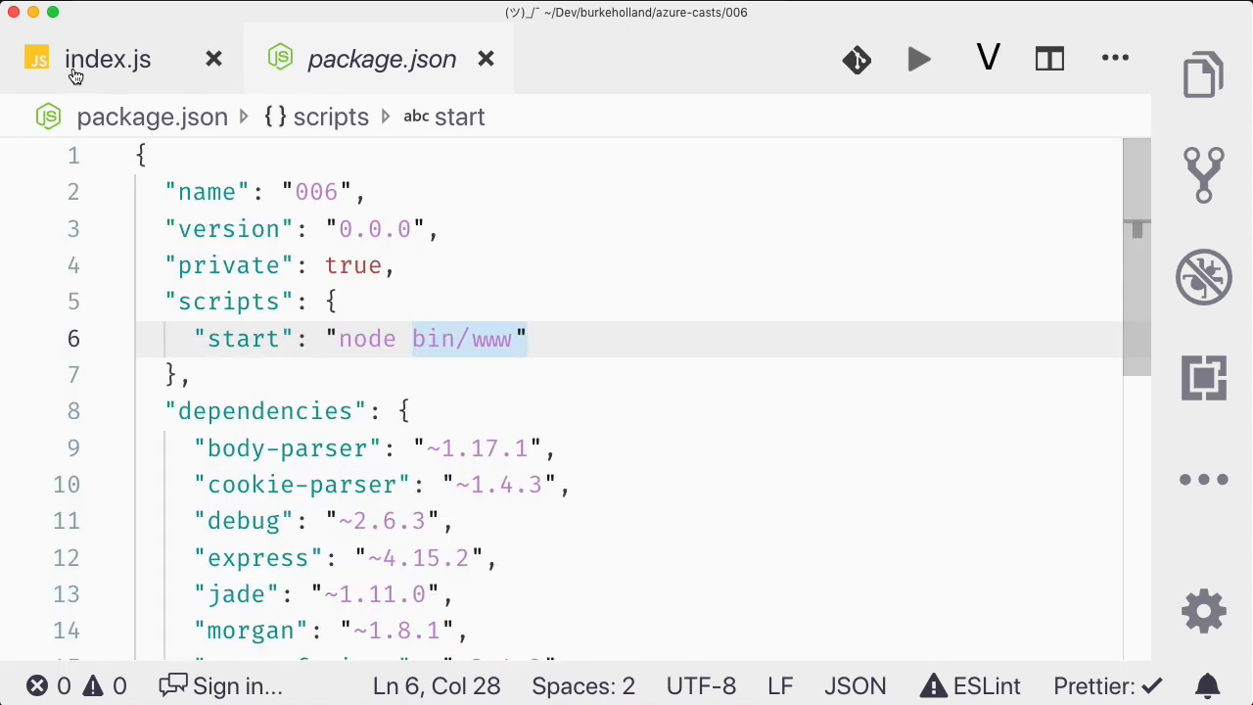
{"action": "left_click", "coordinate": [107, 58]}
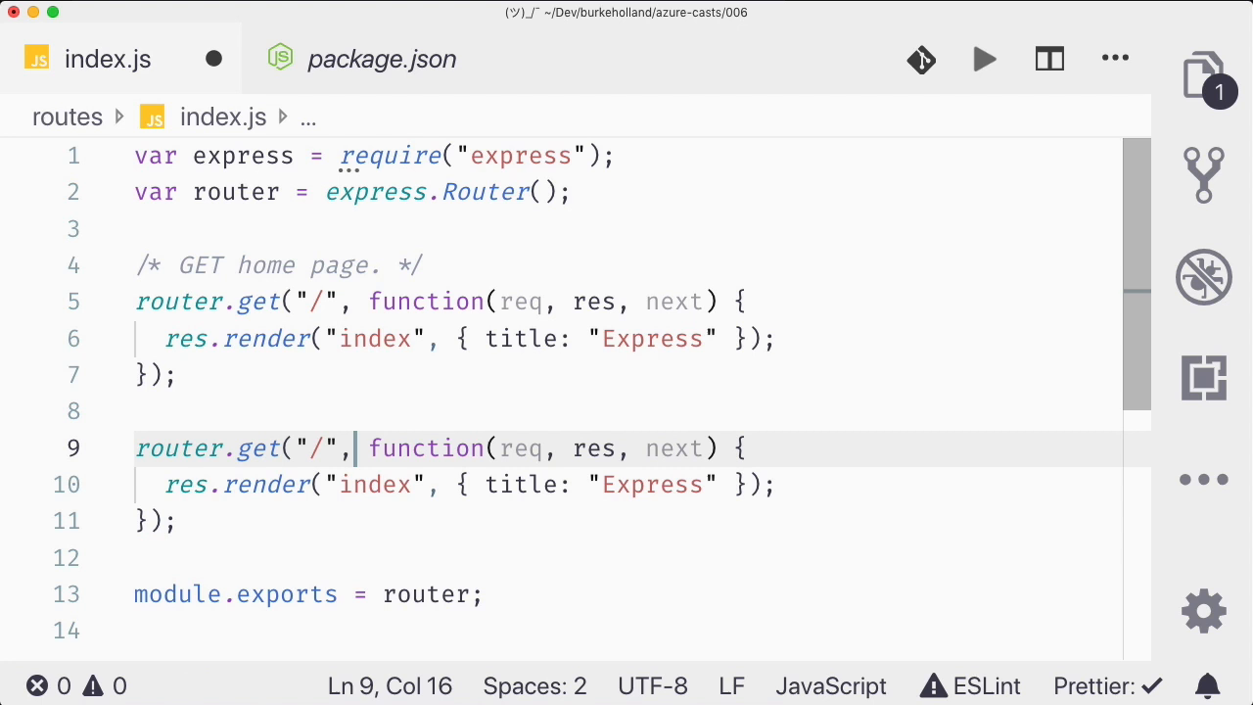
{"action": "type", "text": "read"}
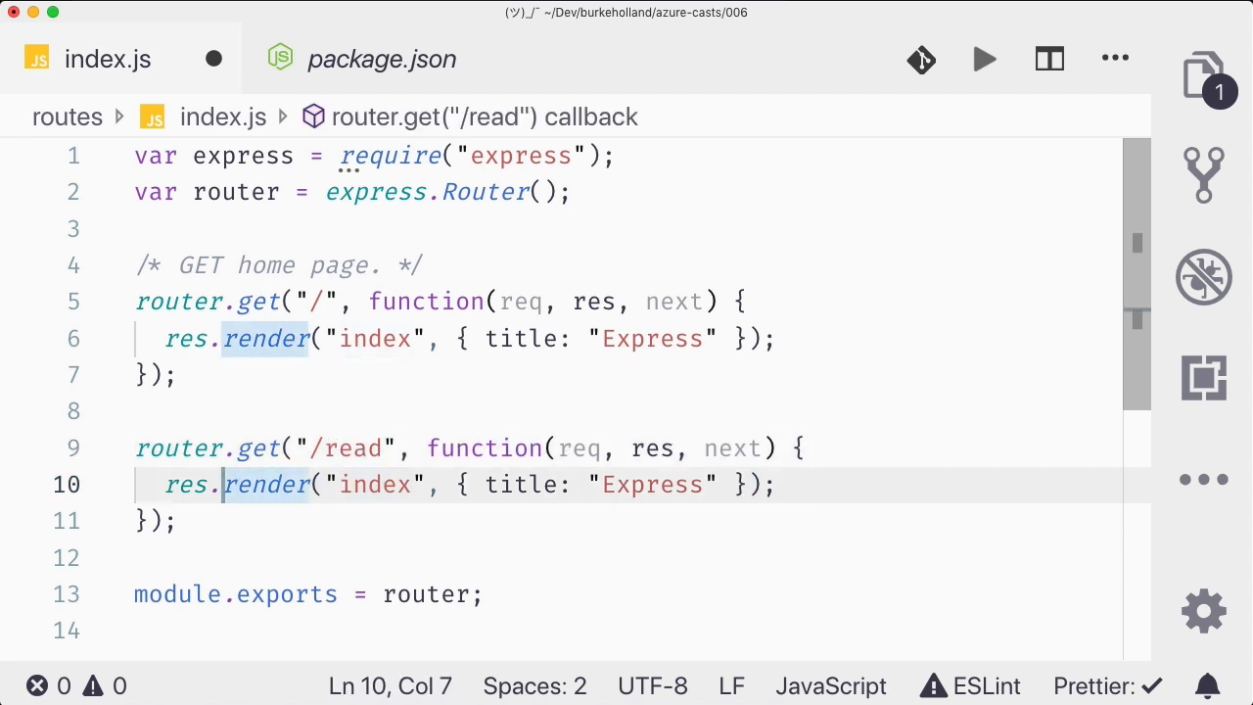
{"action": "type", "text": "send(message.data);"}
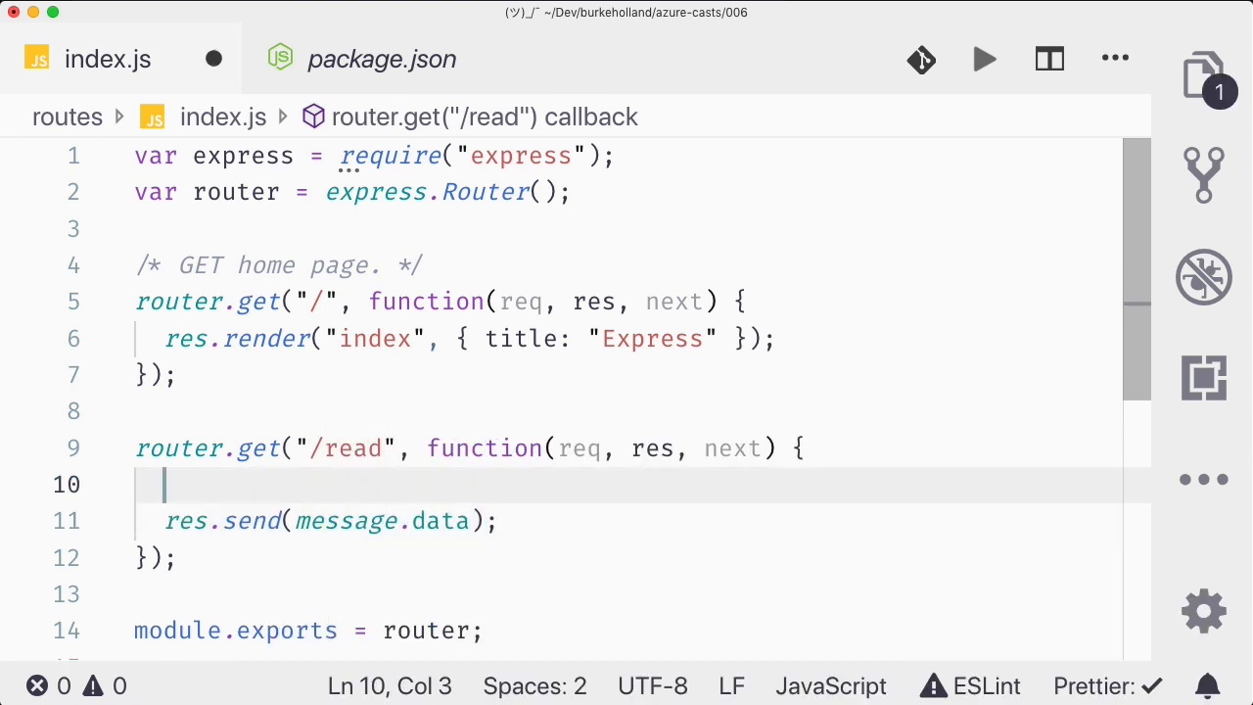
{"action": "type", "text": "// message does not exist"}
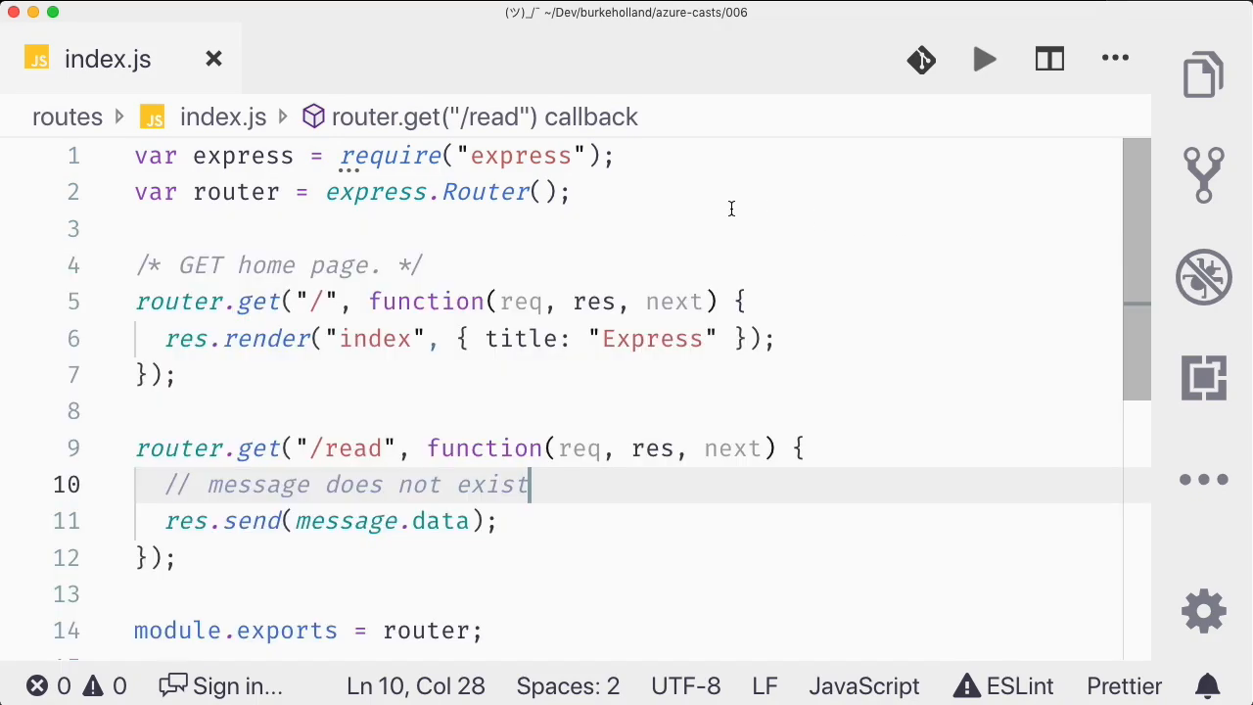
Step: Add var fs = require('fs') and give /read a try {} catch (err) { console.log(err); } body
{"action": "type", "text": "var"}
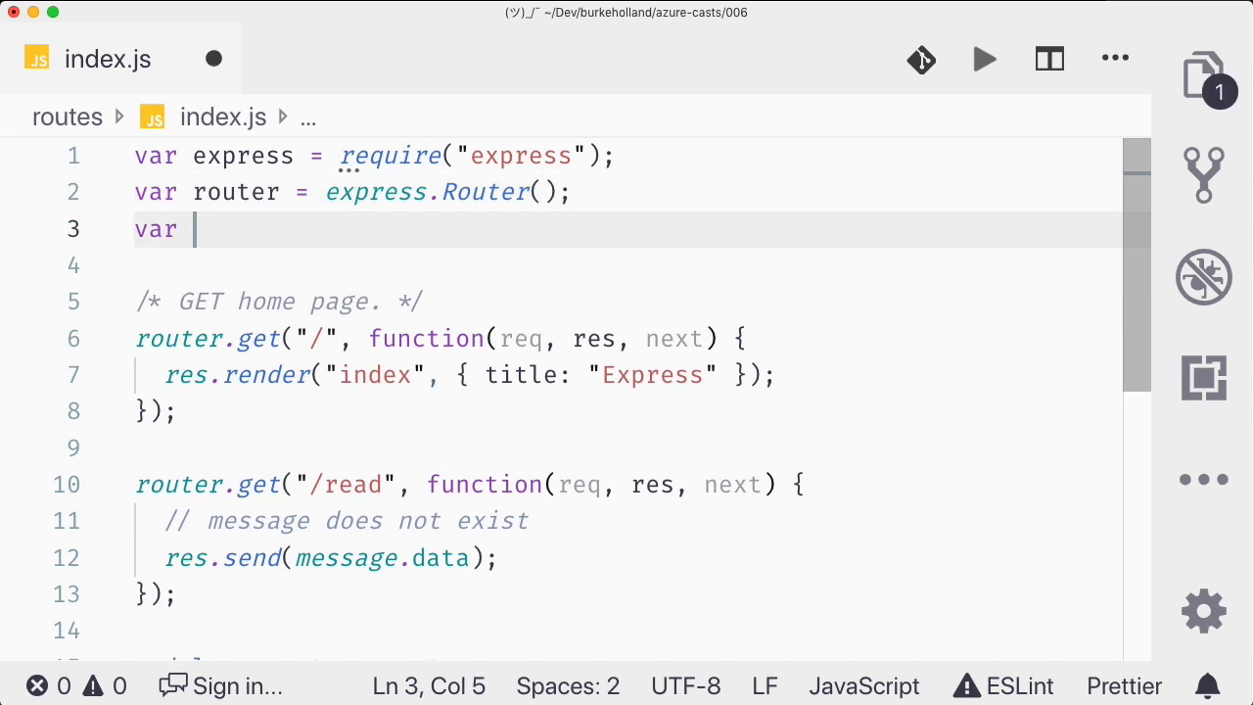
{"action": "type", "text": "fs = r"}
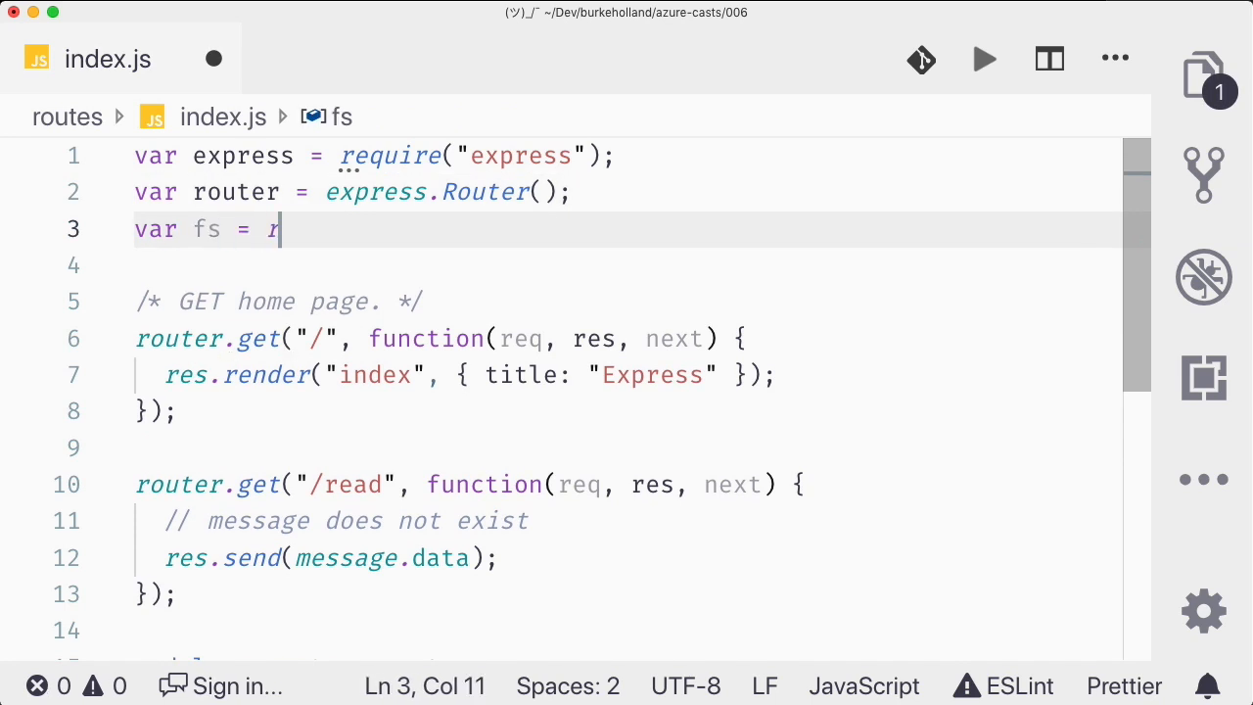
{"action": "type", "text": "equire('fs');"}
{"action": "left_click", "coordinate": [628, 631]}
{"action": "type", "text": "catch (err) {"}
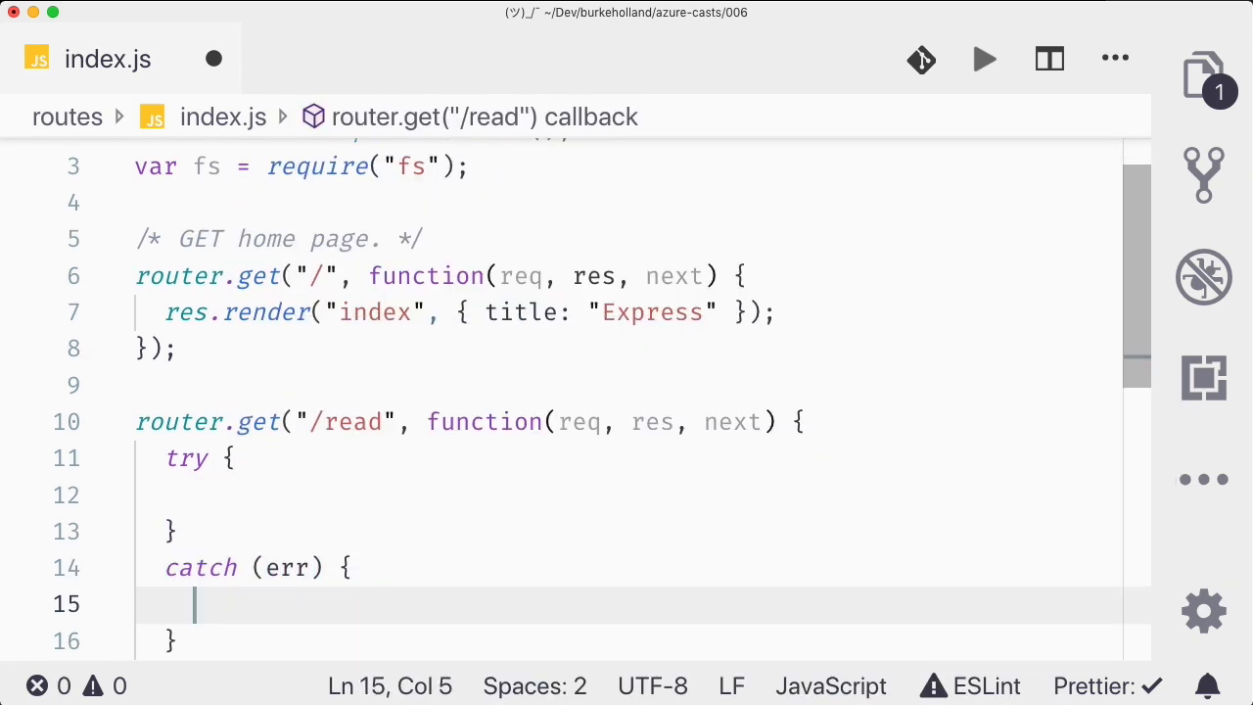
{"action": "type", "text": "console.log"}
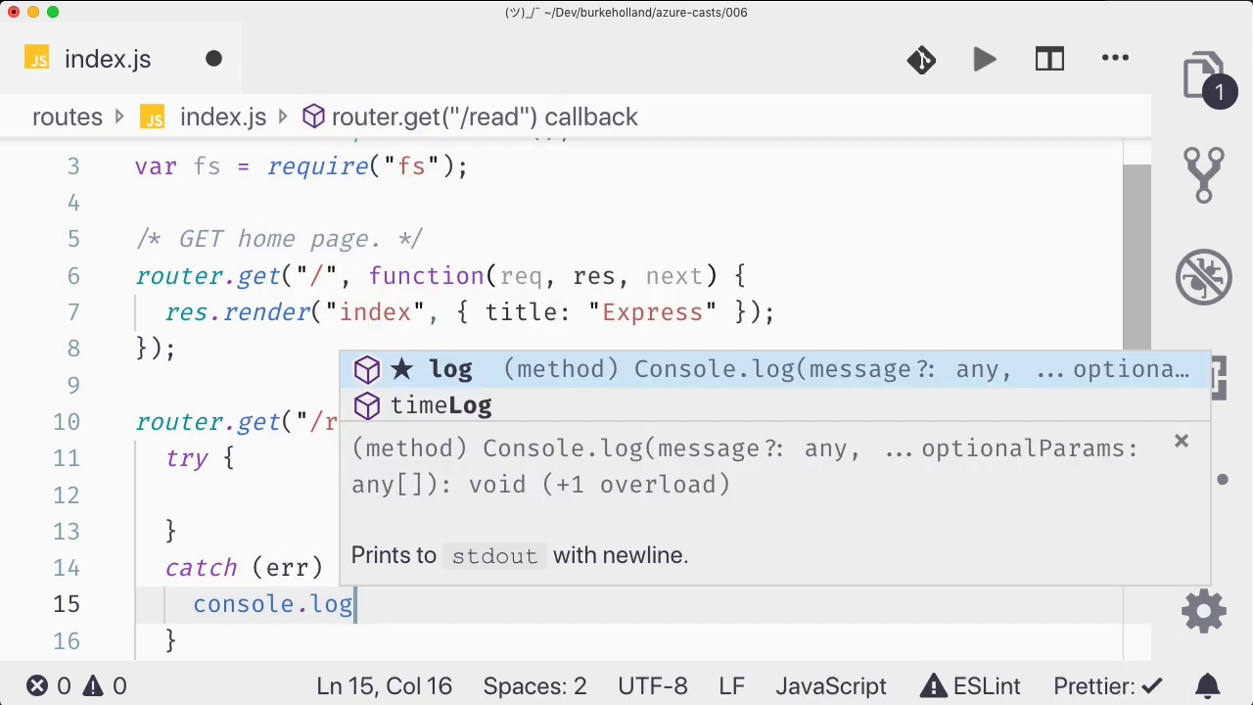
{"action": "type", "text": "(err);"}
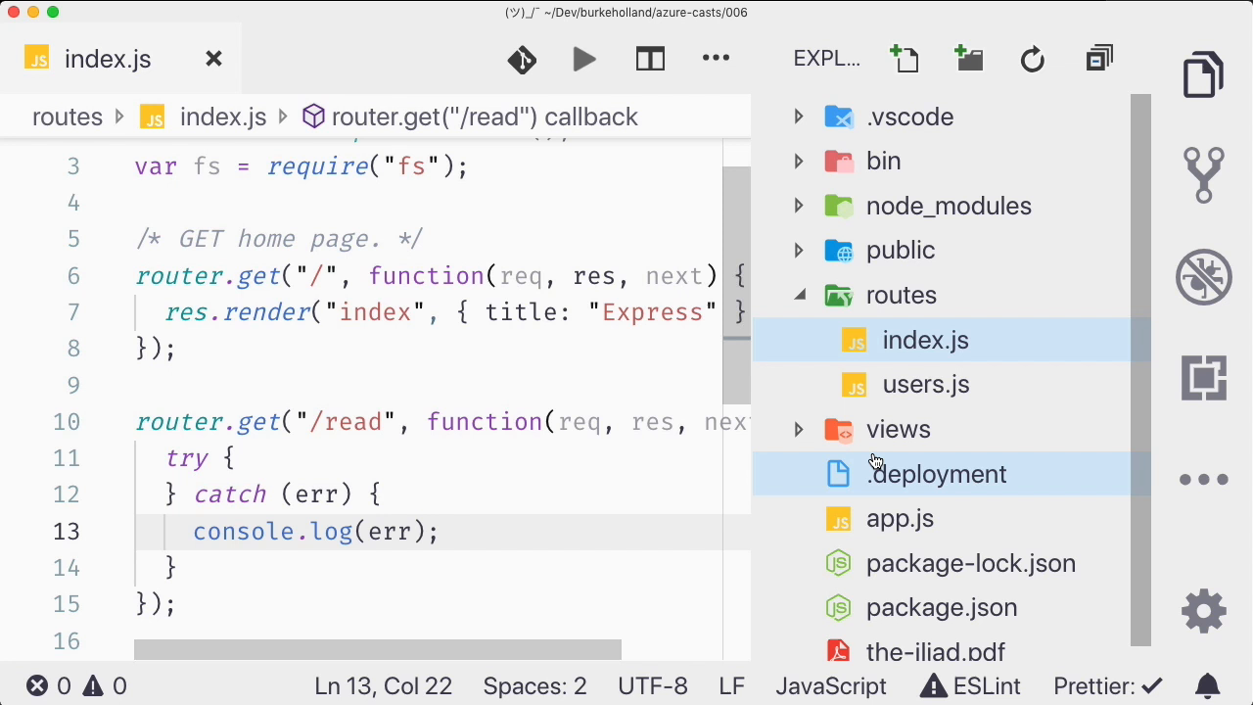
{"action": "scroll", "scroll_direction": "down", "scroll_amount": 3}
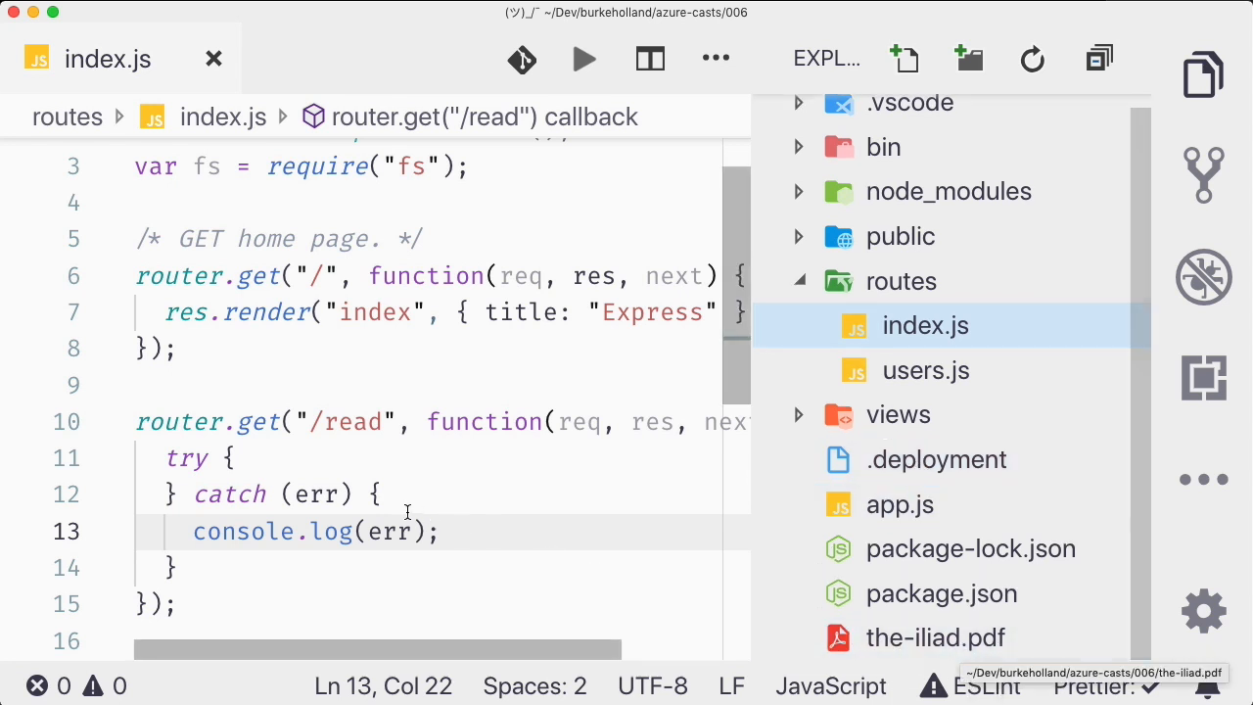
{"action": "left_click", "coordinate": [232, 458]}
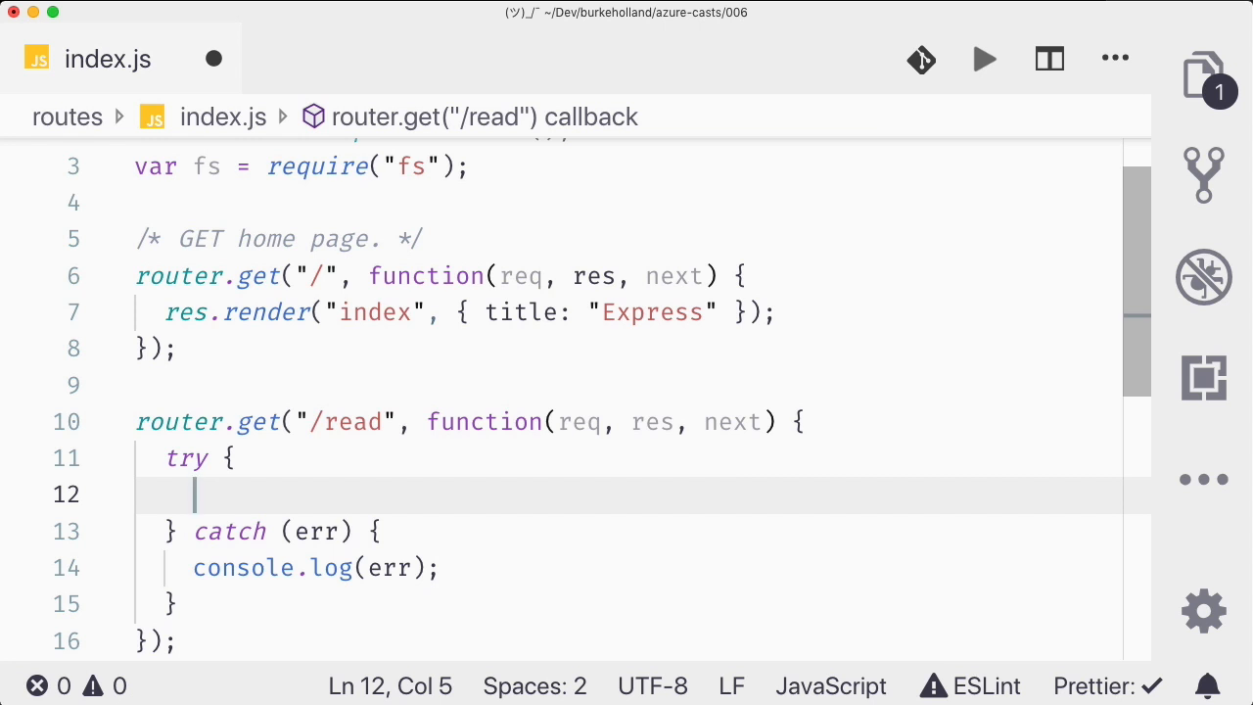
Step: In the try block declare const book = fs.createReadStream('the-iliad.pdf')
{"action": "type", "text": "const"}
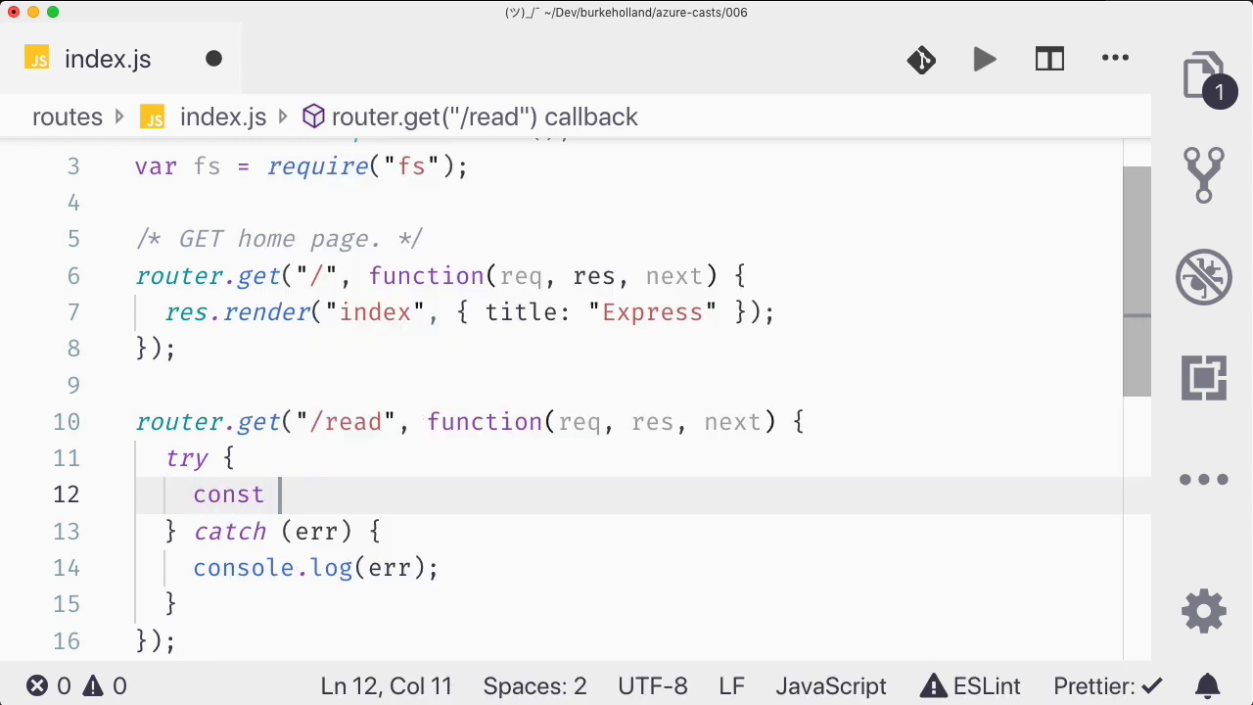
{"action": "type", "text": "book ="}
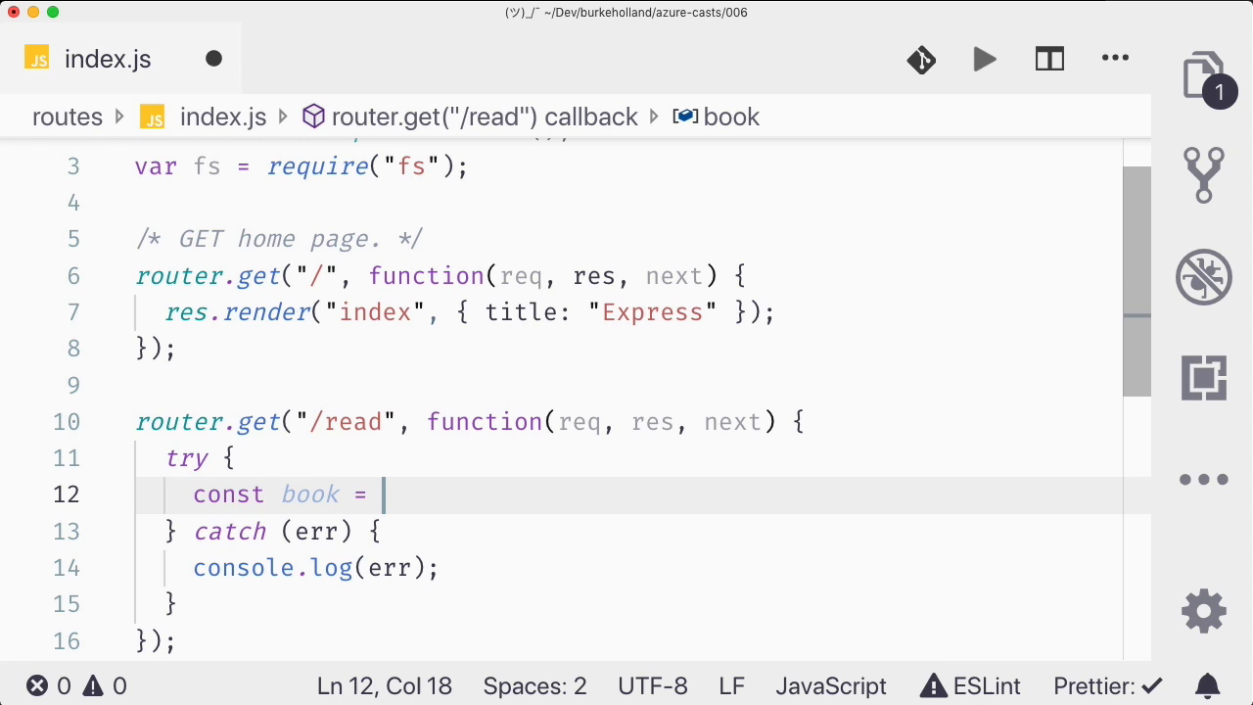
{"action": "type", "text": "f"}
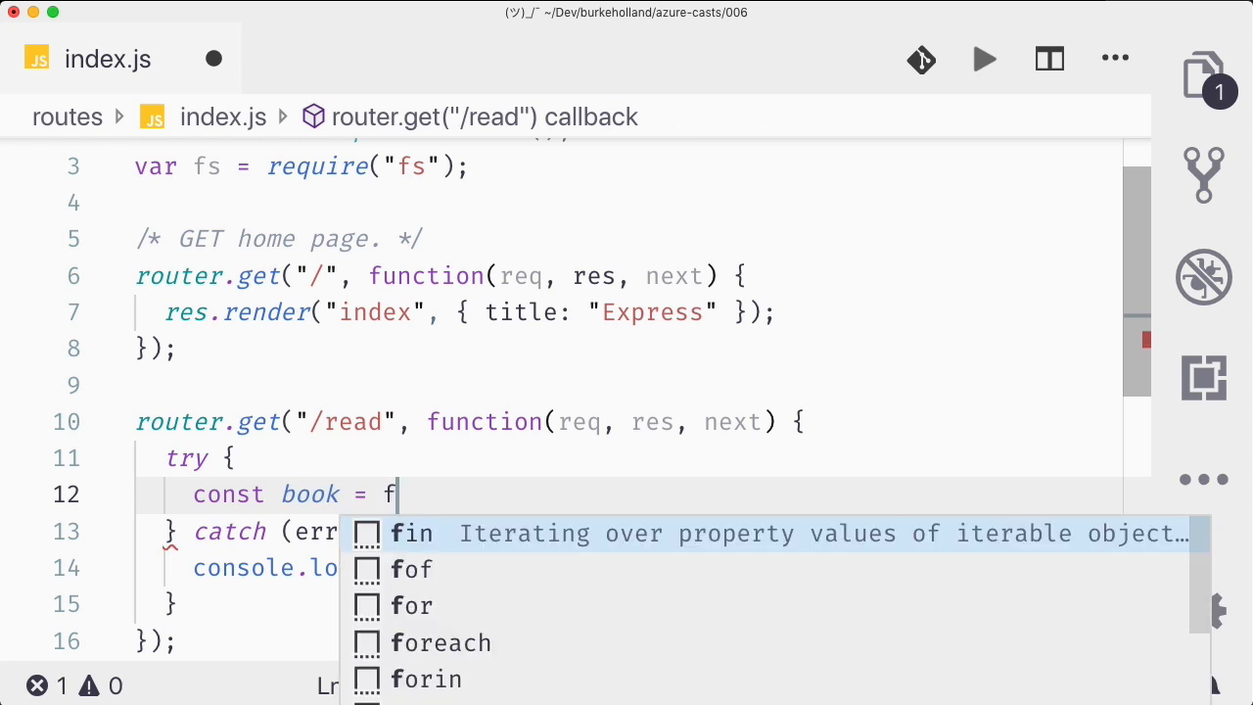
{"action": "type", "text": "s.c"}
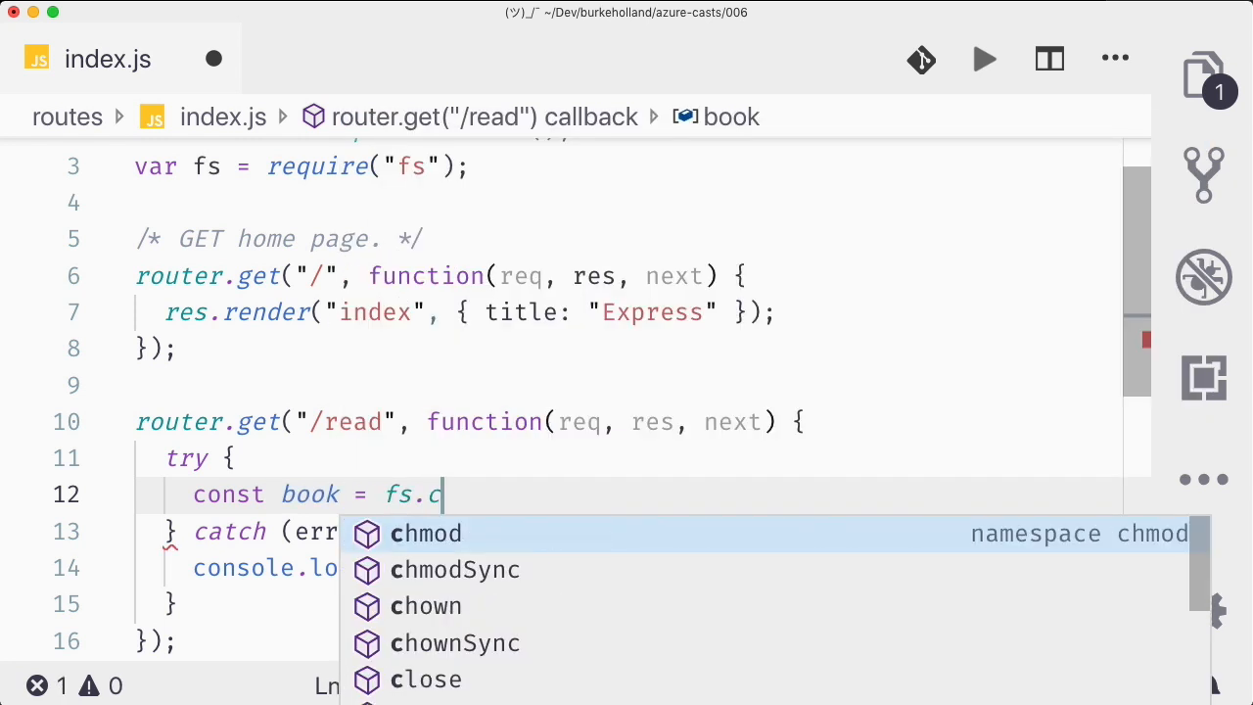
{"action": "type", "text": "reateReadStream("}
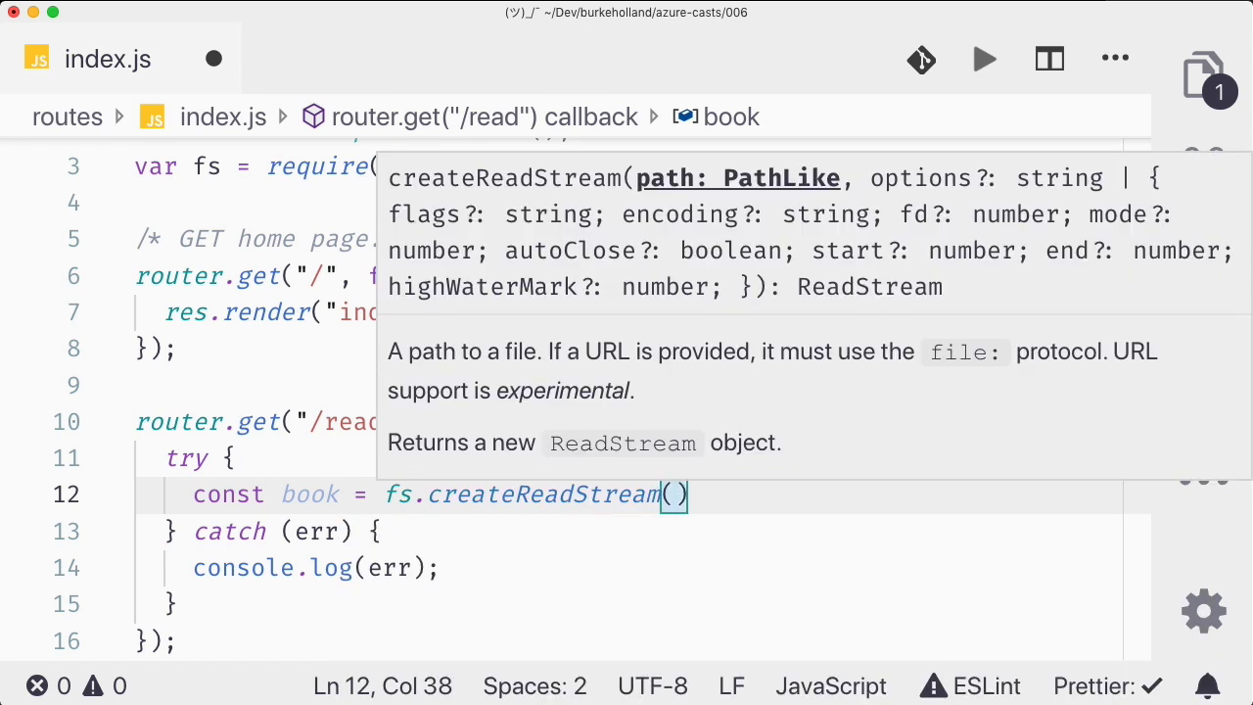
{"action": "type", "text": "'the-ili"}
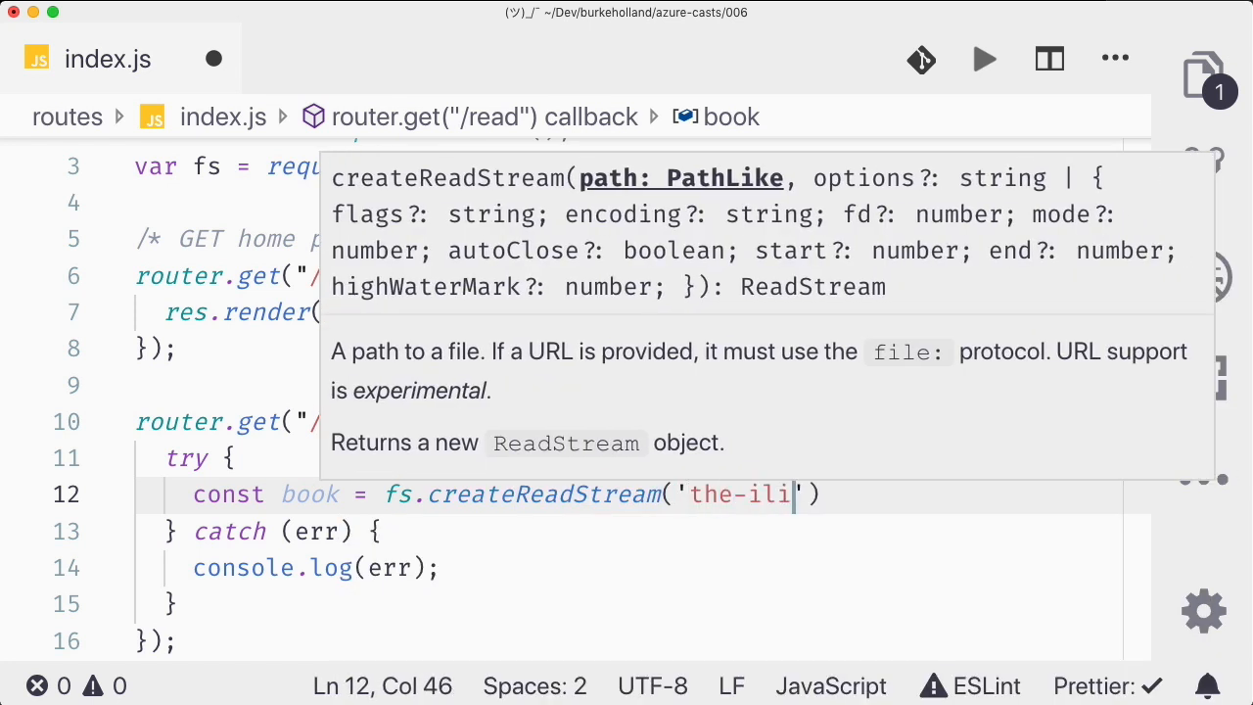
{"action": "type", "text": "ad.pdf"}
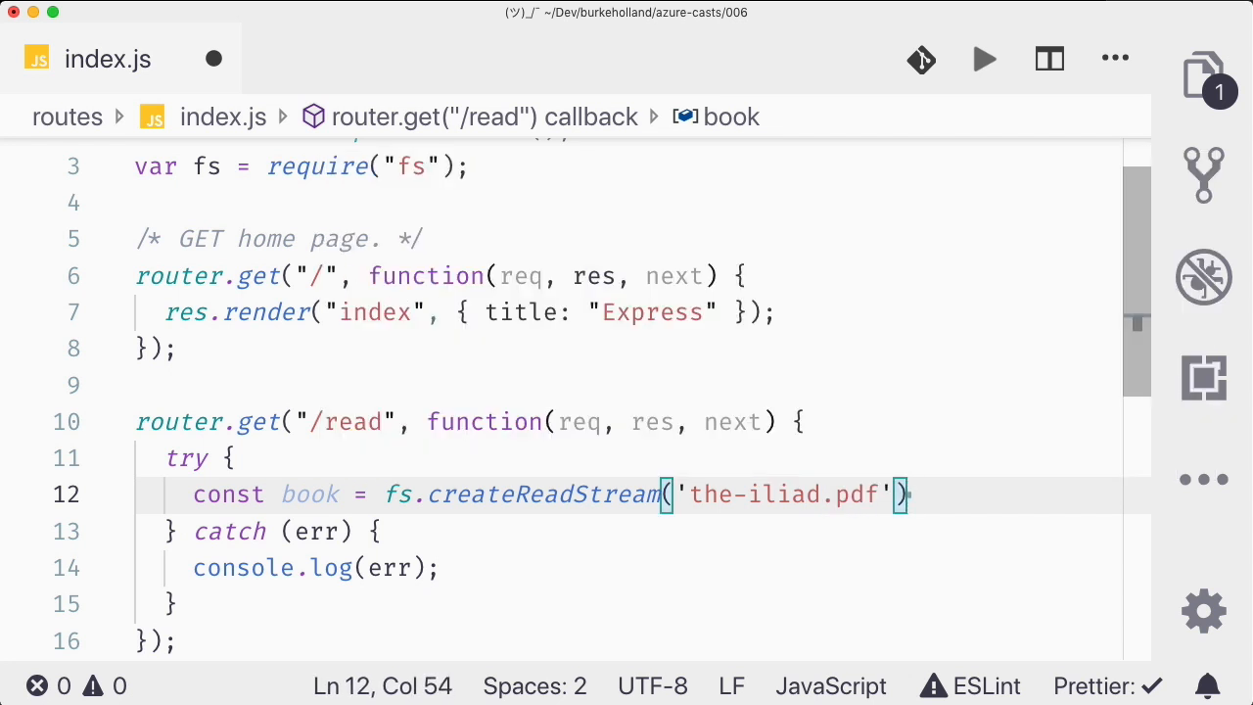
{"action": "type", "text": ";"}
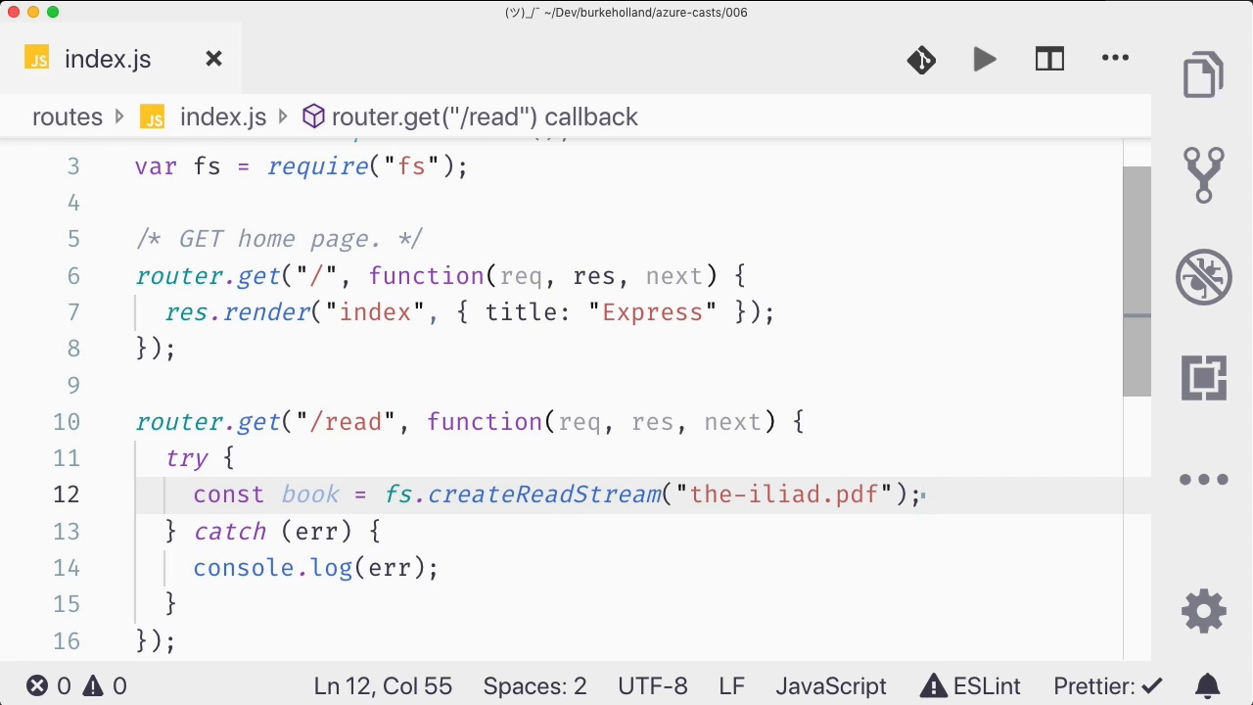
Step: Pipe the book read stream into res with book.pipe(res)
{"action": "type", "text": "b"}
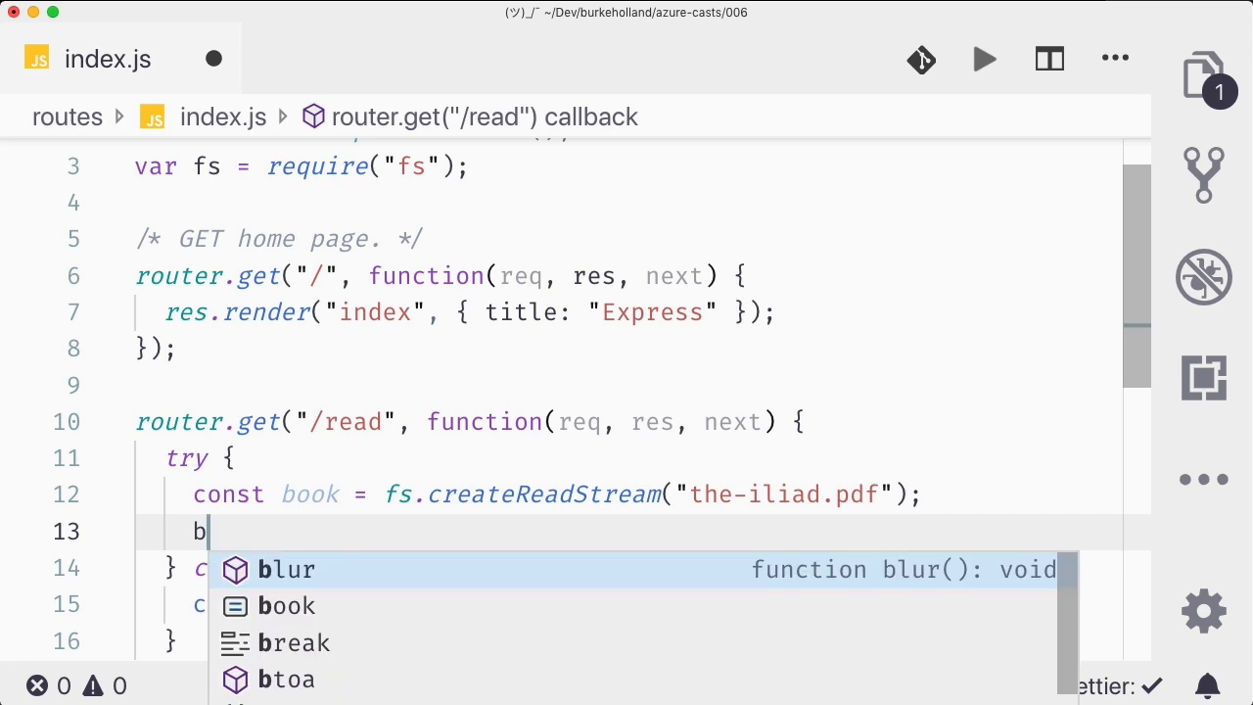
{"action": "type", "text": "ook.pipe("}
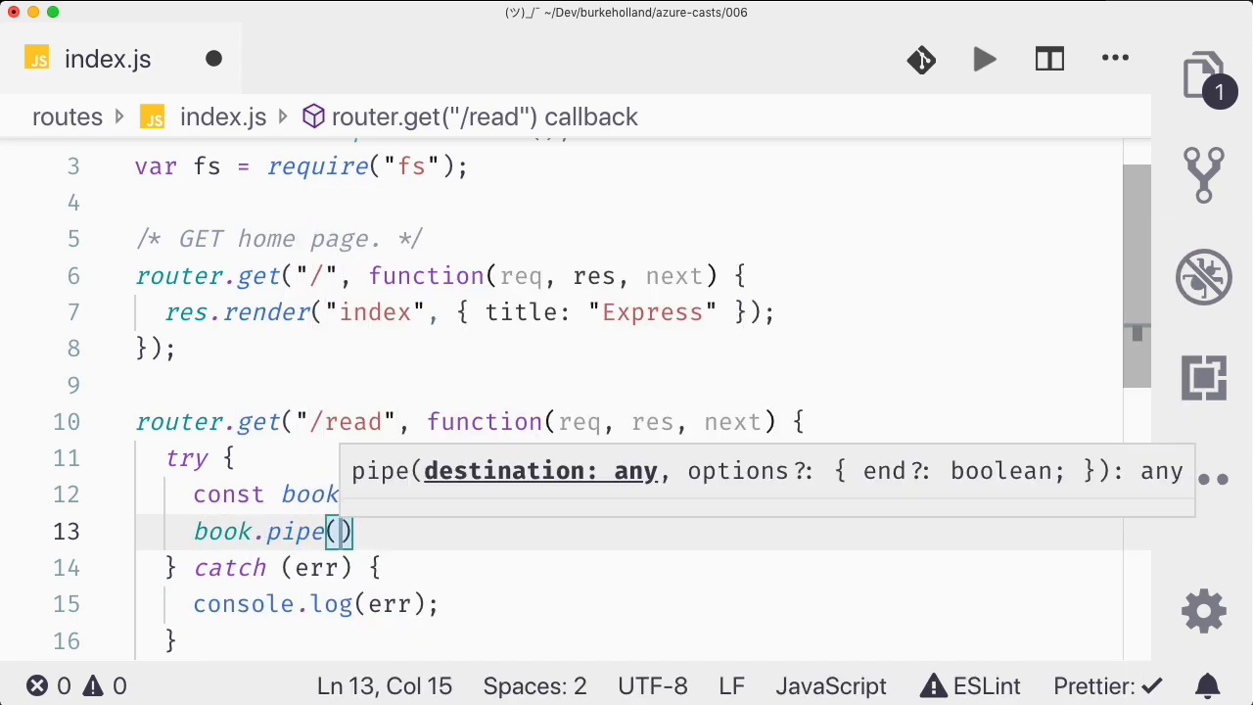
{"action": "type", "text": "res"}
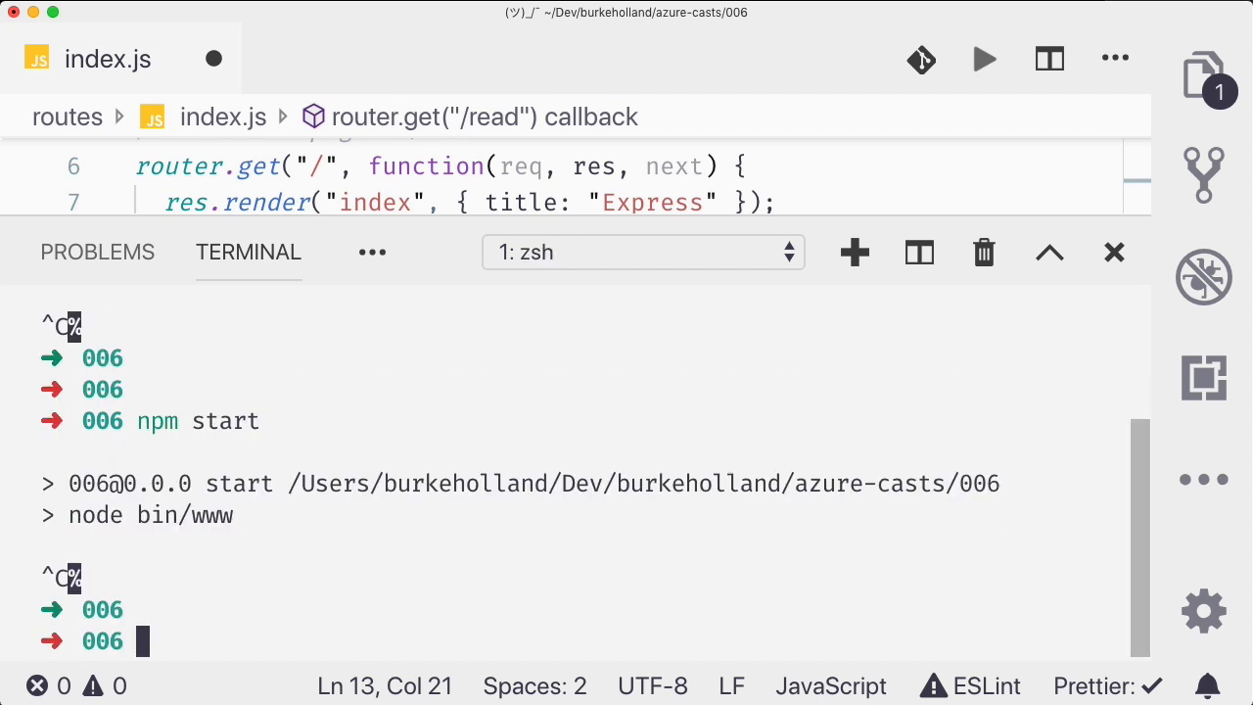
Step: Add a "dev": "npx supervisor bin/www" script to package.json
{"action": "left_click", "coordinate": [1114, 253]}
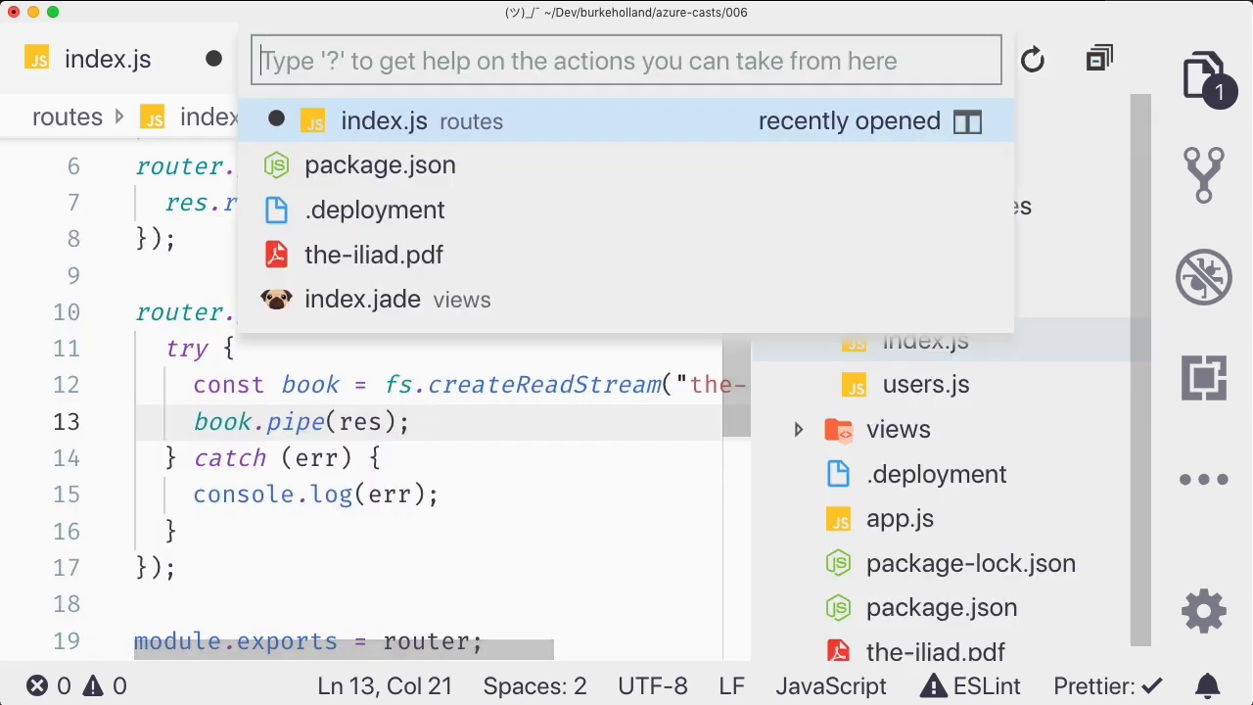
{"action": "left_click", "coordinate": [380, 165]}
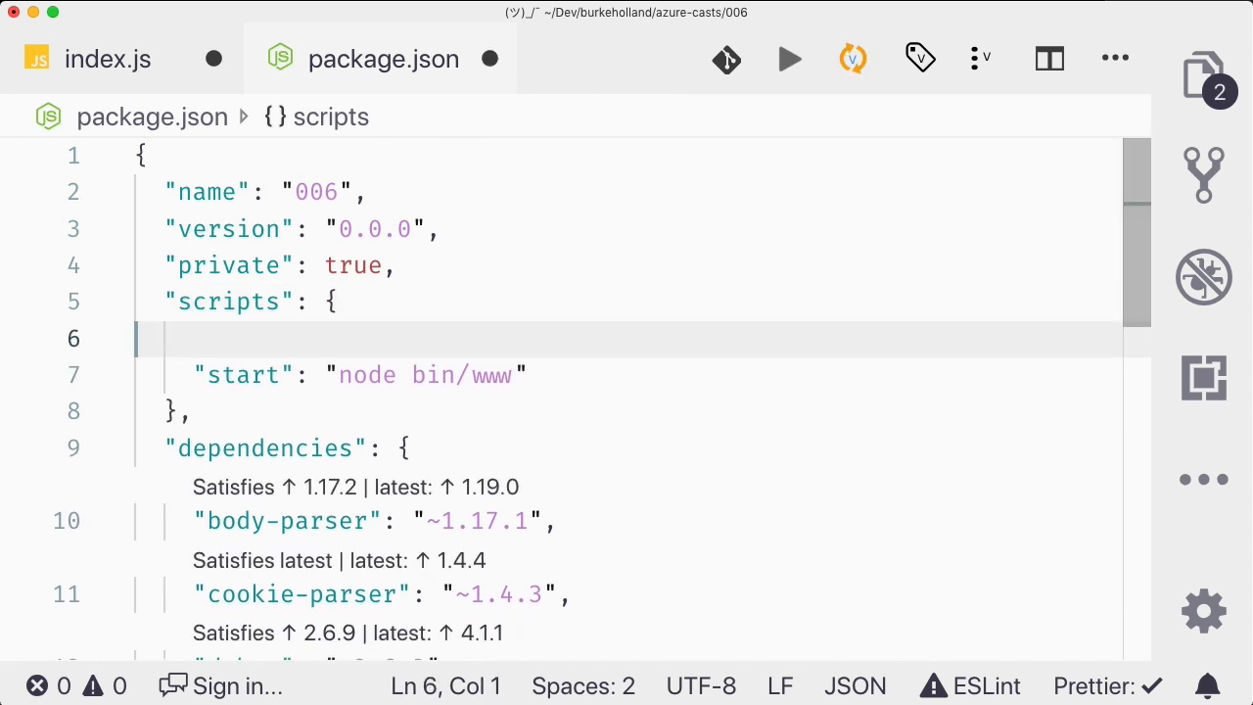
{"action": "type", "text": "\"dev\":"}
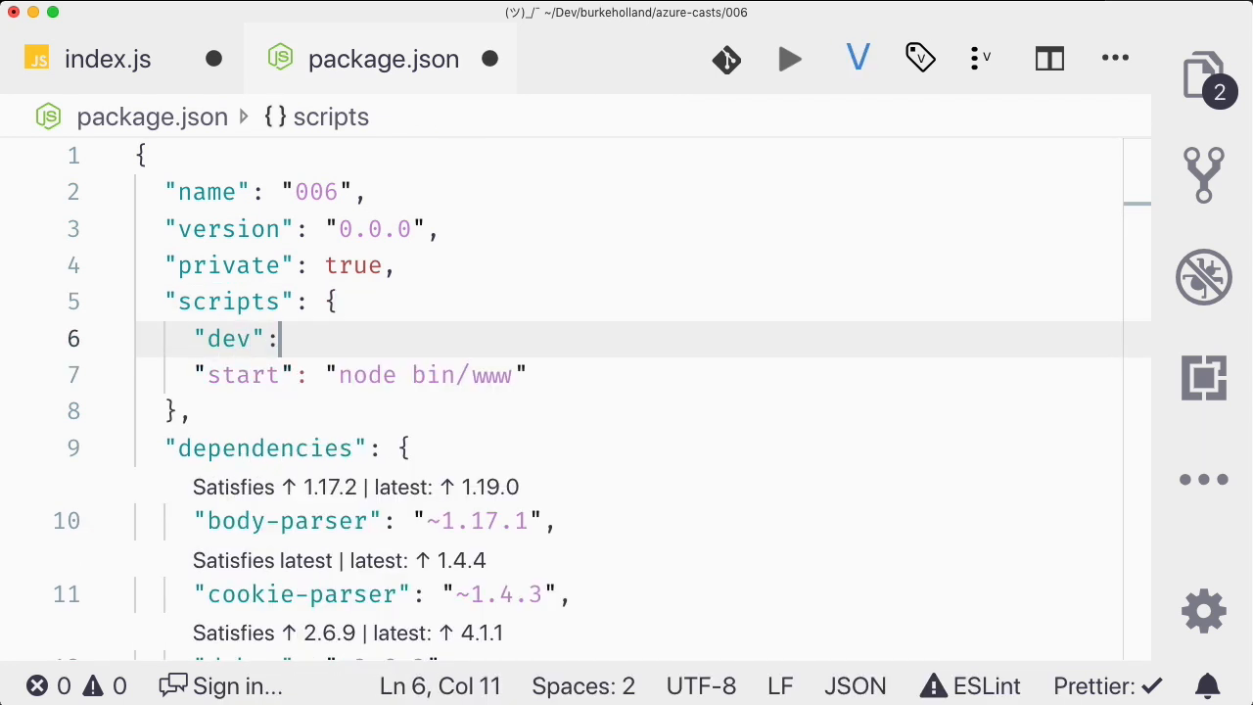
{"action": "type", "text": "\"n"}
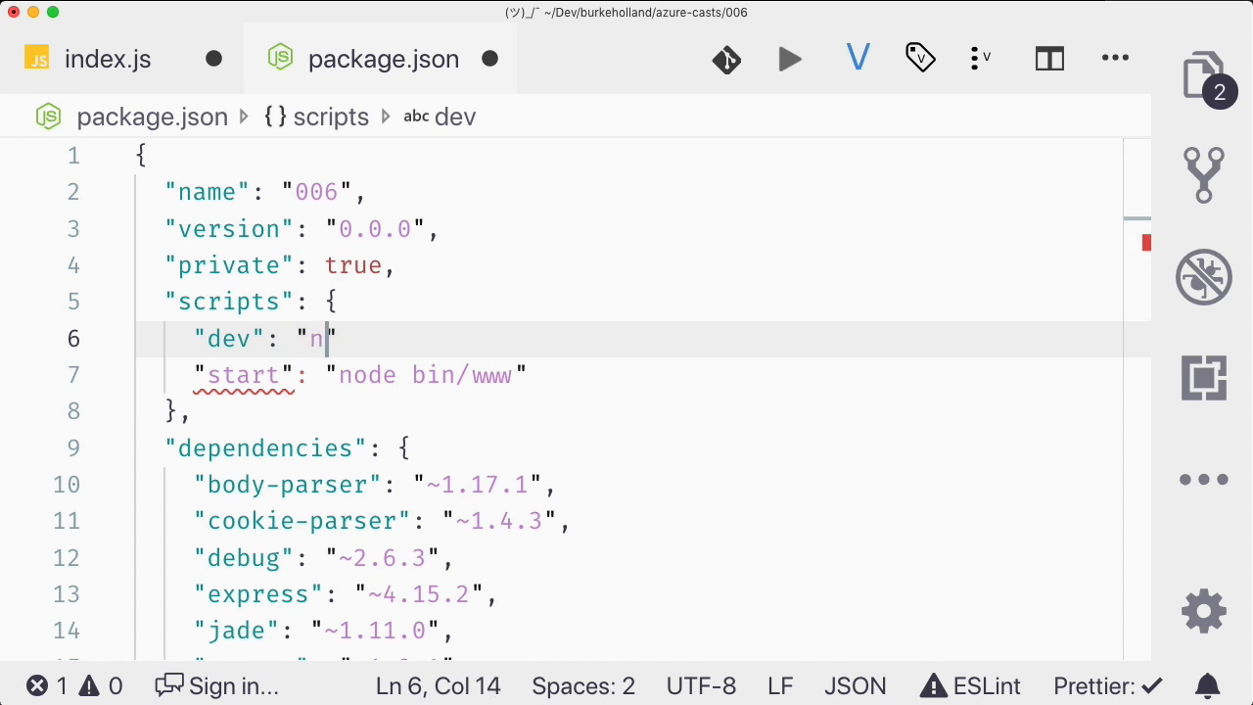
{"action": "type", "text": "px supervsio"}
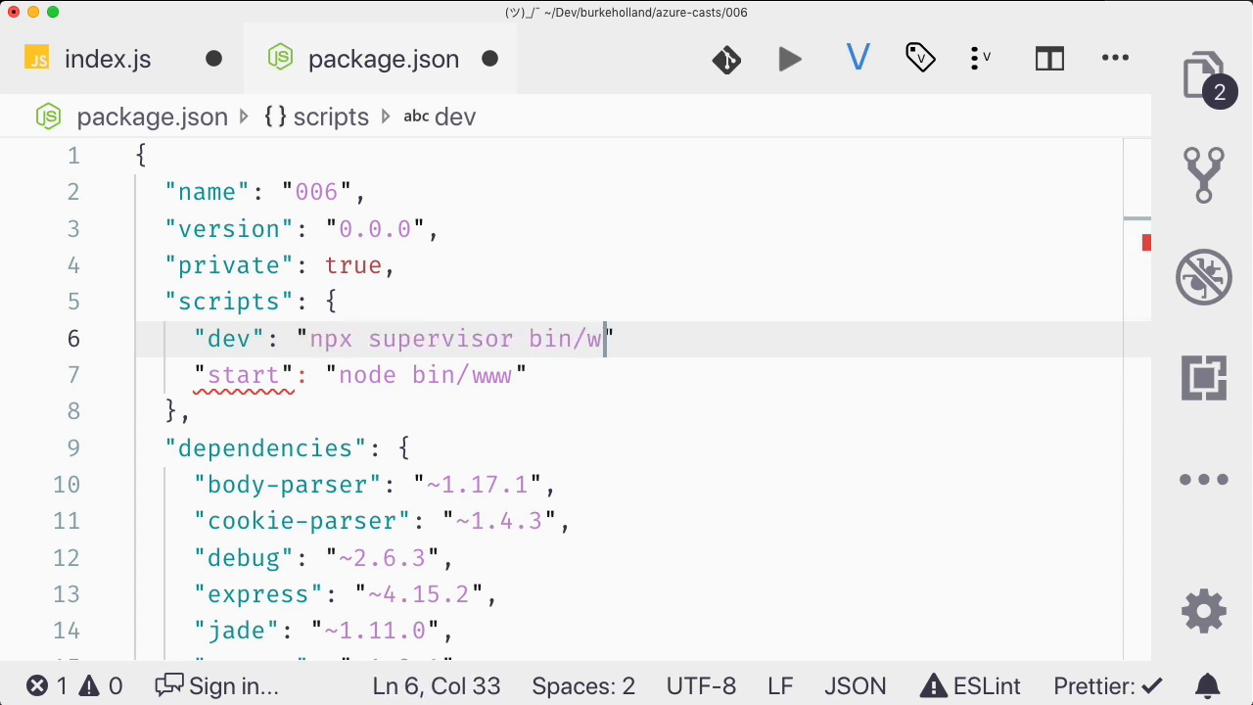
{"action": "type", "text": "ww"}
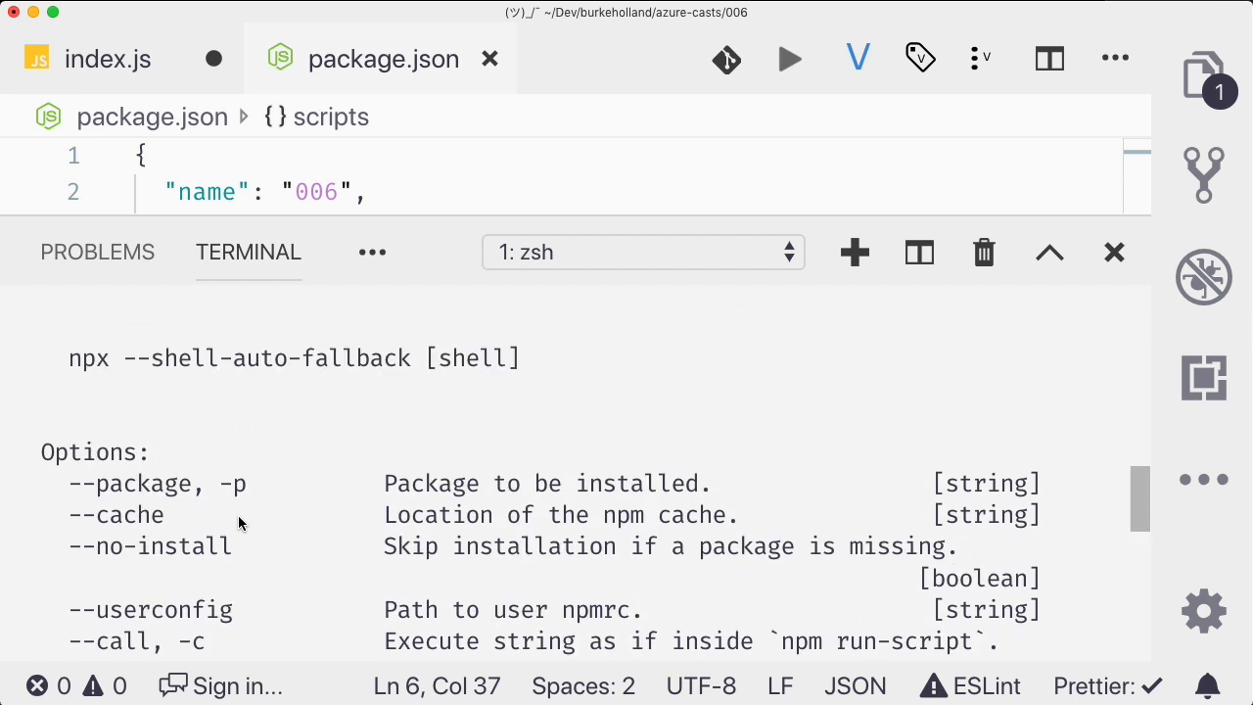
Step: Run the npx command entered in the terminal
{"action": "key", "text": "enter"}
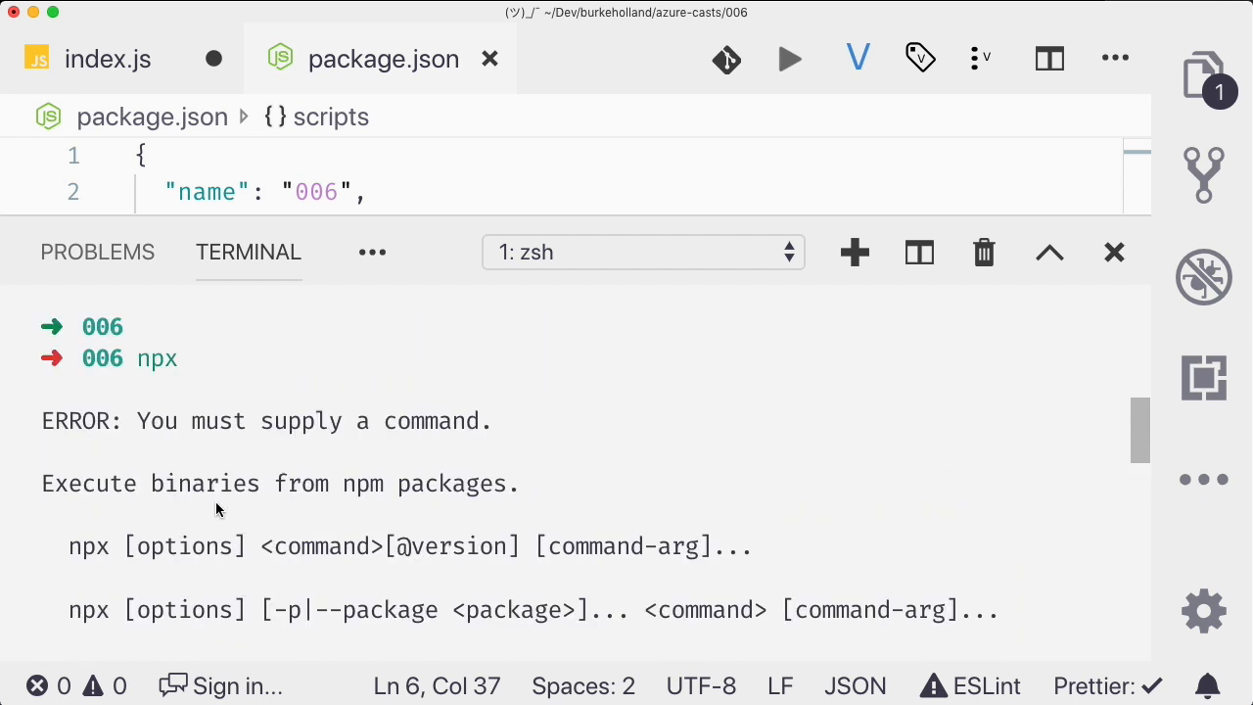
{"action": "mouse_move", "coordinate": [509, 485]}
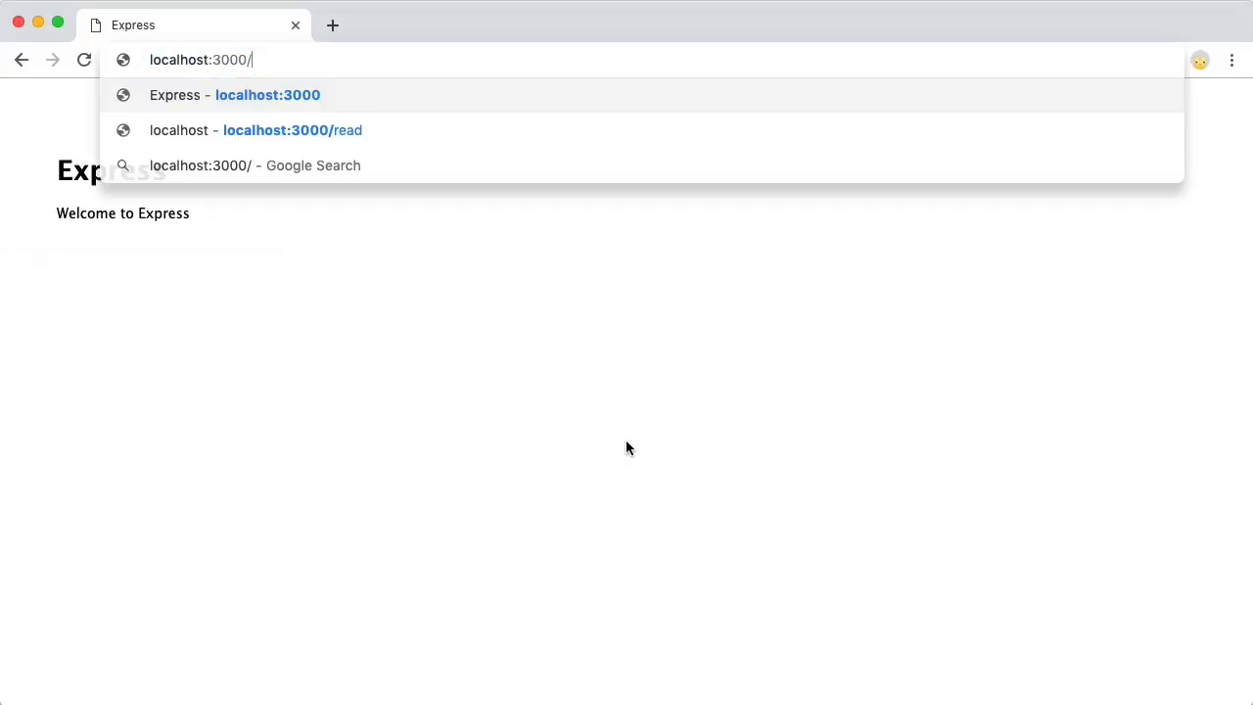
Step: Load localhost:3000/read and scroll through The Iliad PDF to Book I
{"action": "left_click", "coordinate": [254, 129]}
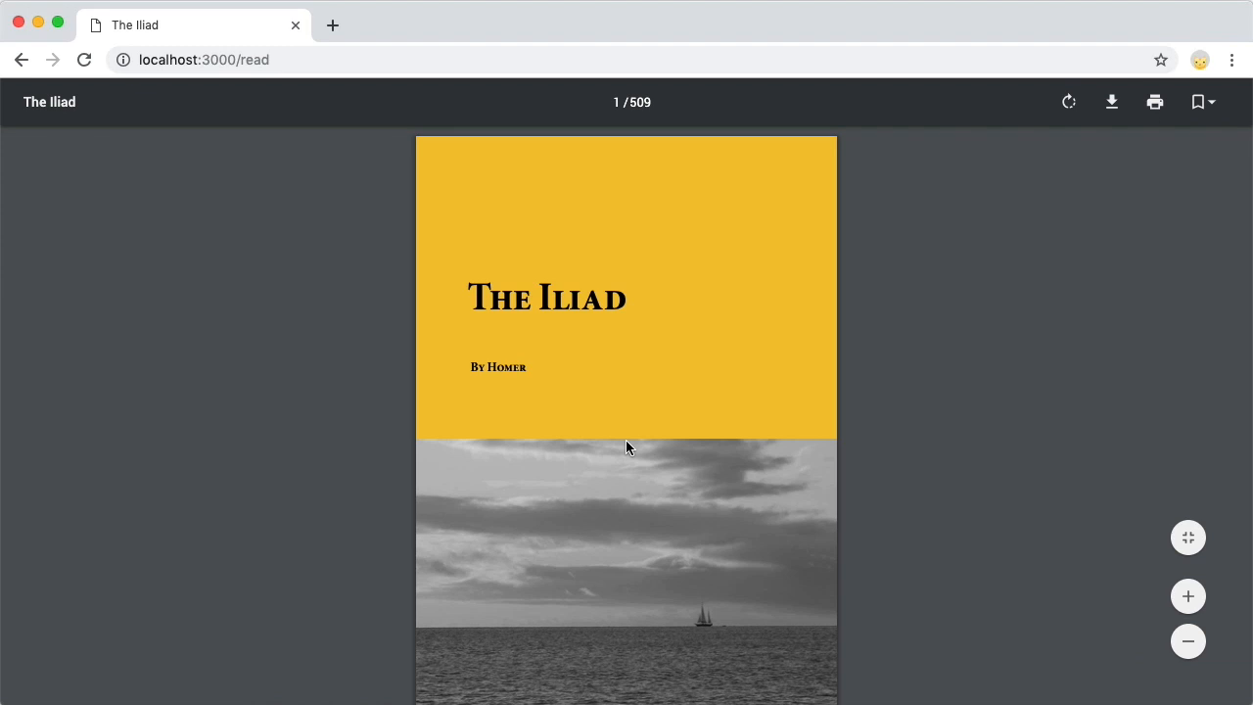
{"action": "scroll", "scroll_direction": "down", "scroll_amount": 3}
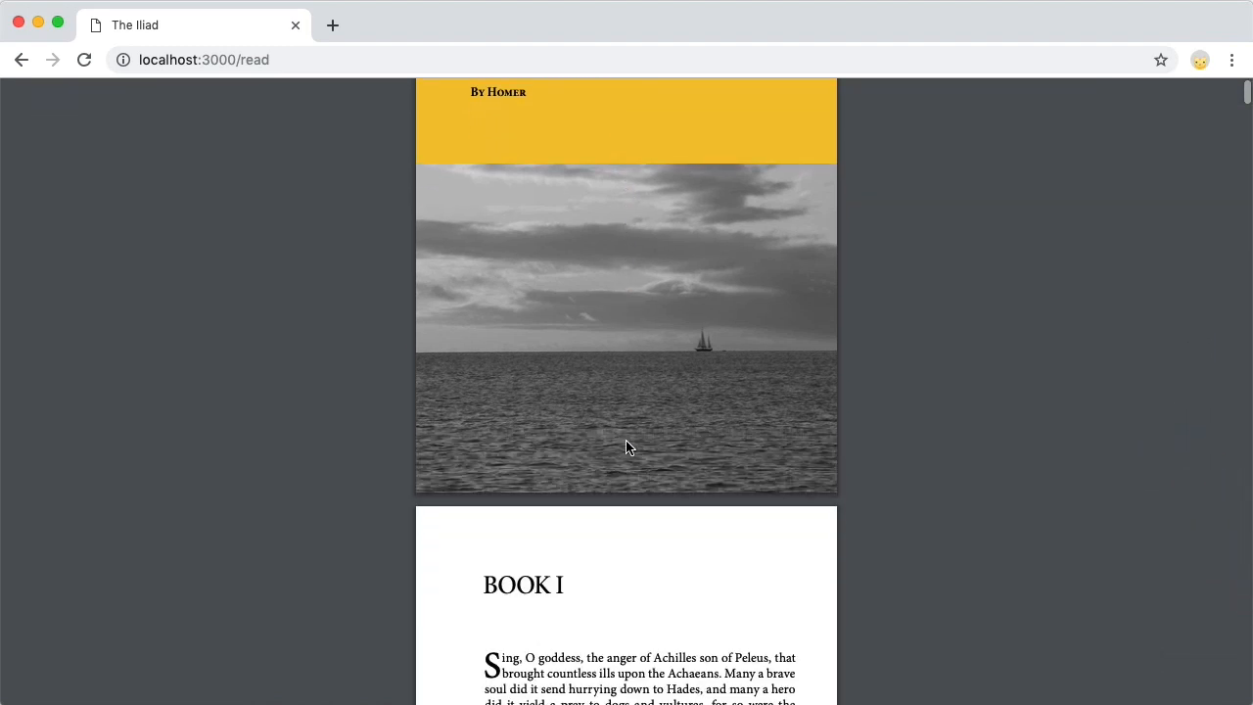
{"action": "scroll", "scroll_direction": "down", "scroll_amount": 3}
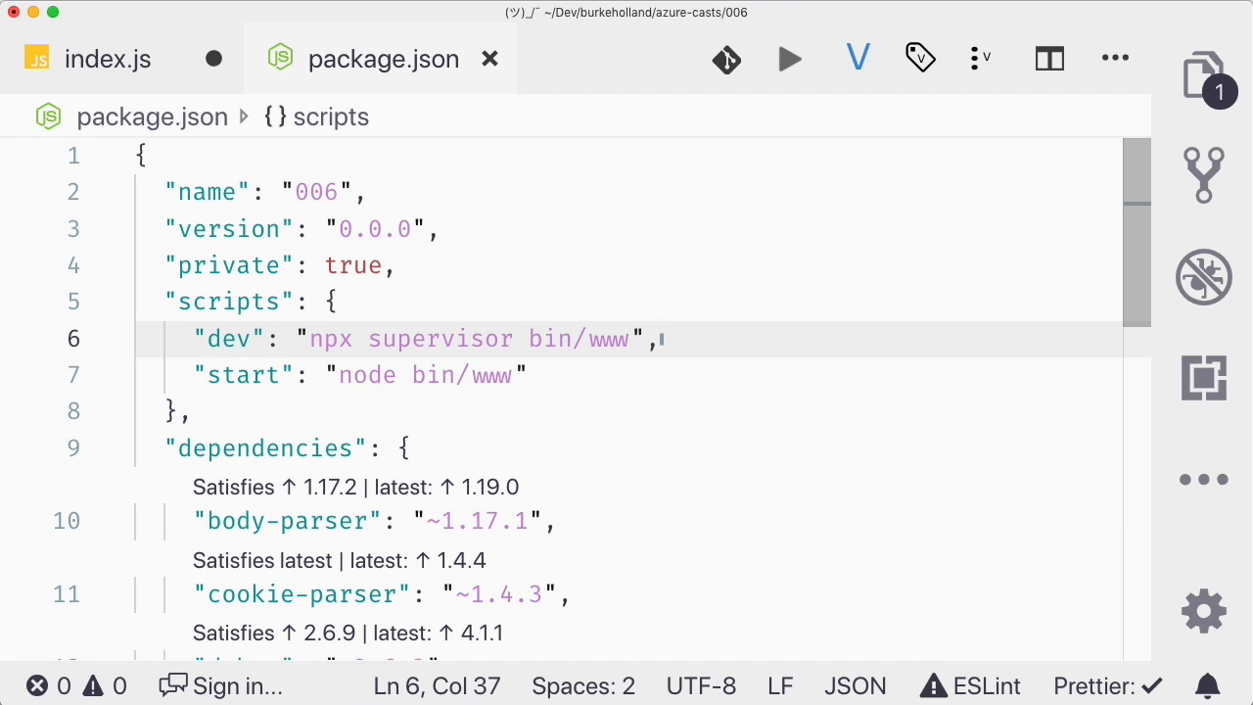
Step: Quick Open index.js and misspell the stream filename as 'the-illiad.pdf'
{"action": "type", "text": "ind"}
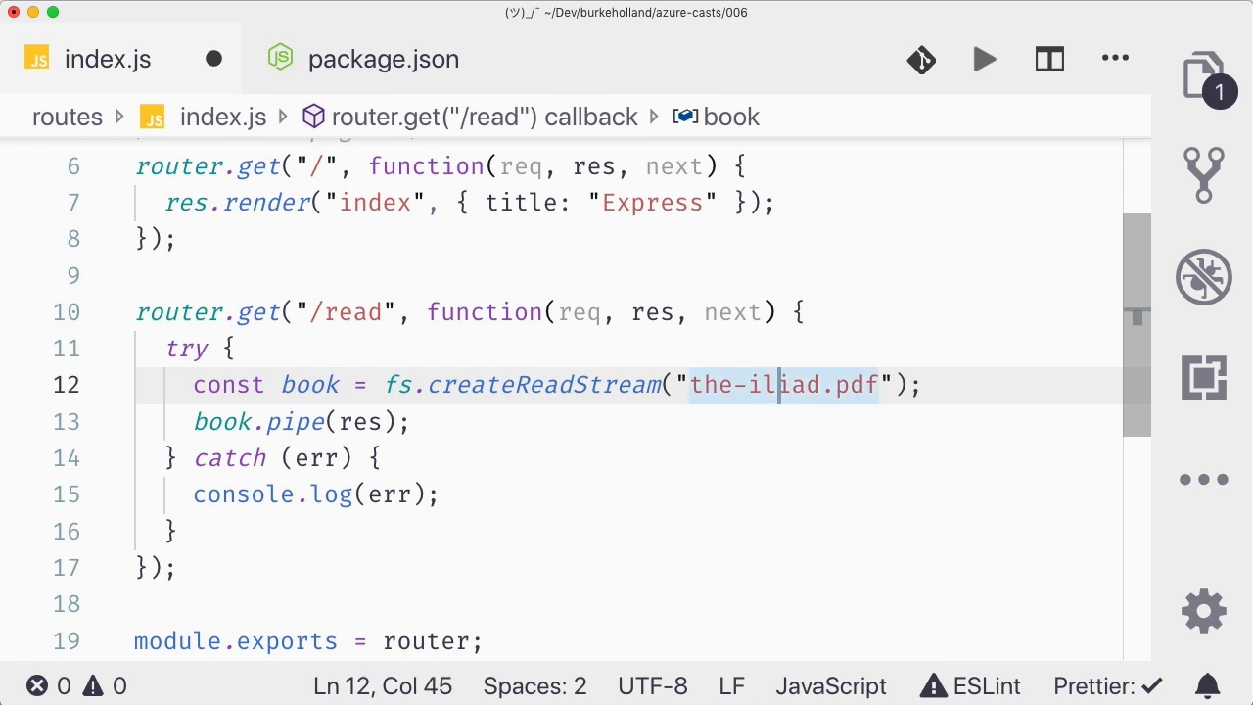
{"action": "type", "text": "l"}
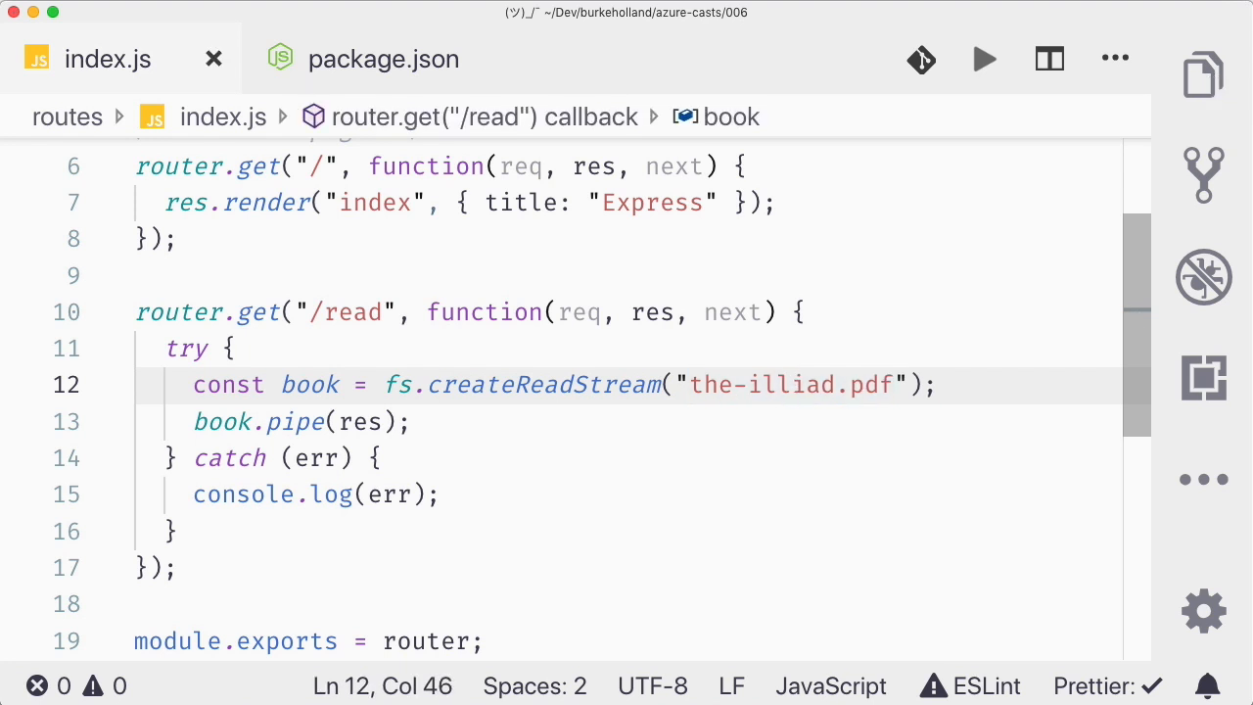
{"action": "mouse_move", "coordinate": [466, 188]}
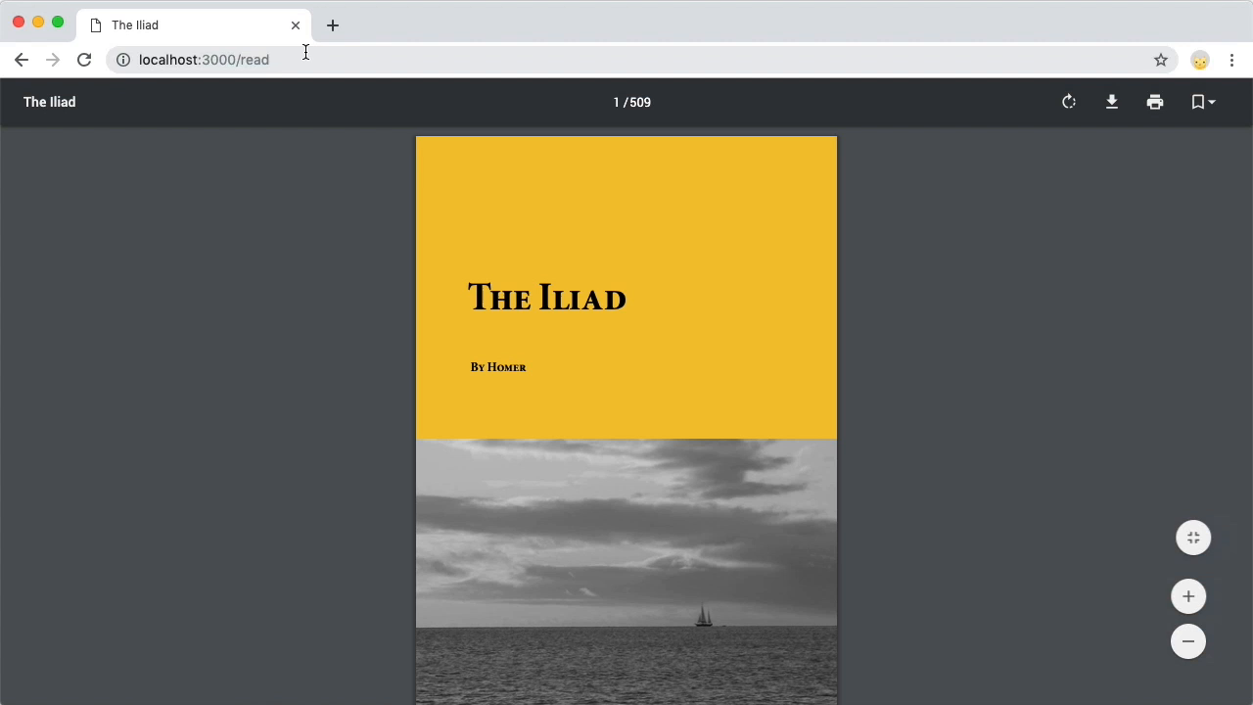
Step: Reload localhost:3000/read to trigger the ENOENT error for the-illiad.pdf
{"action": "left_click", "coordinate": [204, 59]}
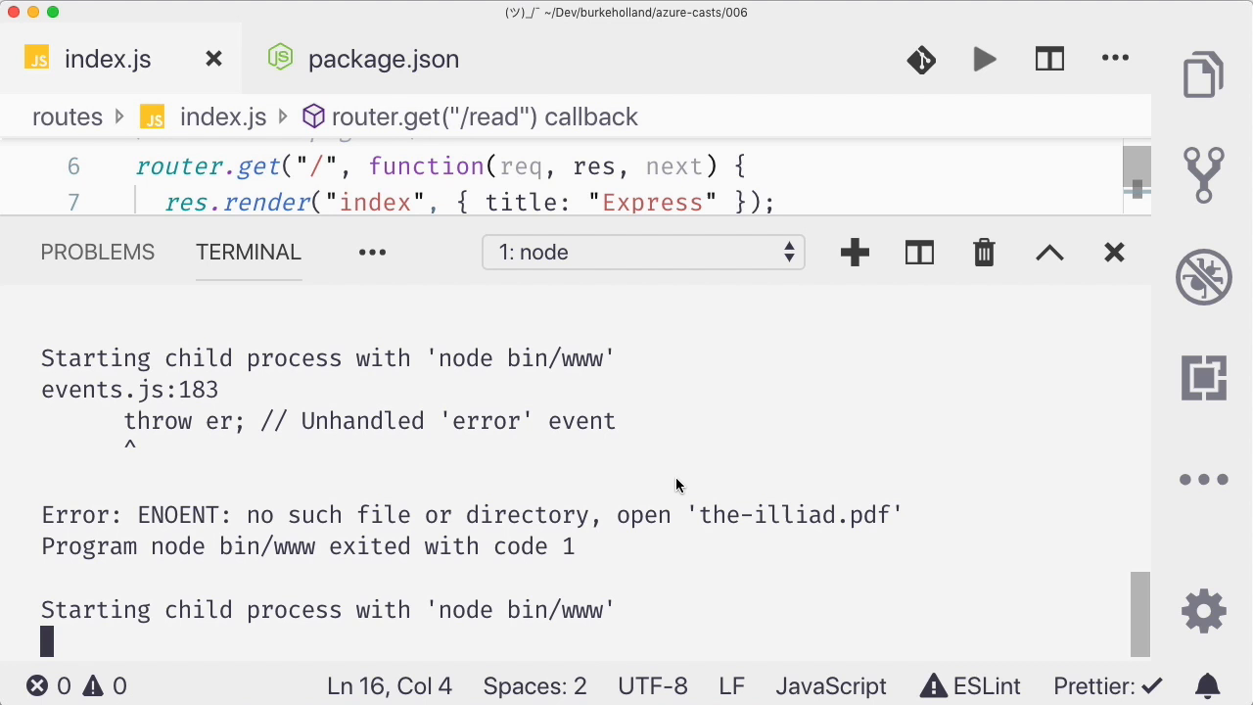
{"action": "mouse_move", "coordinate": [254, 609]}
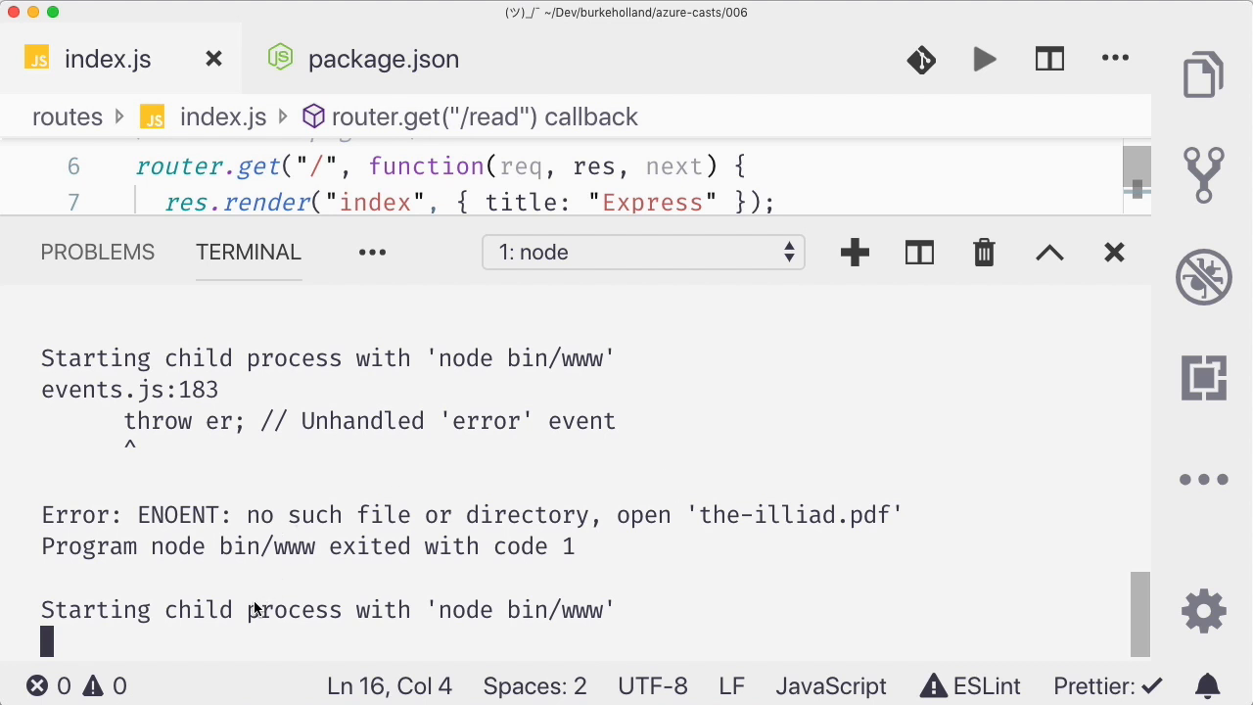
{"action": "mouse_move", "coordinate": [43, 548]}
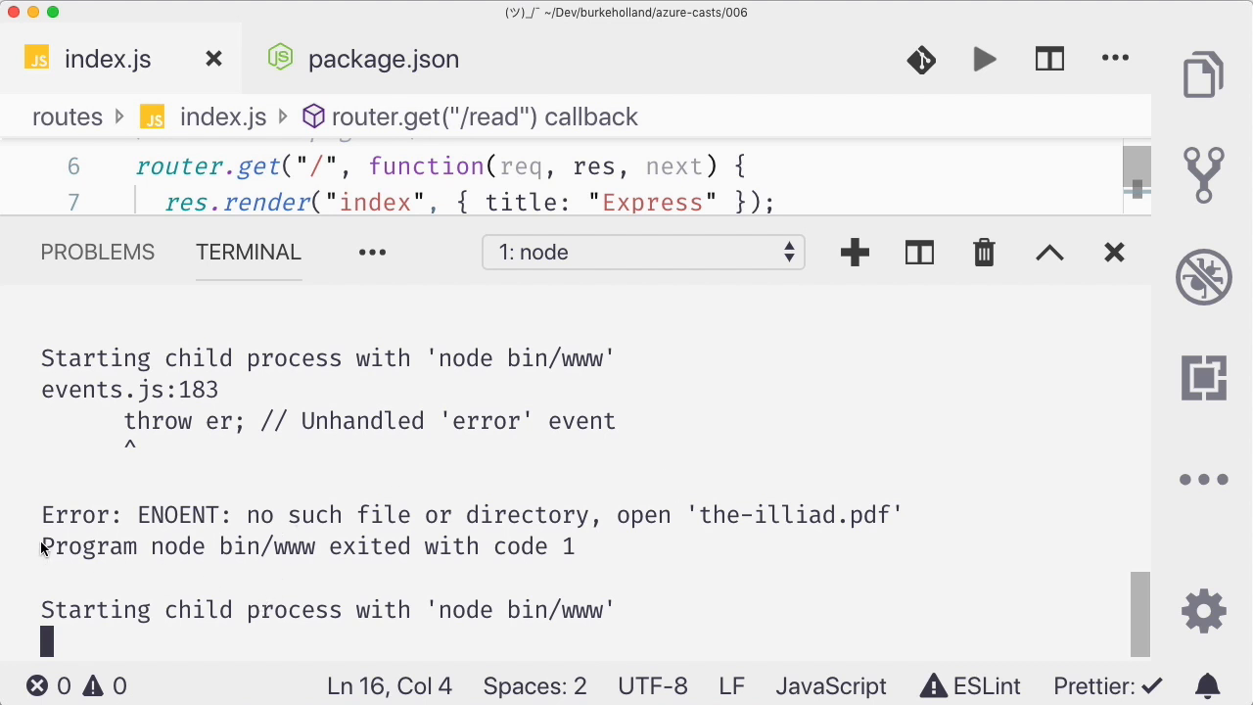
Step: Add book.on("error", err => res.send(err)); after book.pipe(res) to return stream errors in the response
{"action": "triple_click", "coordinate": [294, 546]}
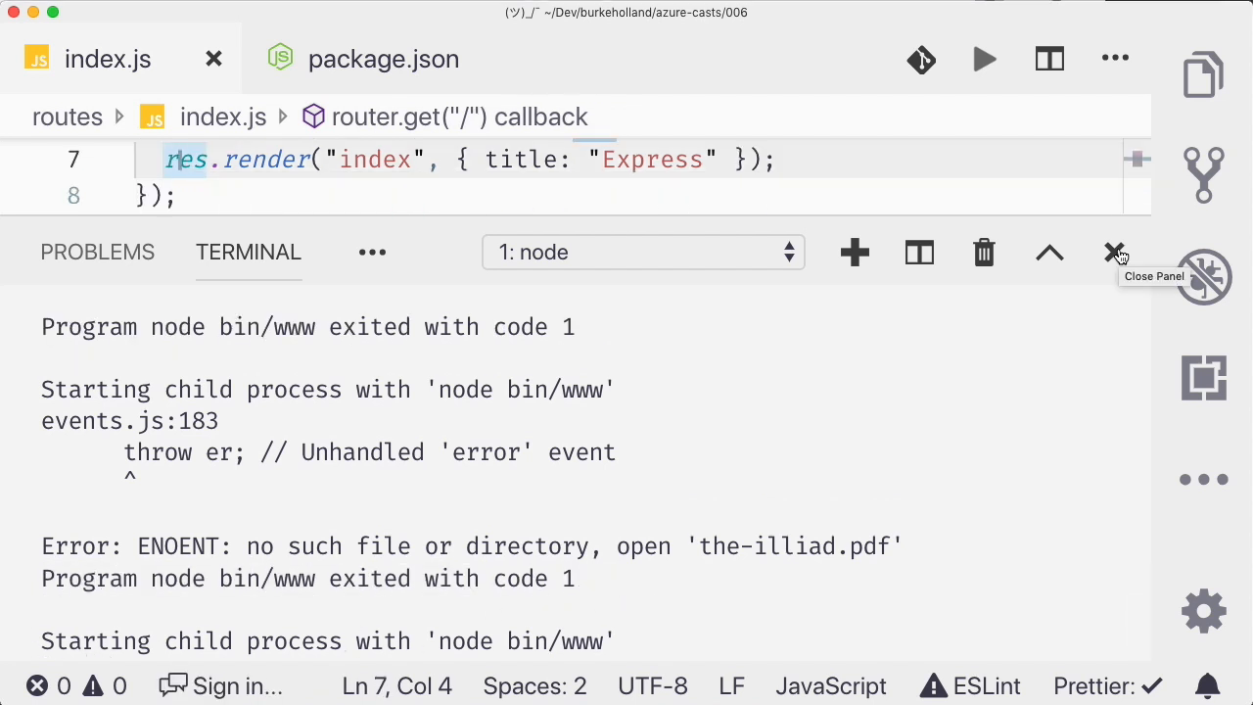
{"action": "left_click", "coordinate": [1116, 250]}
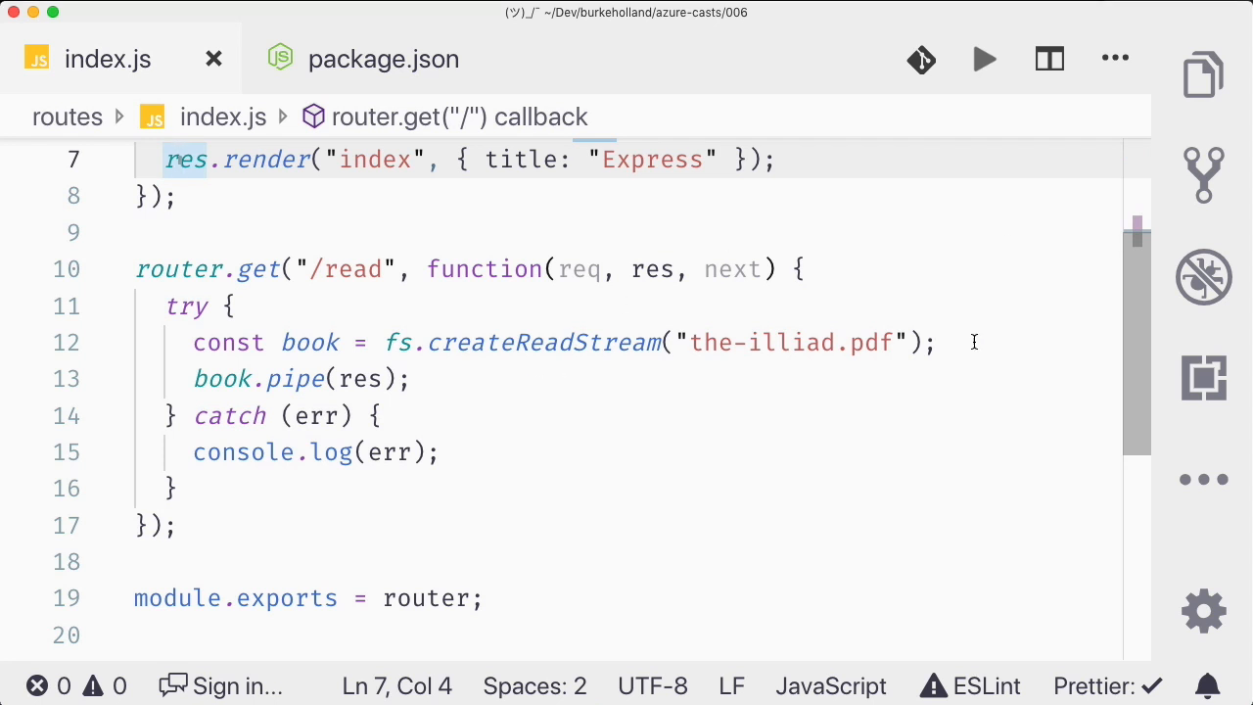
{"action": "type", "text": "book.on(\"error\", err => res.send(err));"}
{"action": "type", "text": "npm s"}
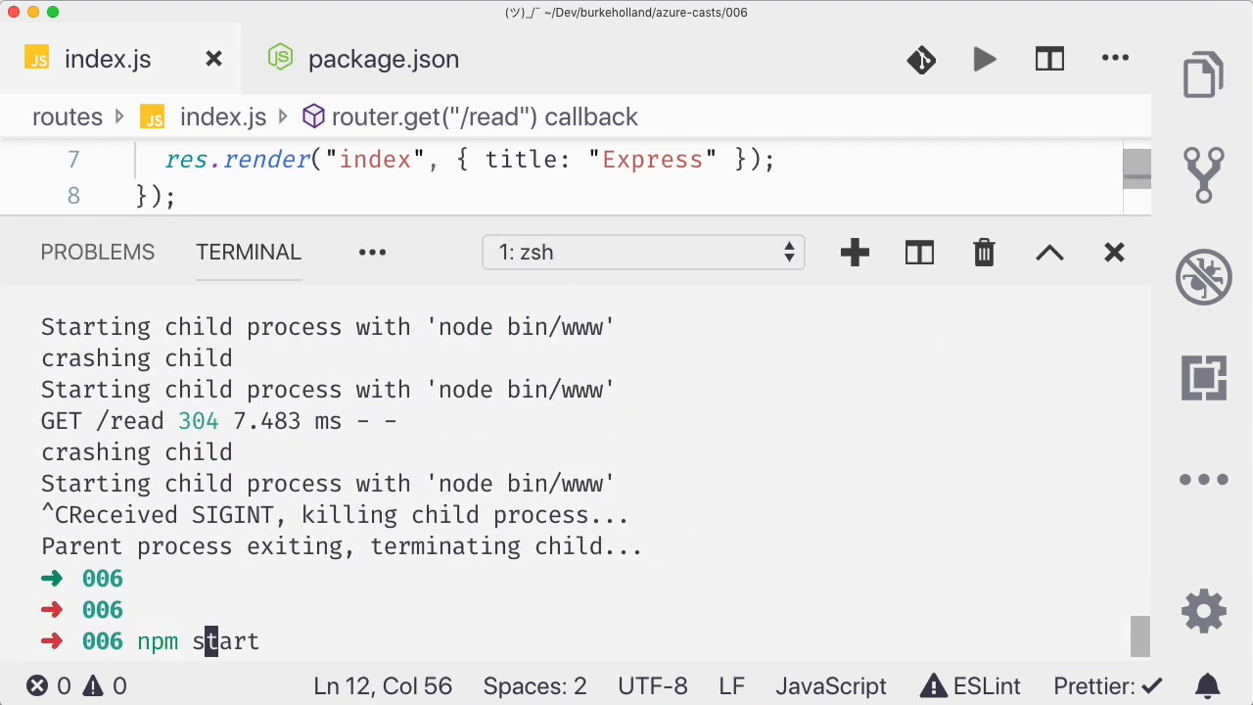
Step: Run npm start without supervisor, reload /read to crash it, then enter npm start again
{"action": "key", "text": "enter"}
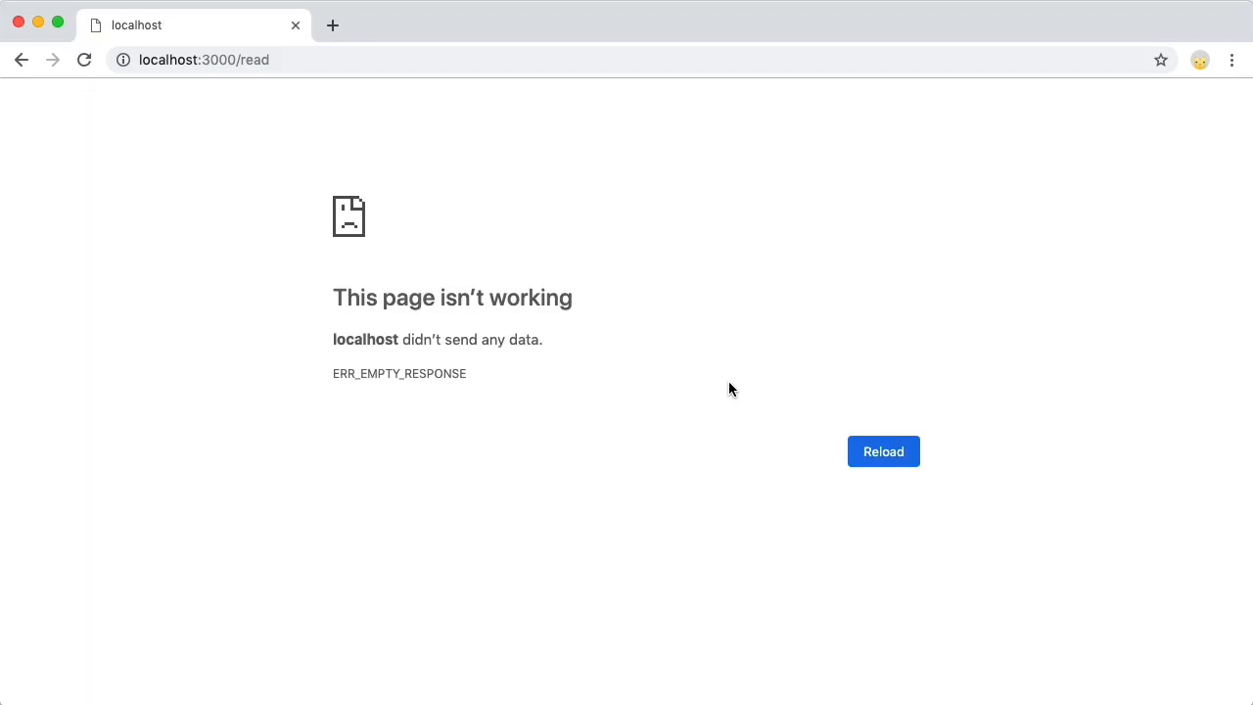
{"action": "left_click", "coordinate": [881, 450]}
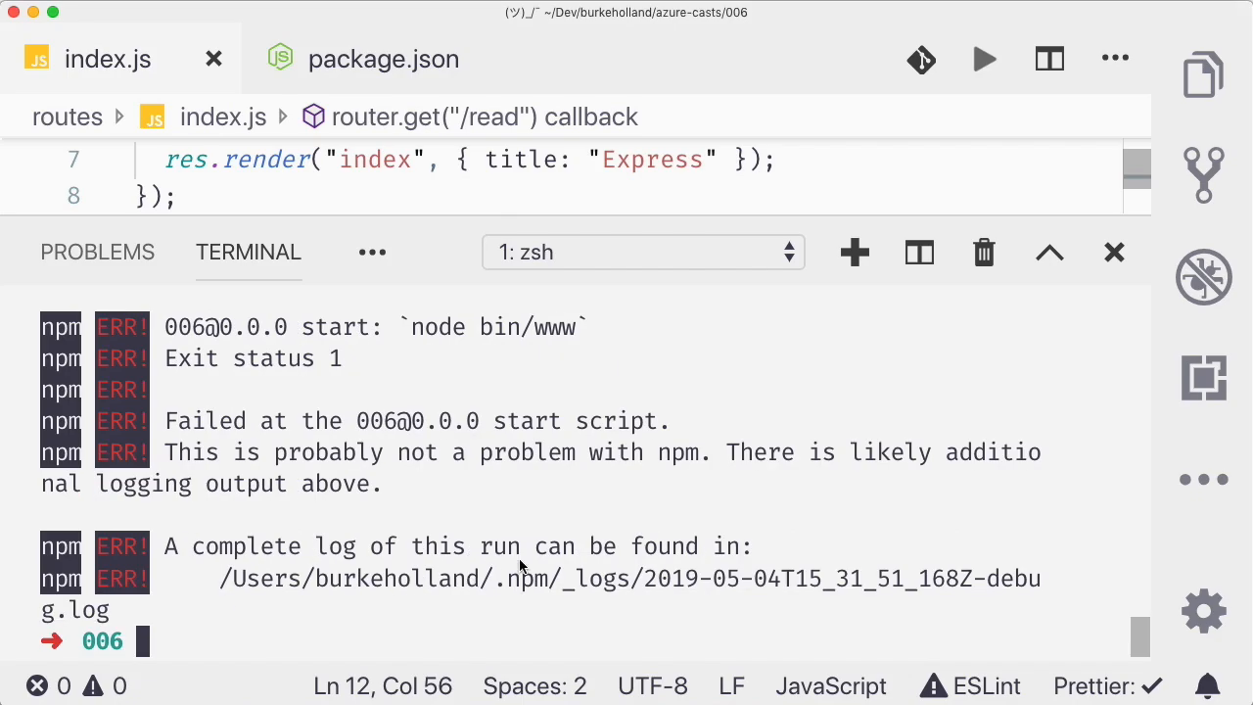
{"action": "type", "text": "npm start"}
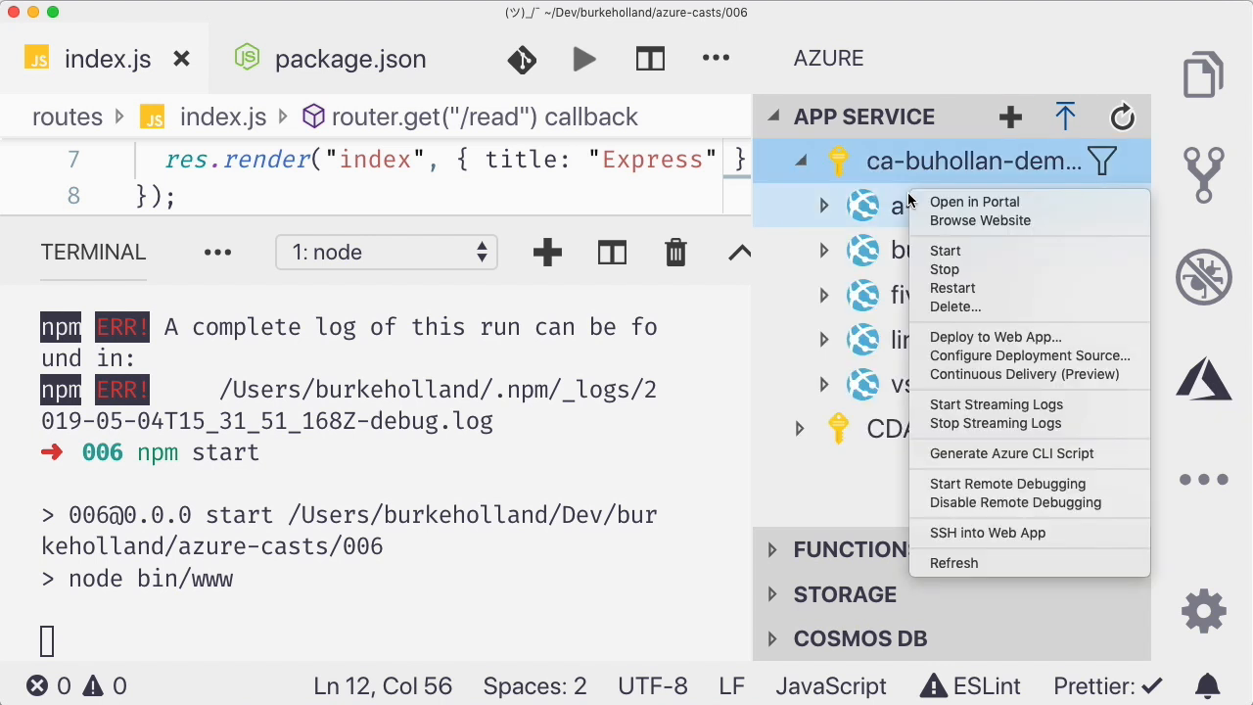
{"action": "mouse_move", "coordinate": [995, 337]}
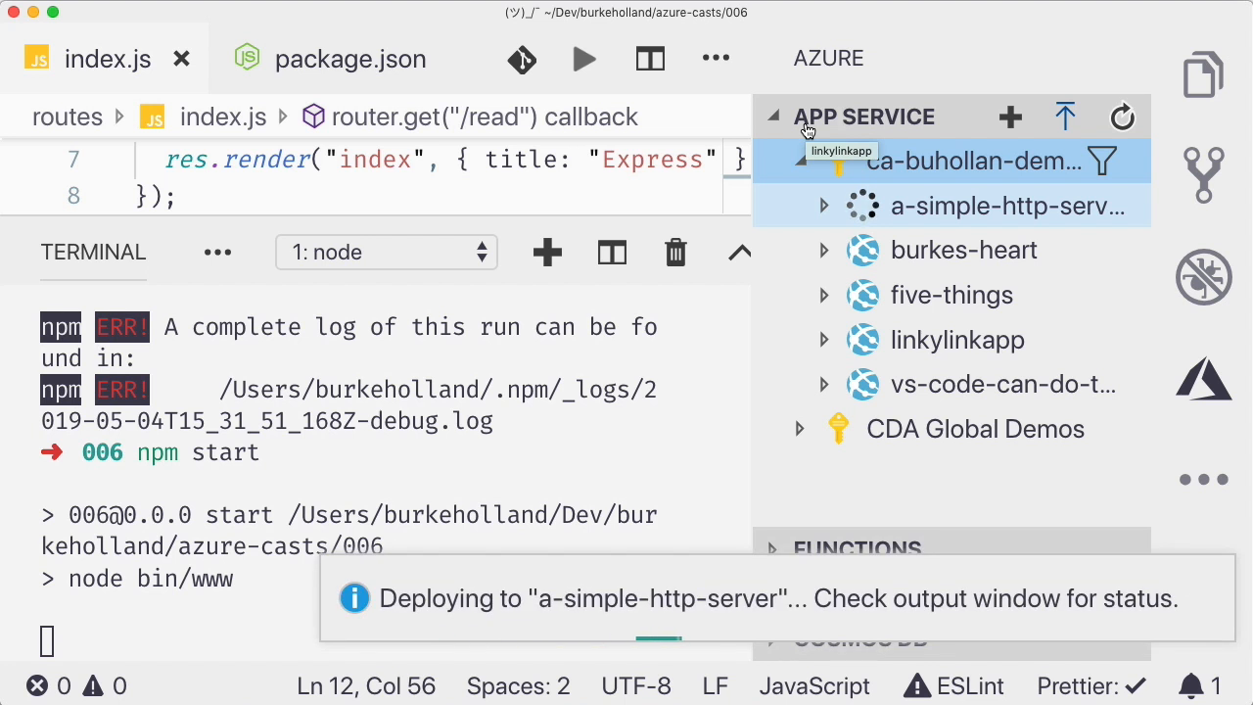
{"action": "mouse_move", "coordinate": [686, 145]}
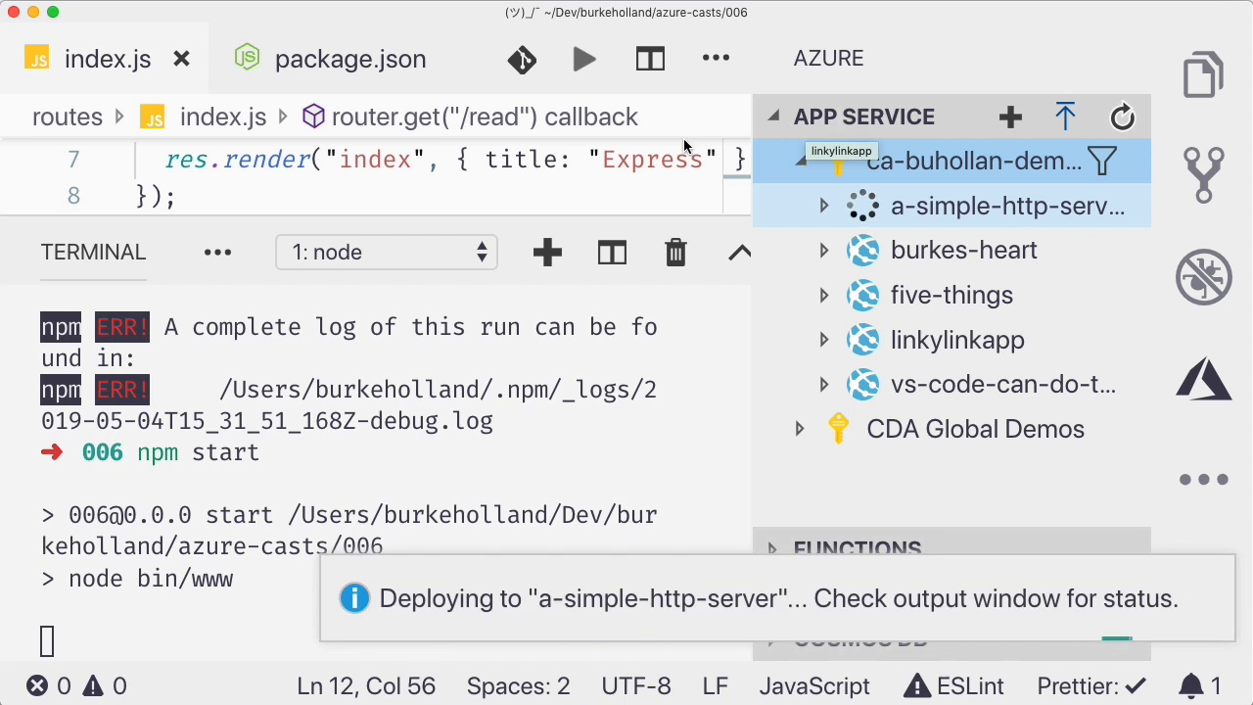
{"action": "mouse_move", "coordinate": [485, 439]}
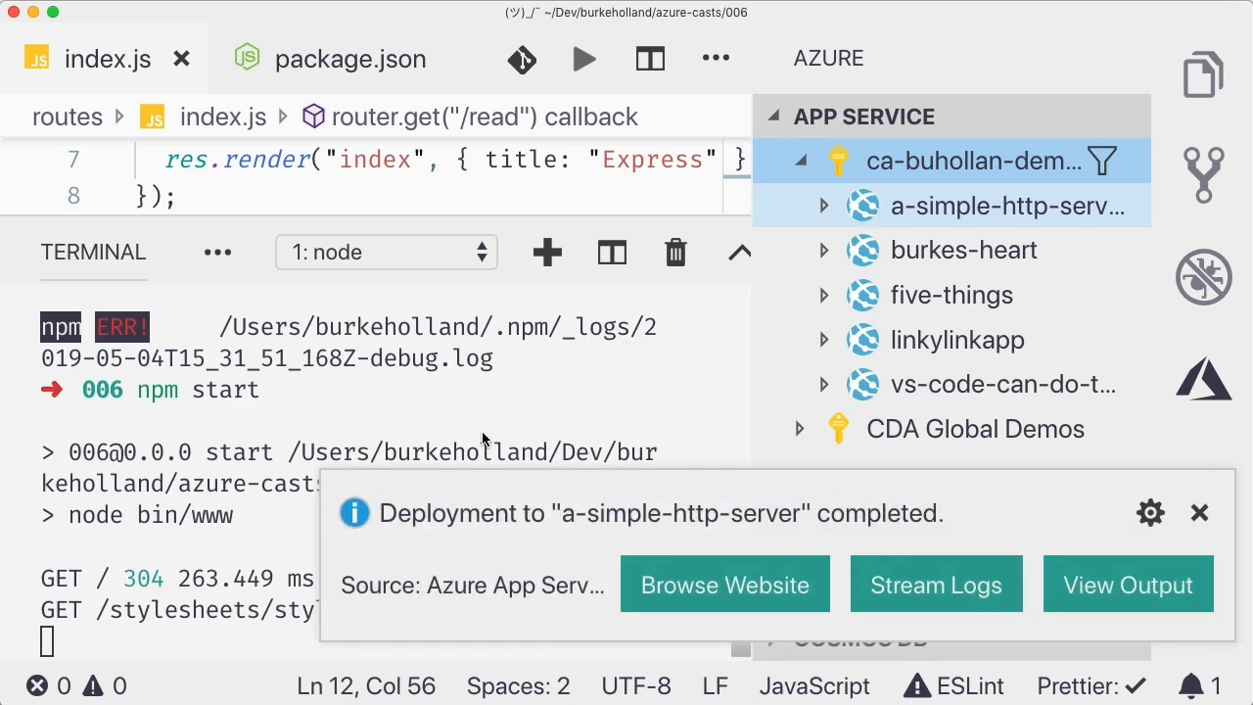
Step: Browse the freshly deployed a-simple-http-server website from the App Service explorer
{"action": "left_click", "coordinate": [725, 583]}
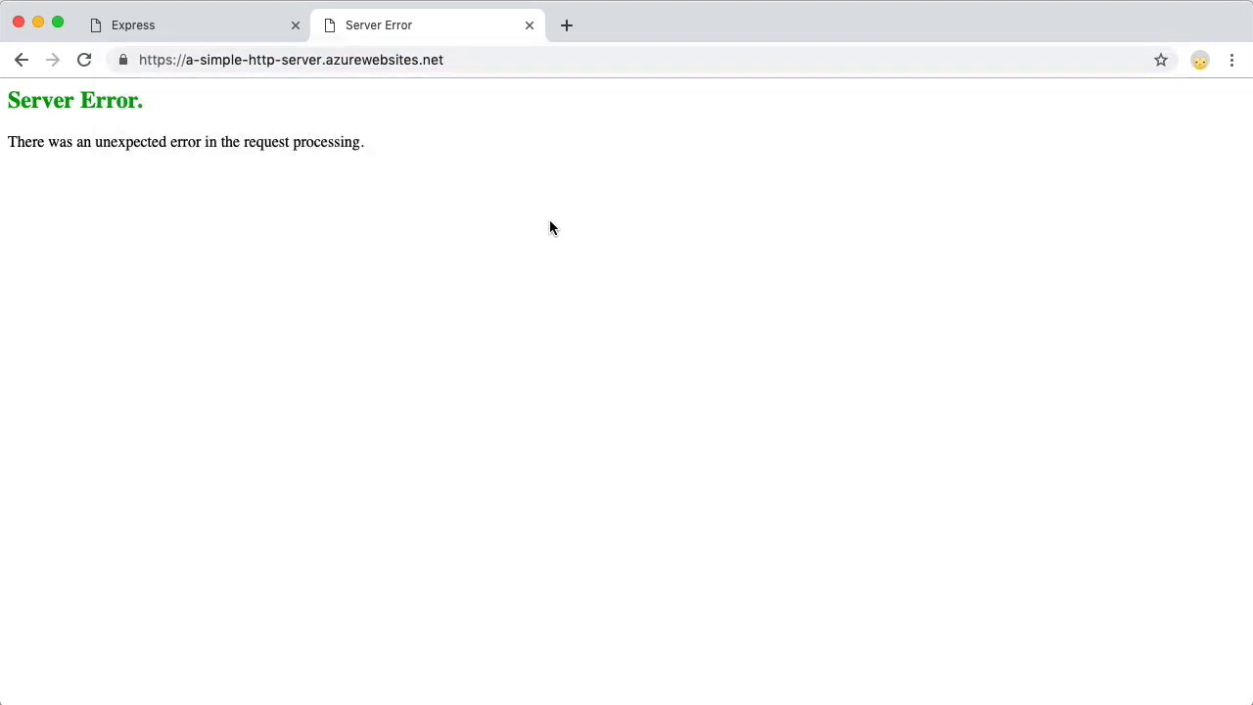
{"action": "left_click", "coordinate": [84, 59]}
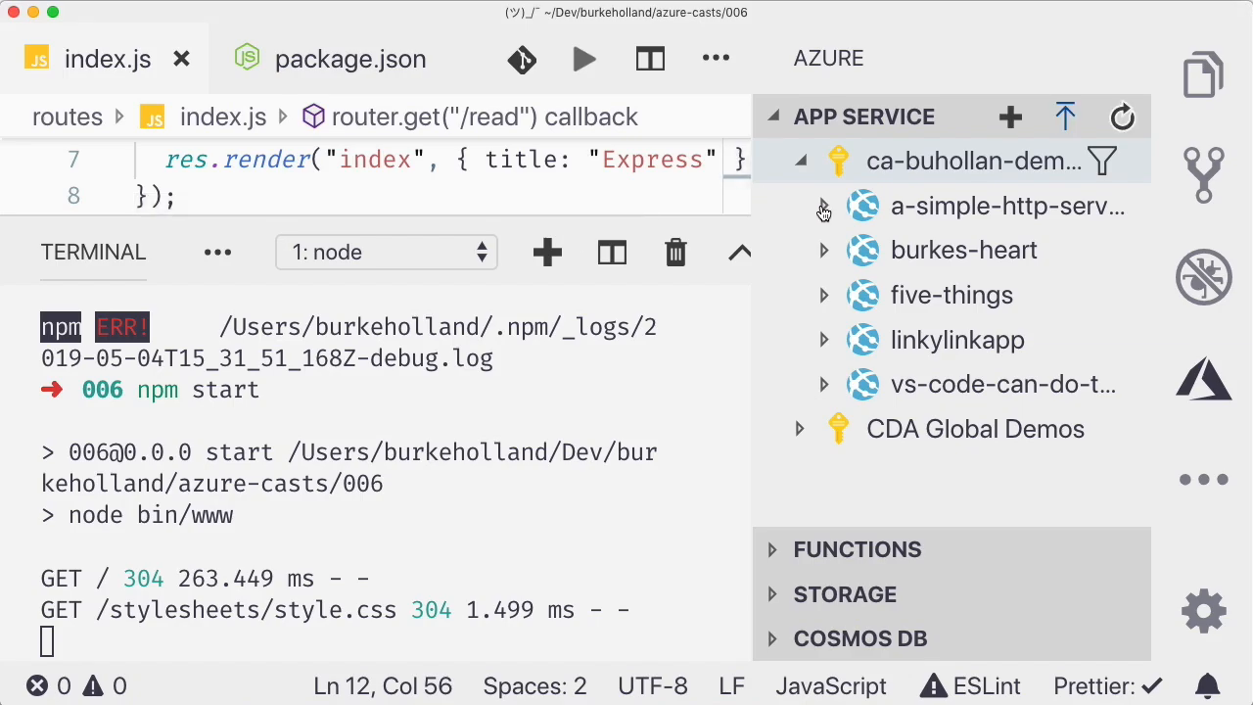
Step: Expand a-simple-http-server's details and highlight 'unhealthy' in its container log
{"action": "left_click", "coordinate": [1007, 206]}
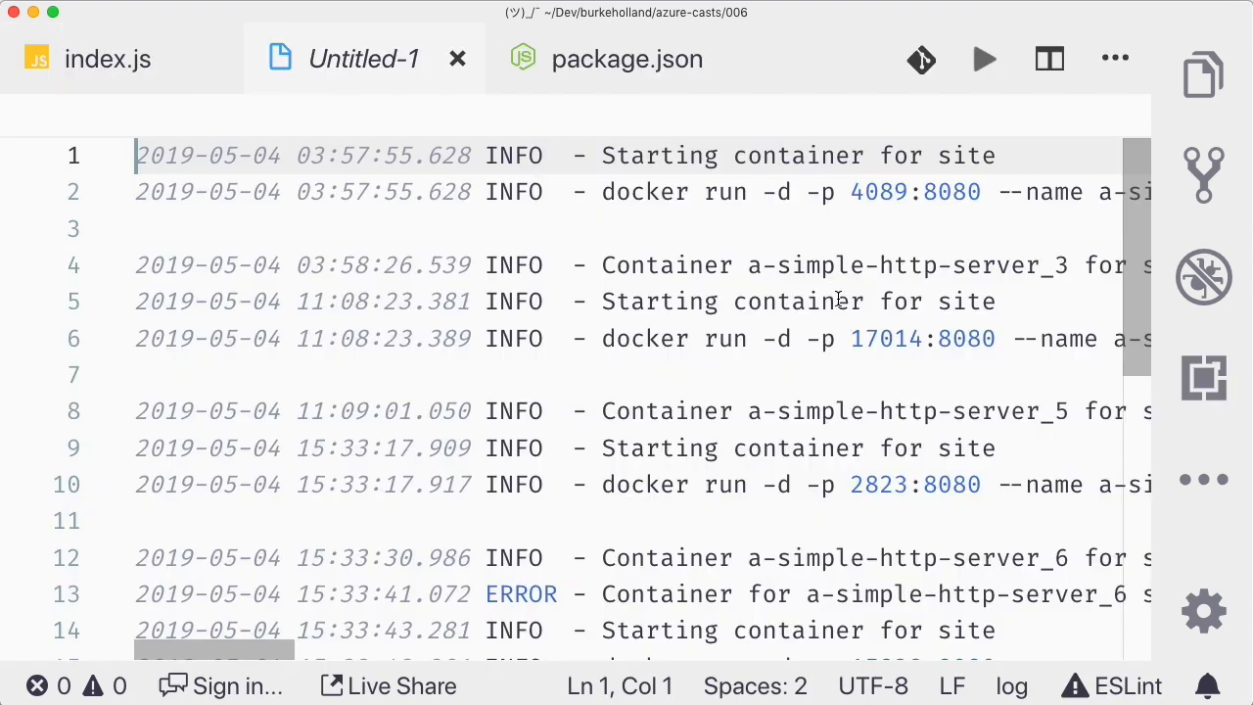
{"action": "scroll", "scroll_direction": "down", "scroll_amount": 3}
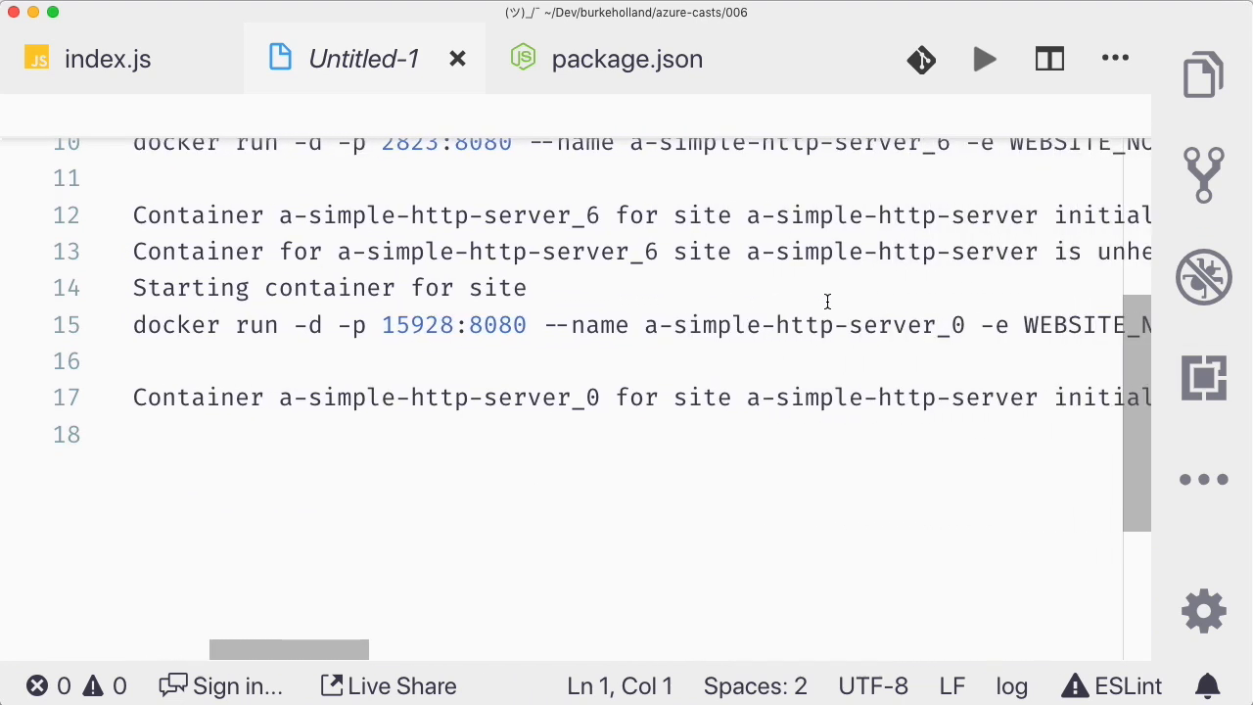
{"action": "scroll", "scroll_direction": "right", "scroll_amount": 3}
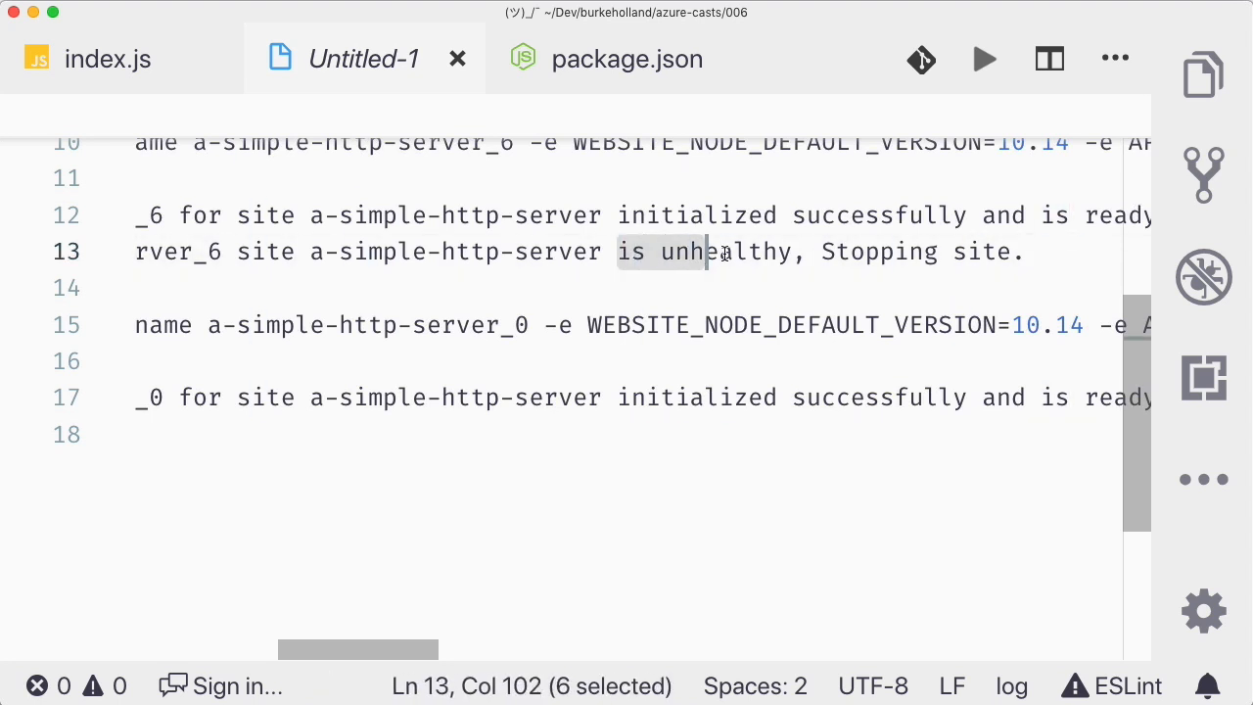
{"action": "left_click_drag", "start_coordinate": [722, 250], "coordinate": [1018, 251]}
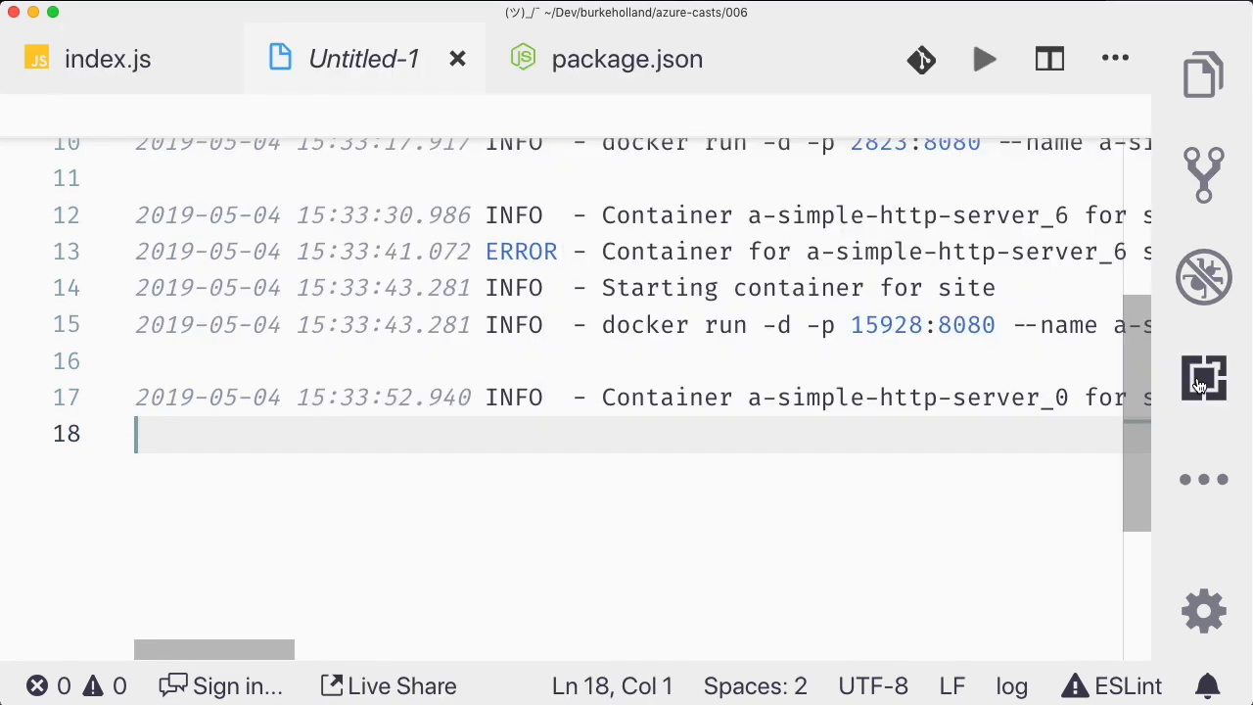
Step: Open the a-simple-http-server web app in the Azure portal from the Azure resources panel
{"action": "left_click", "coordinate": [1202, 380]}
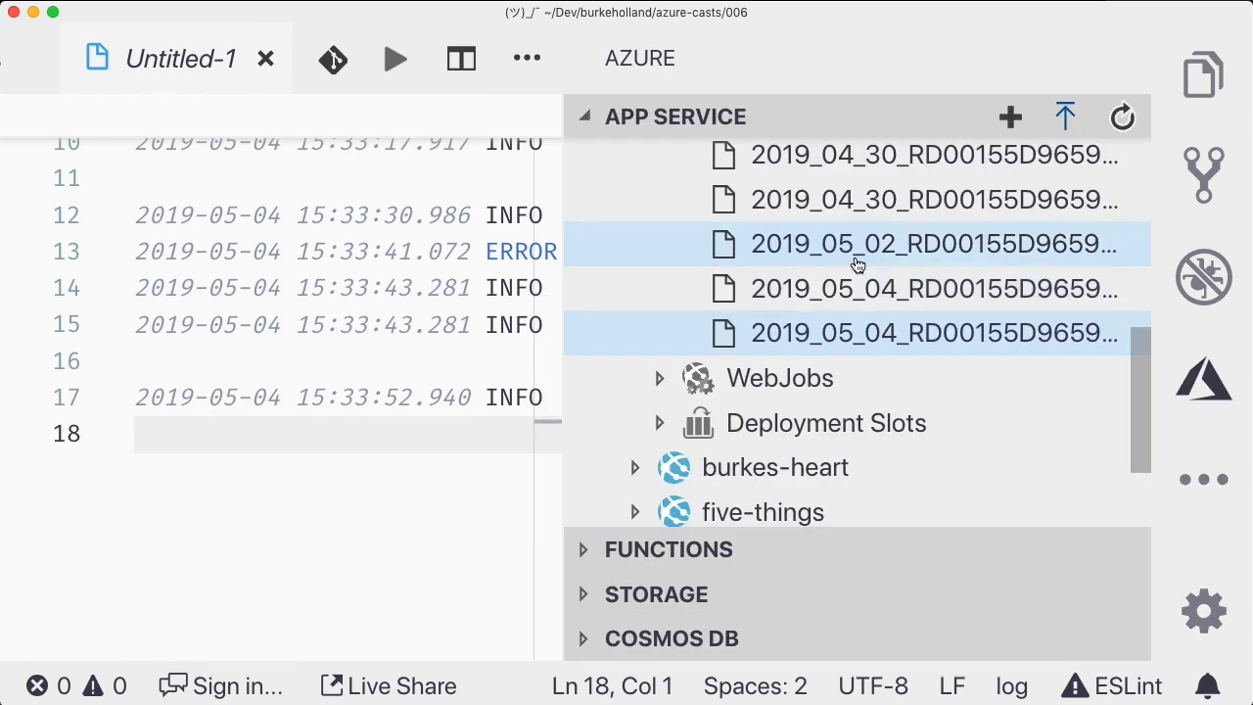
{"action": "right_click", "coordinate": [754, 206]}
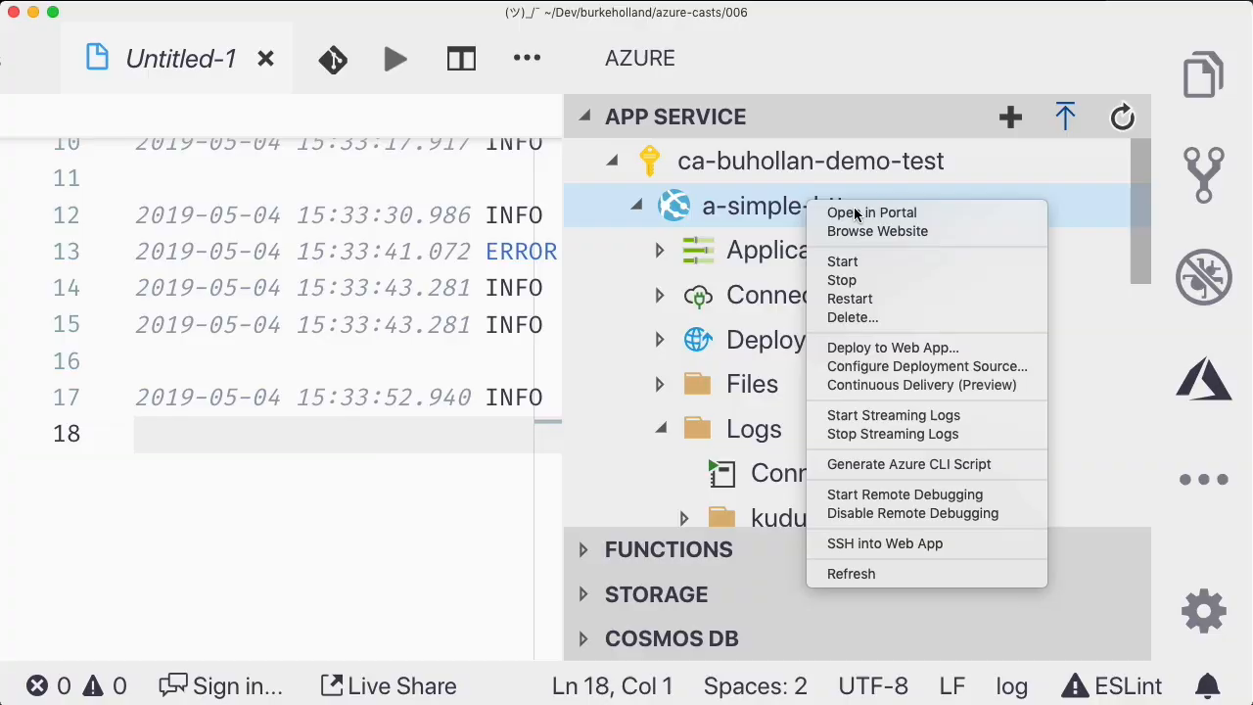
{"action": "left_click", "coordinate": [869, 211]}
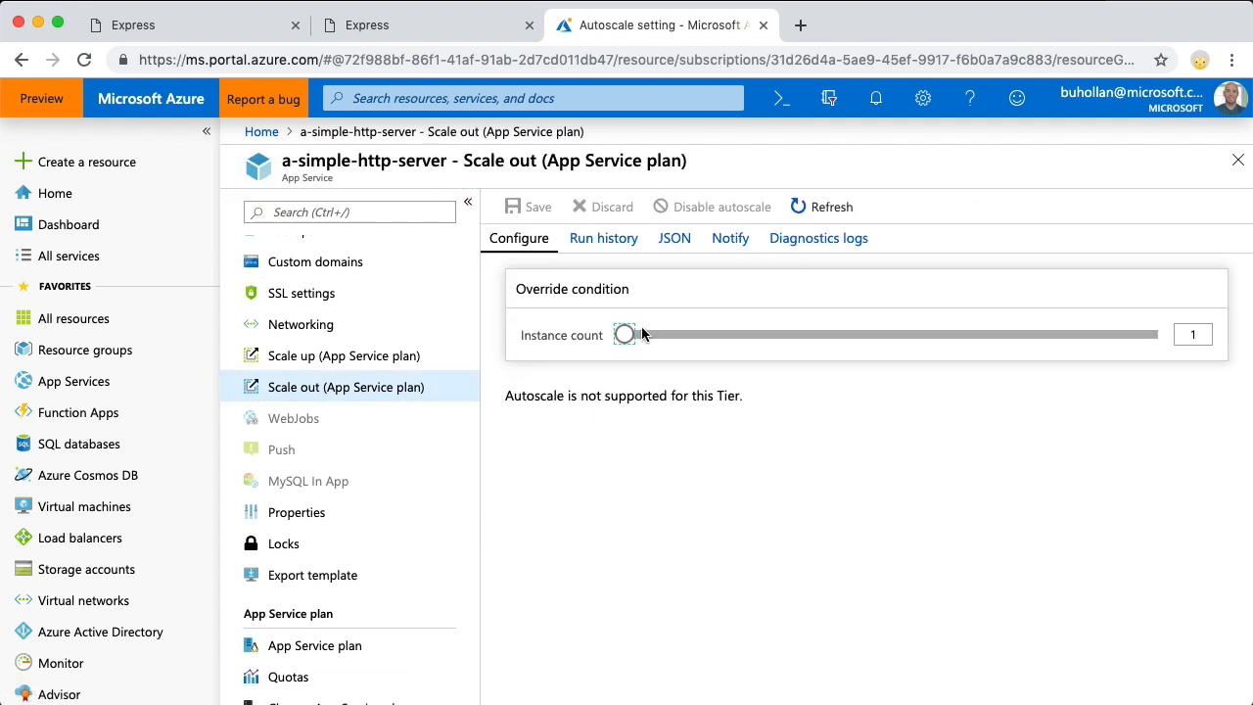
{"action": "mouse_move", "coordinate": [1215, 329]}
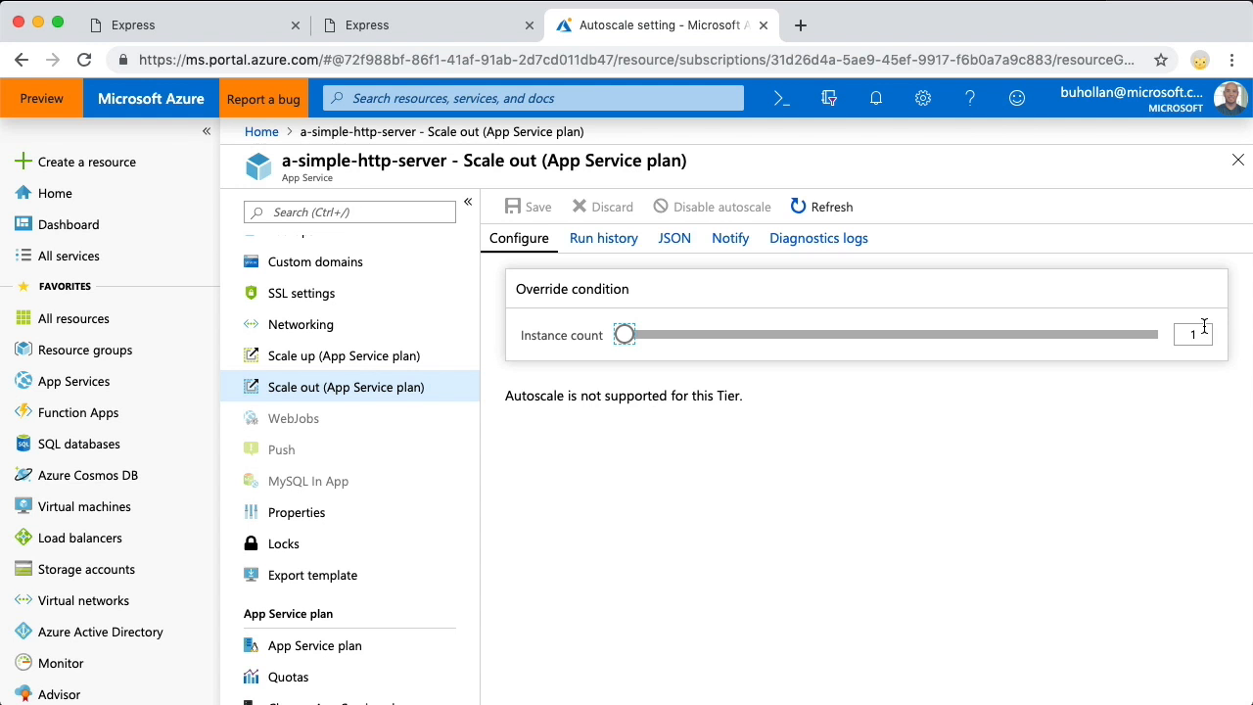
{"action": "mouse_move", "coordinate": [658, 448]}
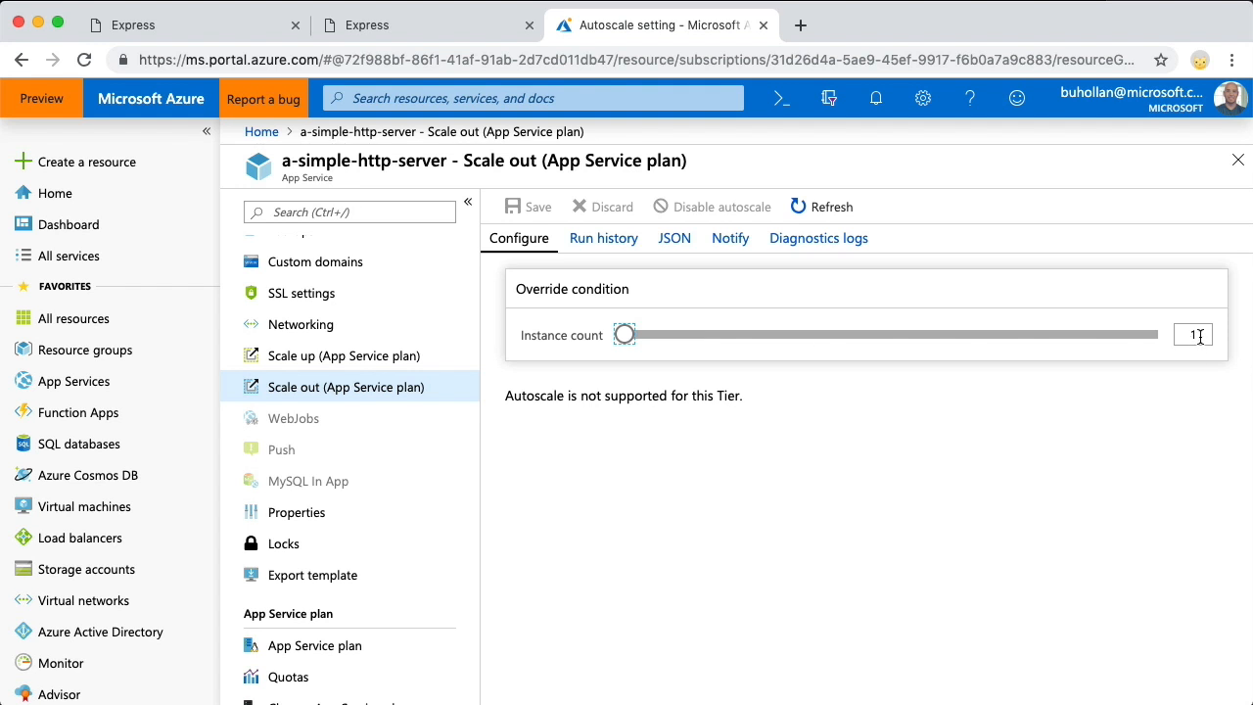
Step: Raise the App Service plan's instance count to 3, save it, and switch to the Express site tab
{"action": "type", "text": "2"}
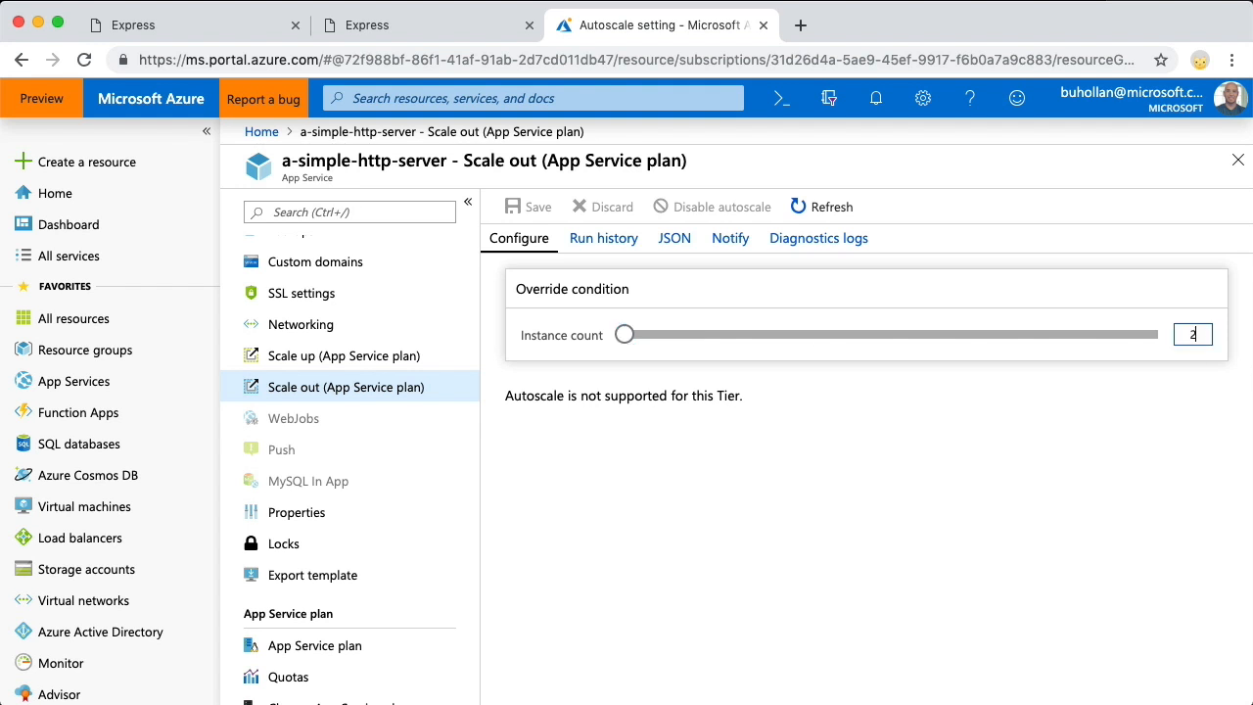
{"action": "left_click_drag", "start_coordinate": [625, 333], "coordinate": [889, 333]}
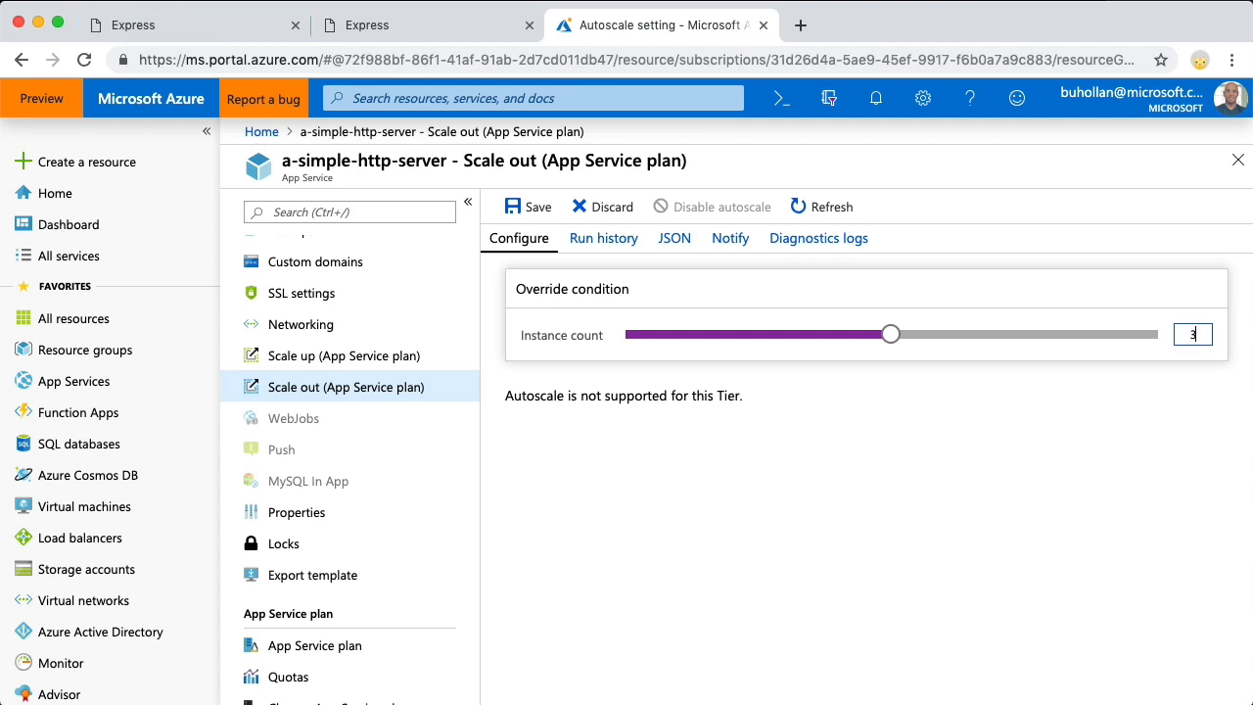
{"action": "left_click_drag", "start_coordinate": [888, 335], "coordinate": [1155, 335]}
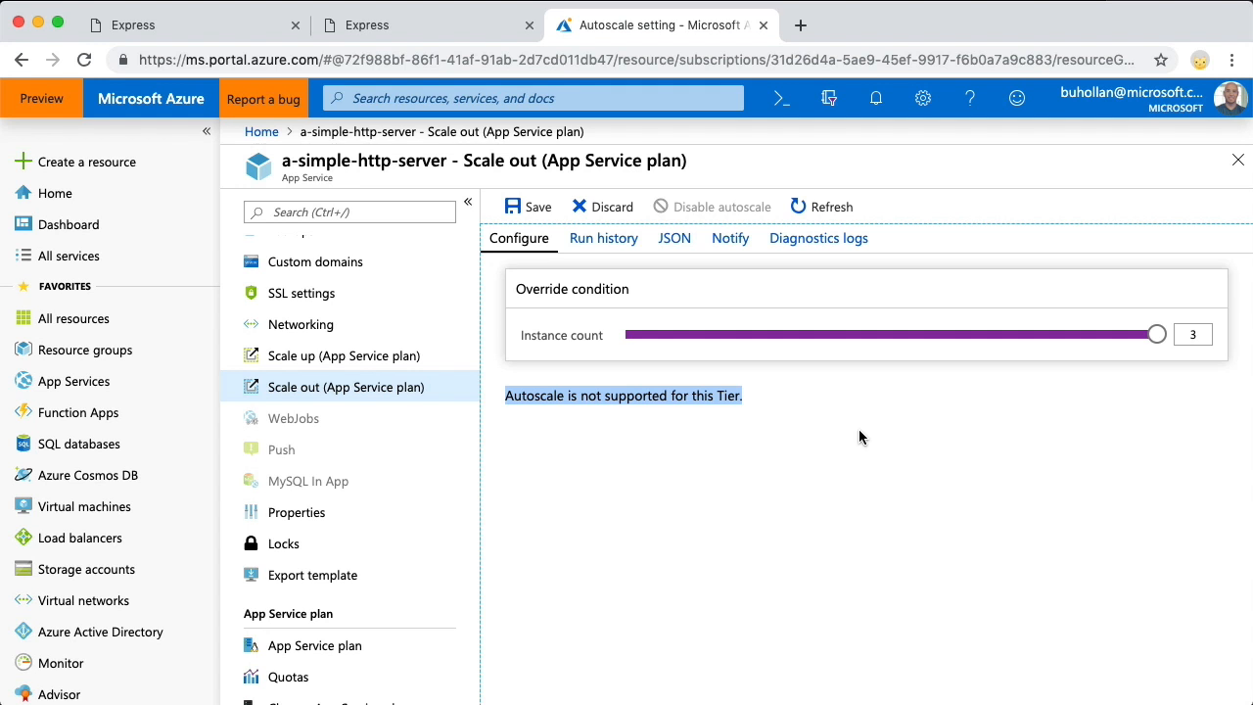
{"action": "mouse_move", "coordinate": [697, 392]}
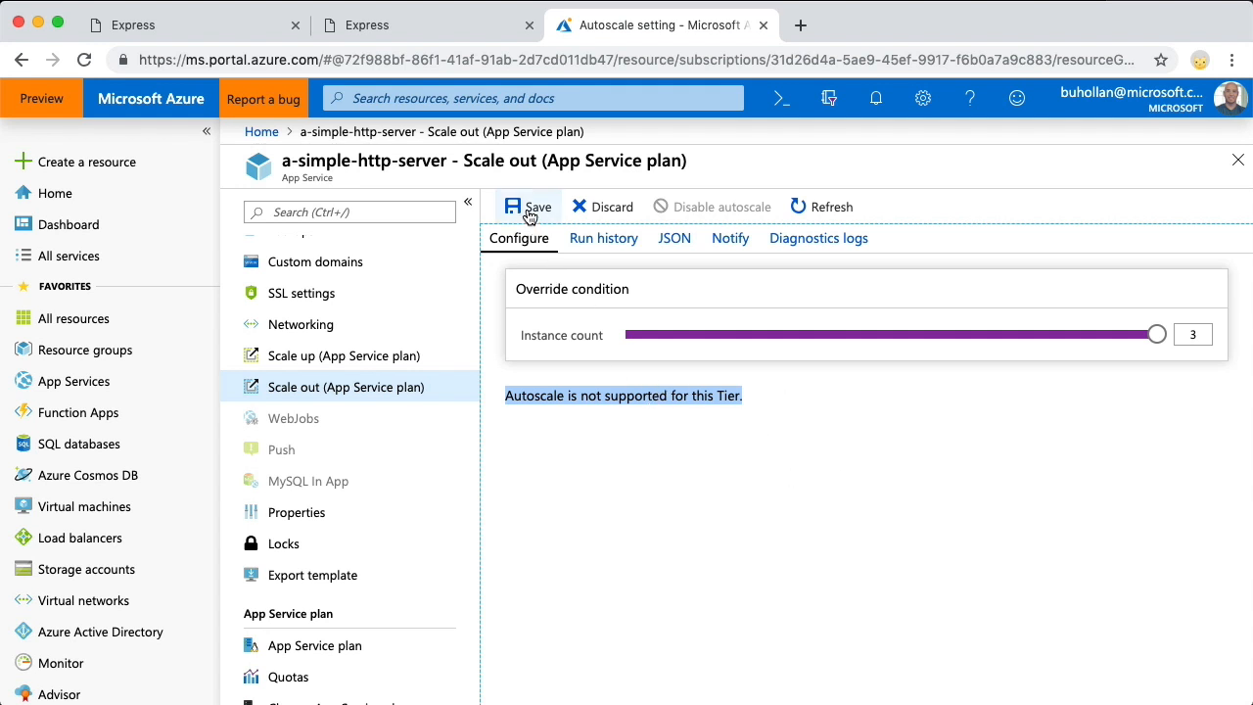
{"action": "left_click", "coordinate": [528, 208]}
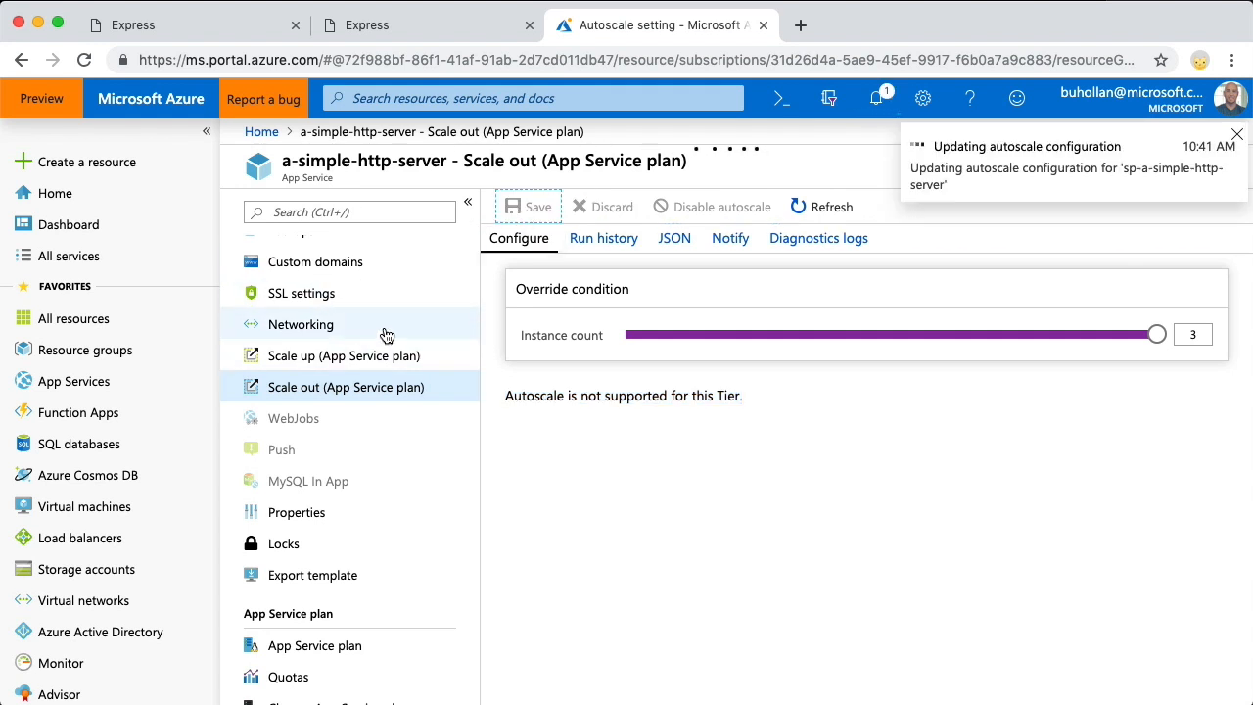
{"action": "mouse_move", "coordinate": [388, 337]}
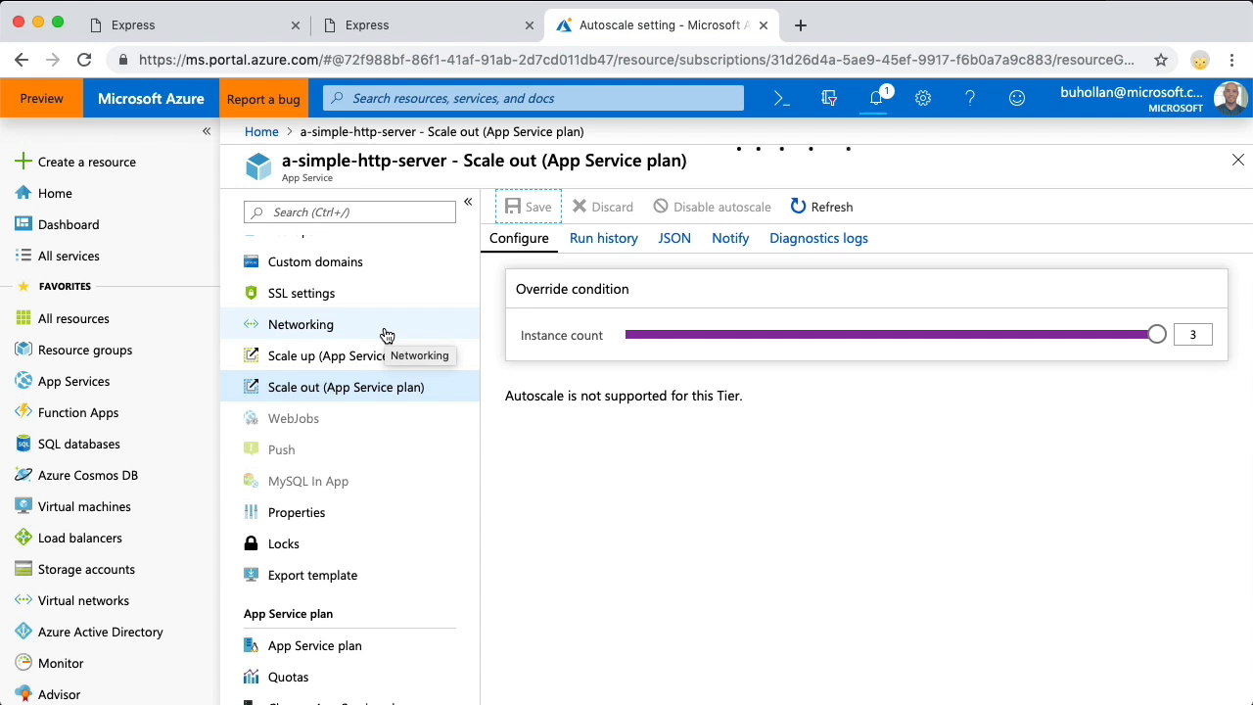
{"action": "left_click", "coordinate": [529, 208]}
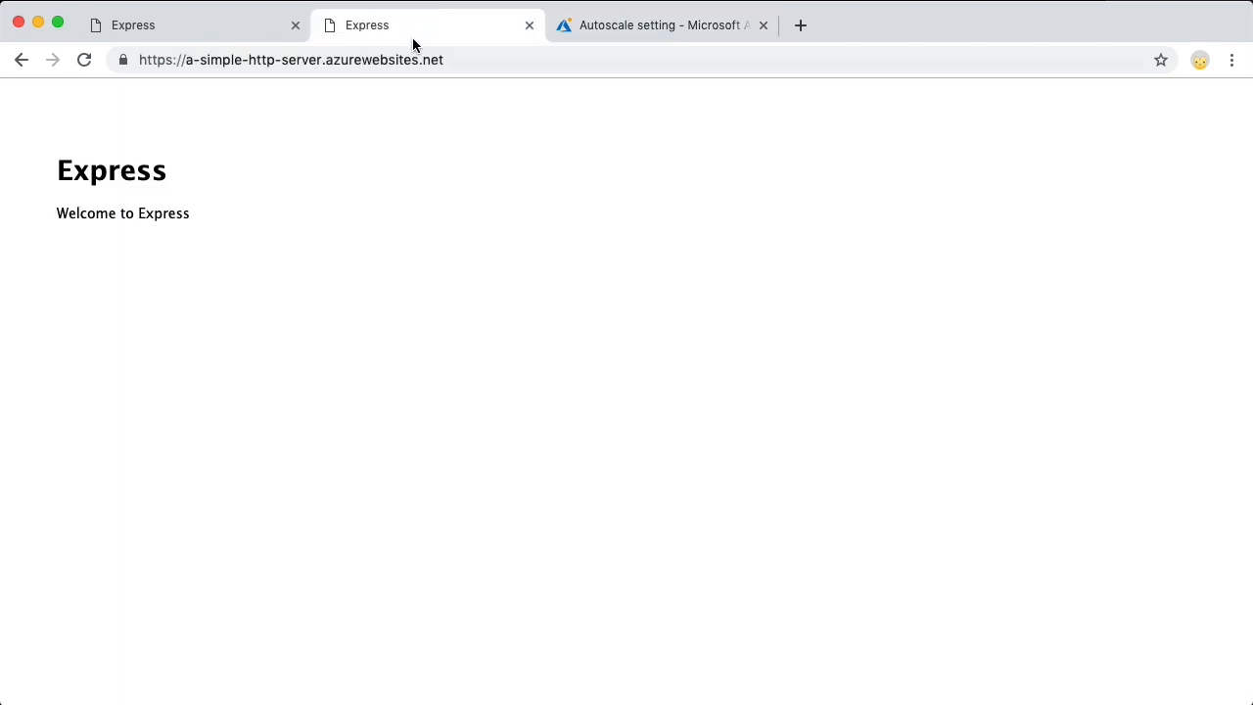
Step: Check the deployed Express site, then search for 'azure pricing calculator'
{"action": "type", "text": "/re"}
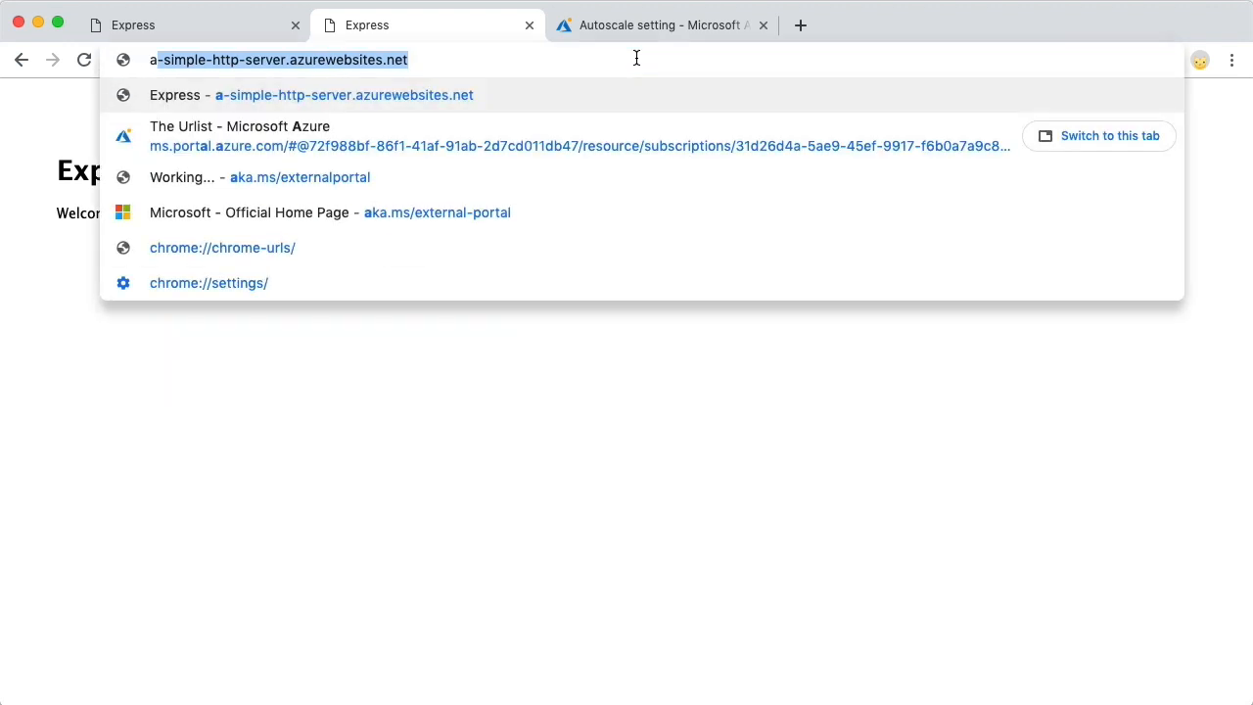
{"action": "type", "text": "azure pricing calculator"}
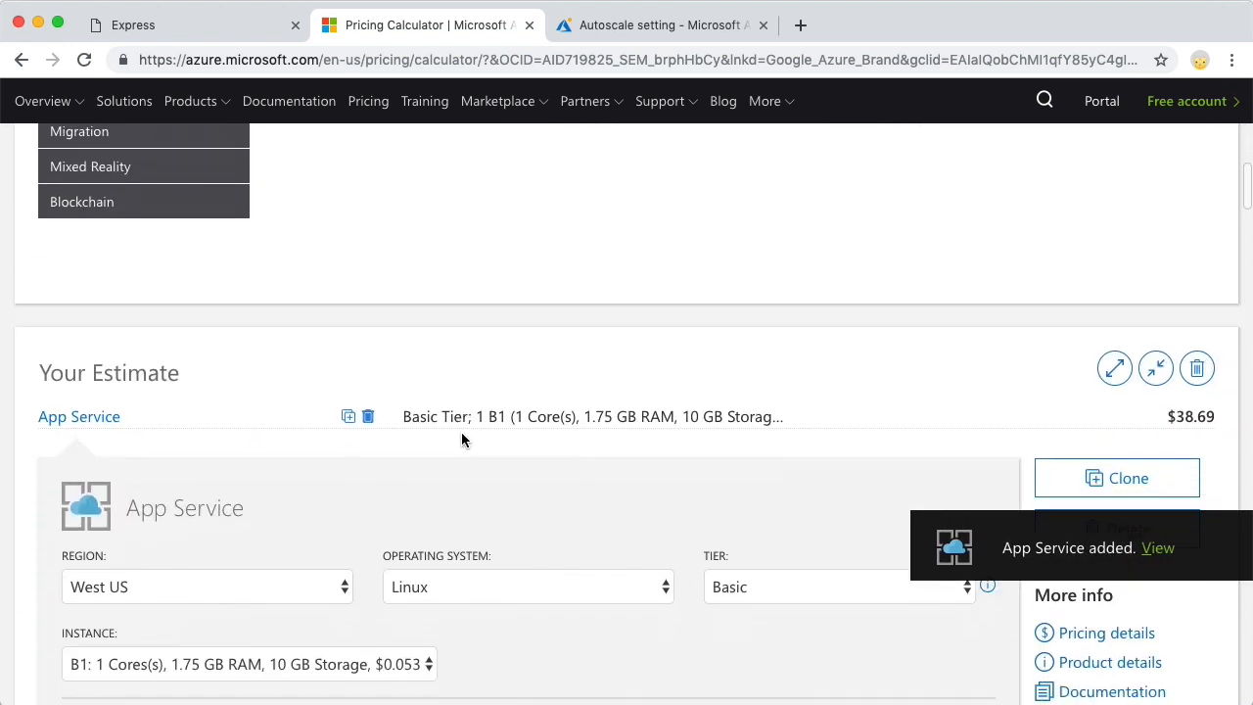
Step: Set the Basic B1 Linux App Service estimate to 3 instances, a $116.07 sub-total
{"action": "scroll", "scroll_direction": "down", "scroll_amount": 3}
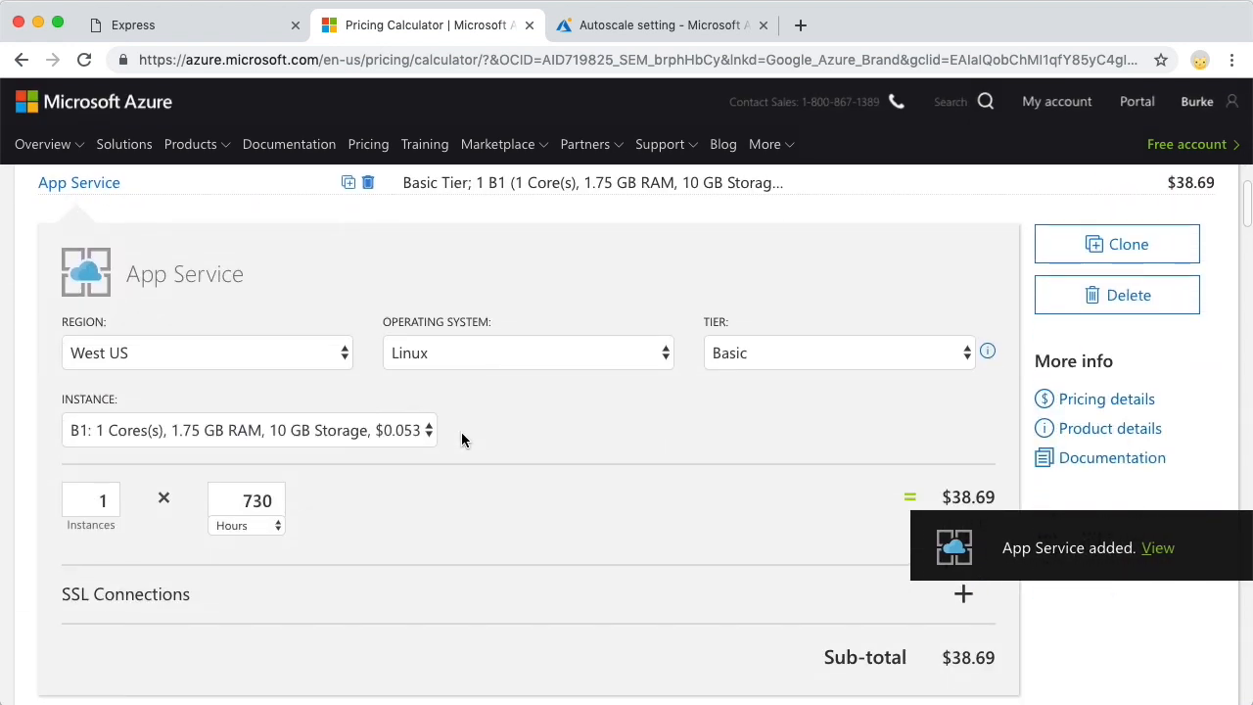
{"action": "scroll", "scroll_direction": "down", "scroll_amount": 3}
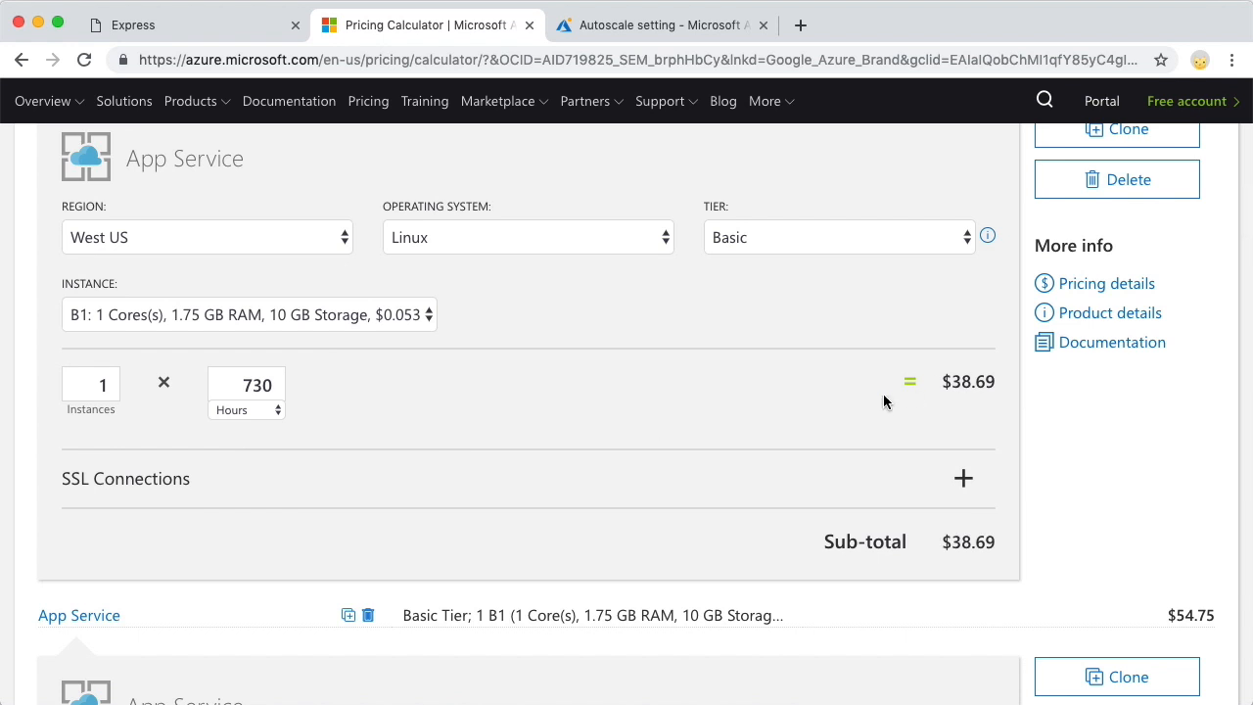
{"action": "left_click", "coordinate": [90, 384]}
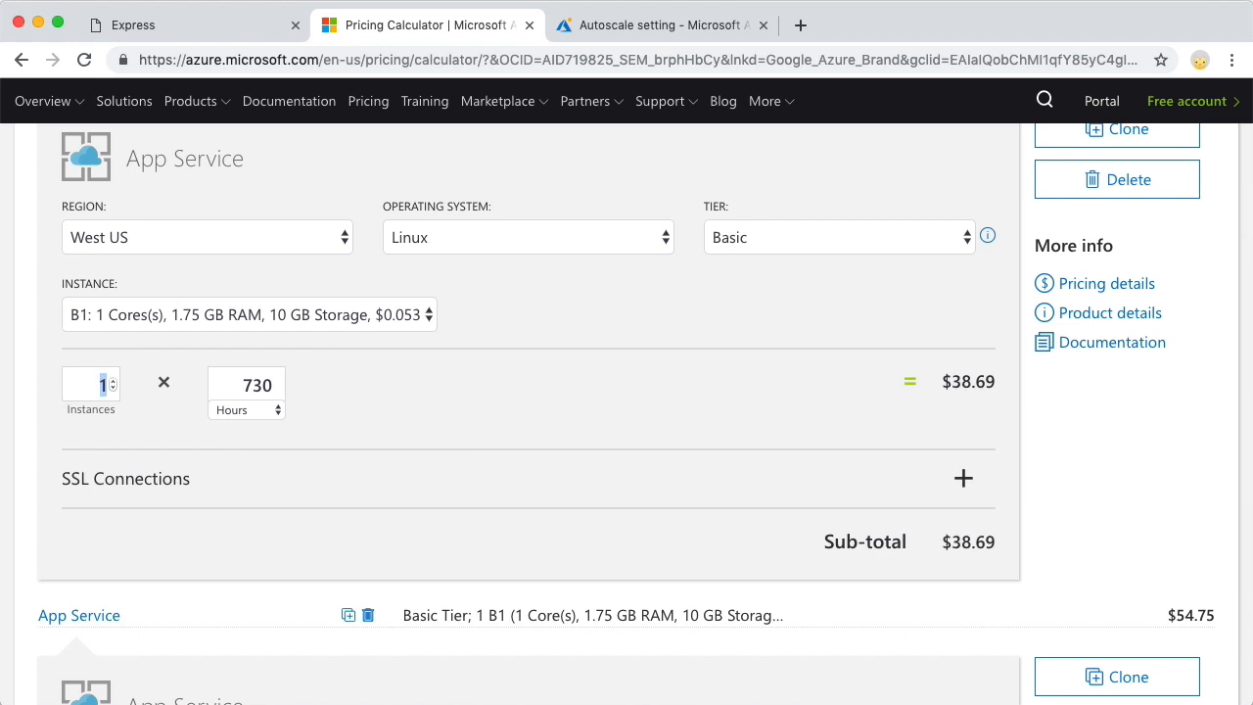
{"action": "type", "text": "3"}
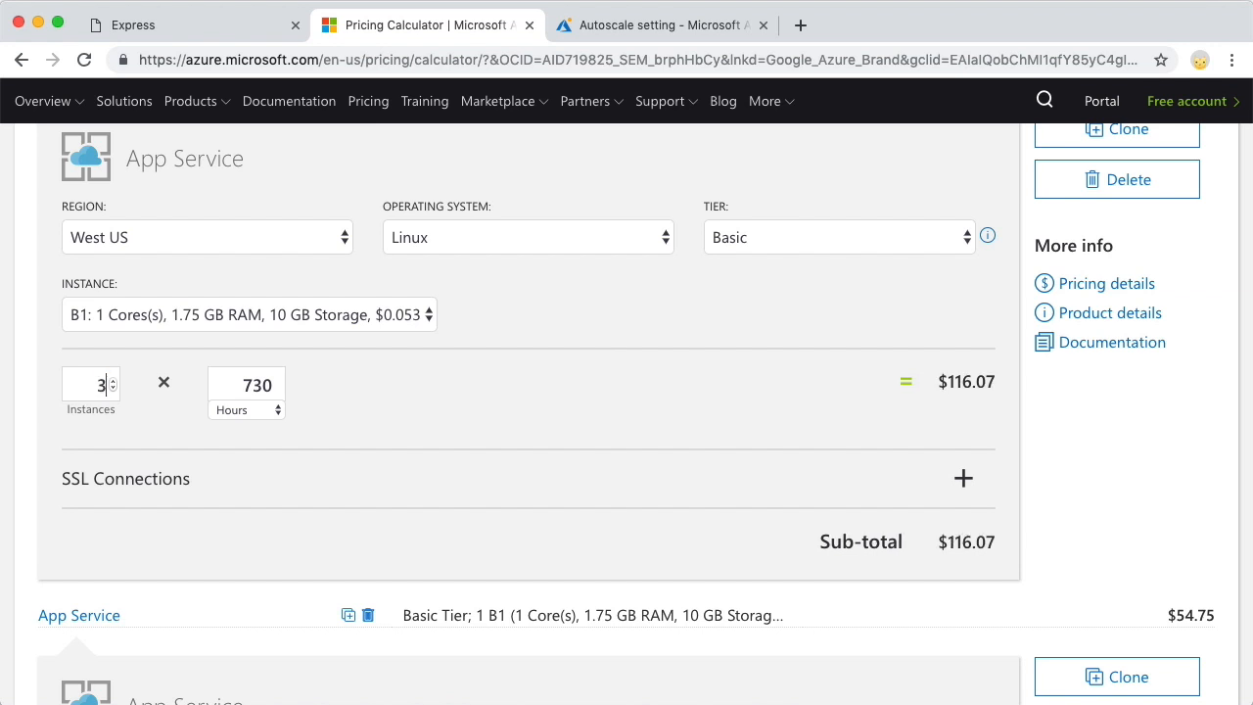
{"action": "left_click", "coordinate": [662, 24]}
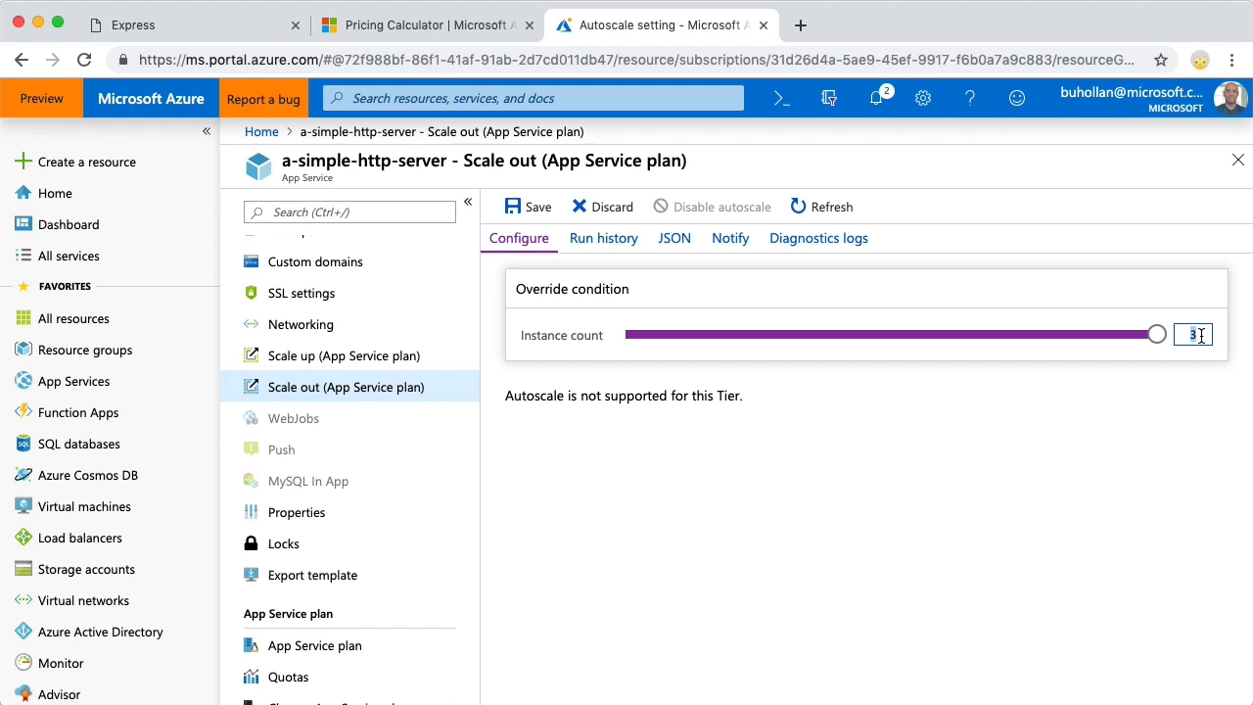
Step: Scale the App Service plan back to 1 instance, save it, and visit pm2.keymetrics.io
{"action": "left_click_drag", "start_coordinate": [1155, 335], "coordinate": [625, 335]}
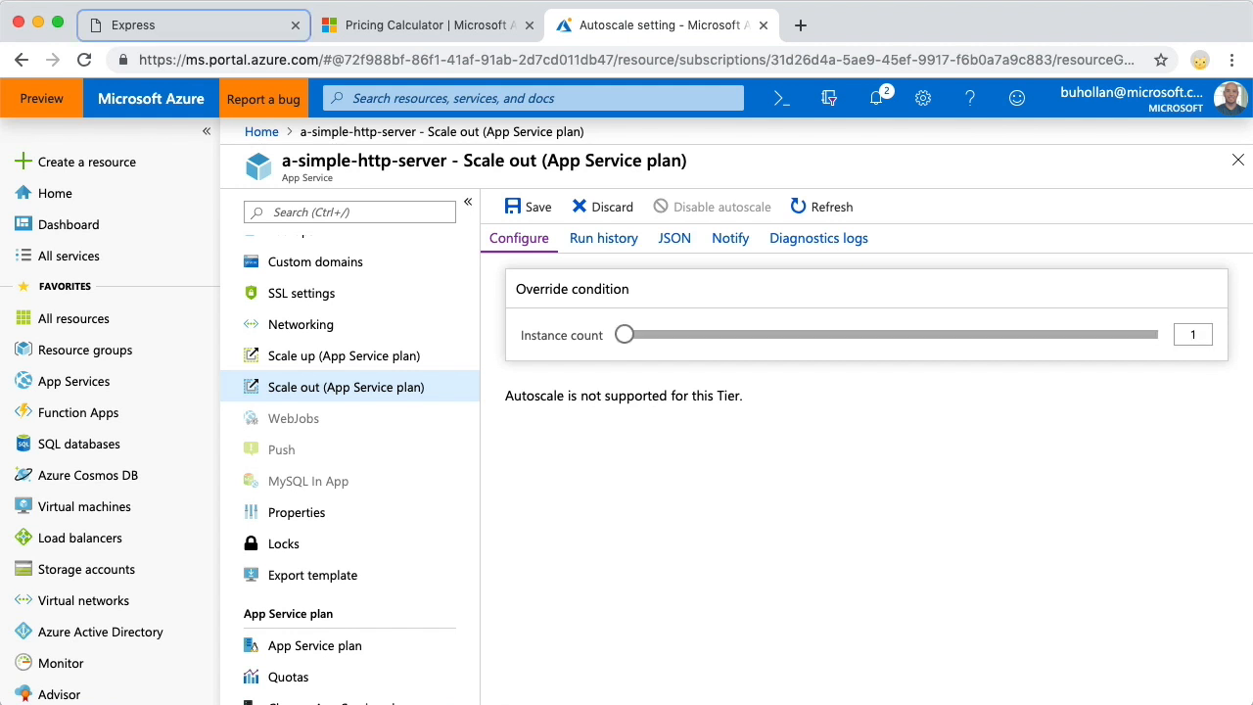
{"action": "left_click", "coordinate": [528, 207]}
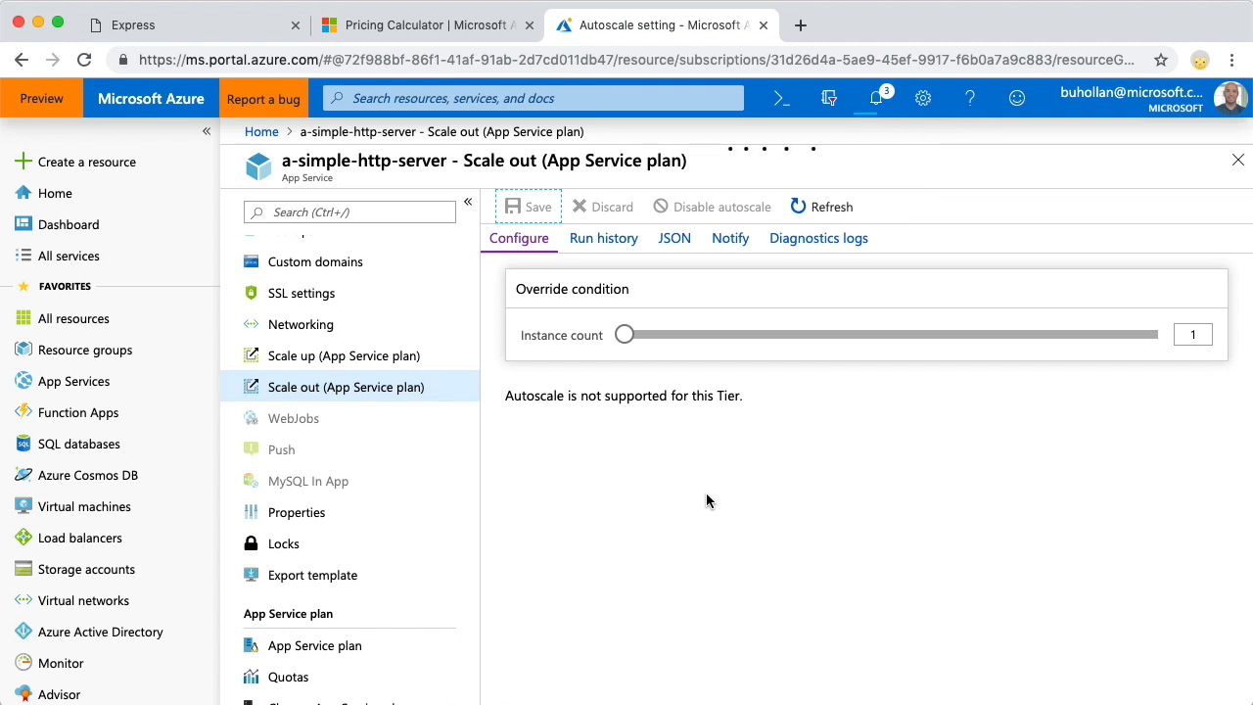
{"action": "left_click", "coordinate": [427, 23]}
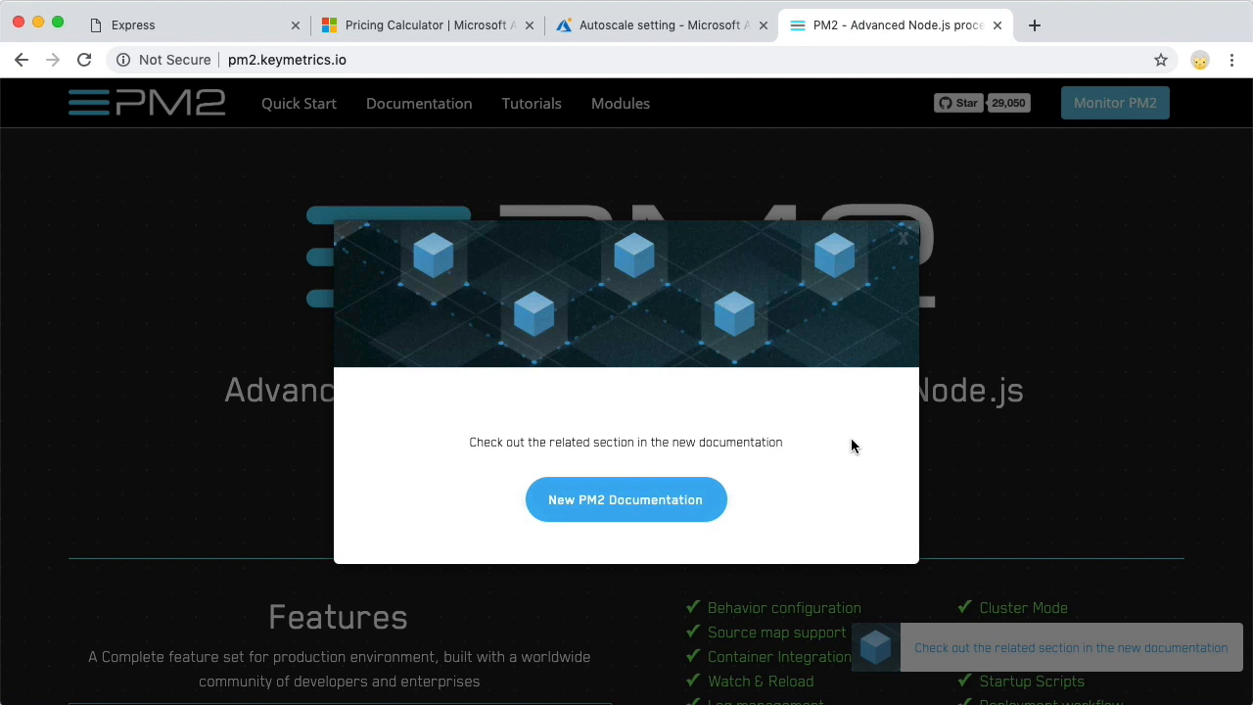
{"action": "left_click", "coordinate": [626, 499]}
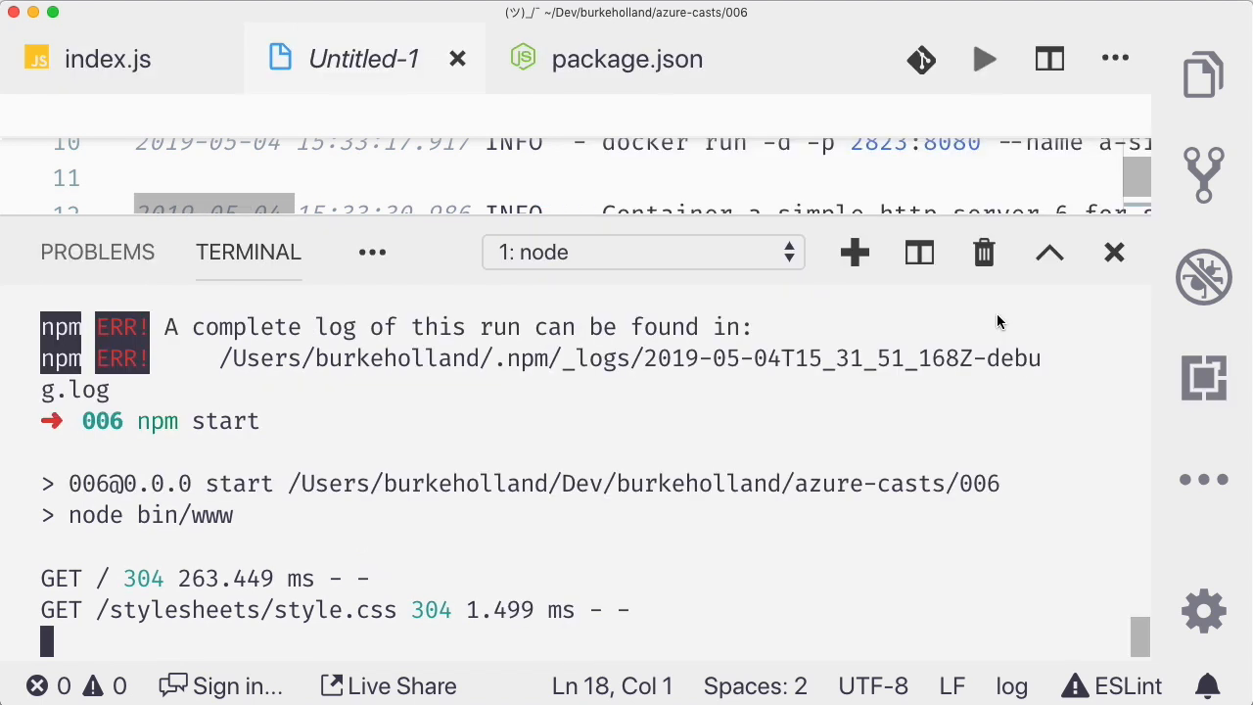
Step: Stop the local server, run pm2 status and pm2 init to generate ecosystem.config.js, then hide the terminal
{"action": "key", "text": "ctrl+c"}
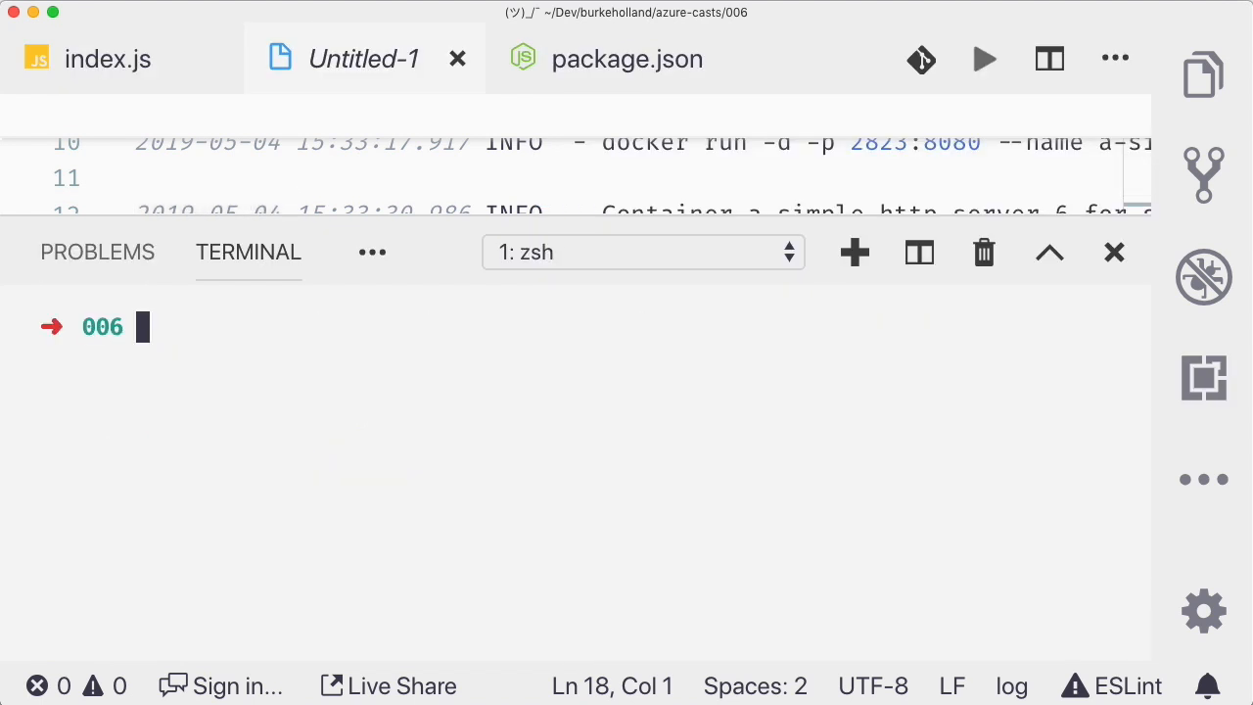
{"action": "type", "text": "pm2 status"}
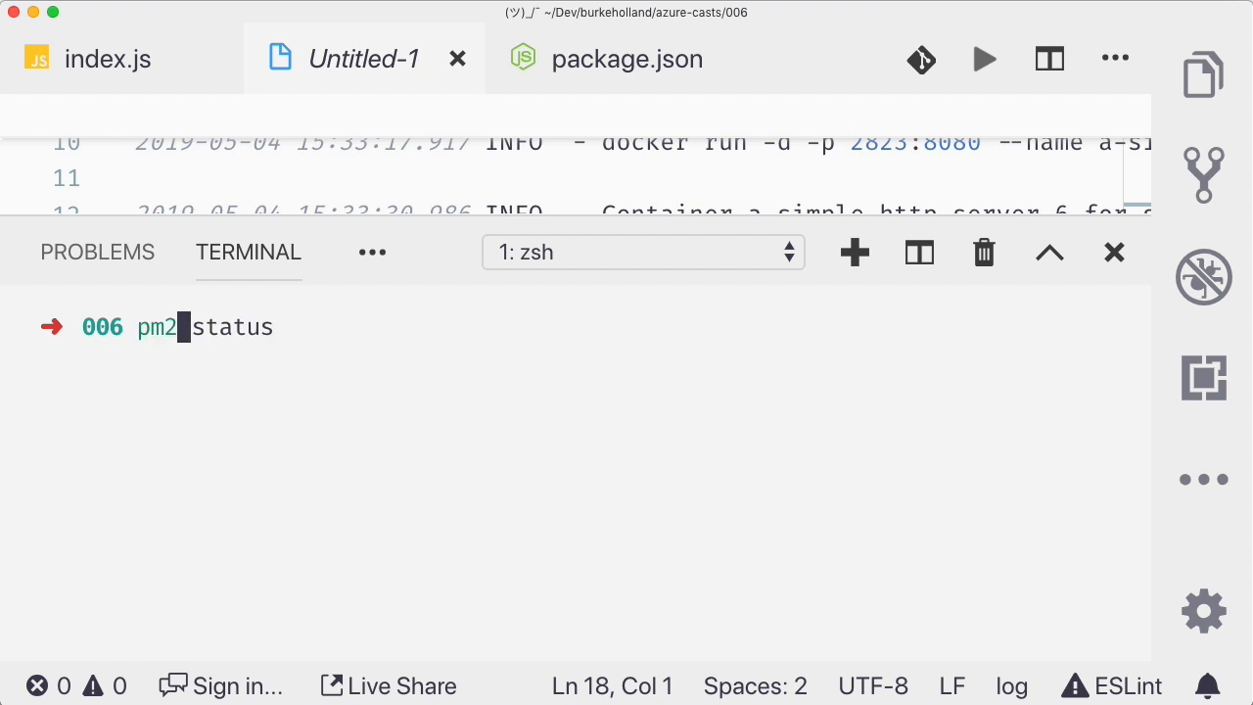
{"action": "type", "text": "init"}
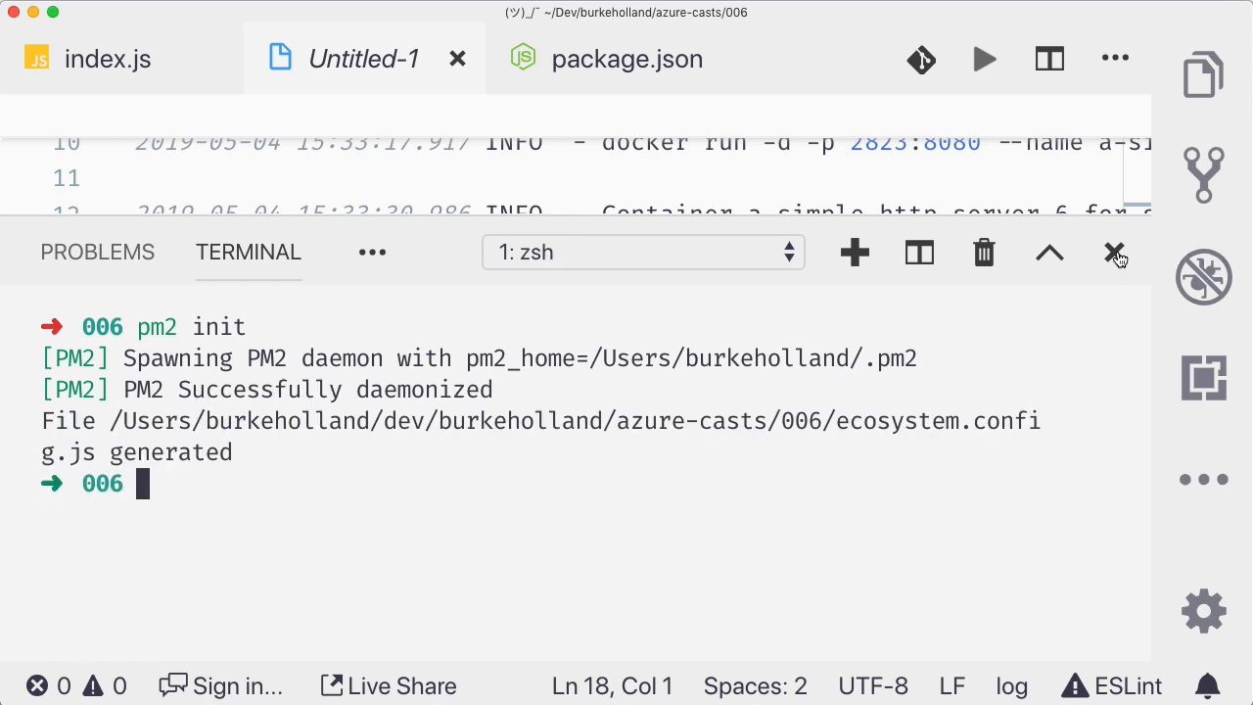
{"action": "left_click", "coordinate": [1116, 252]}
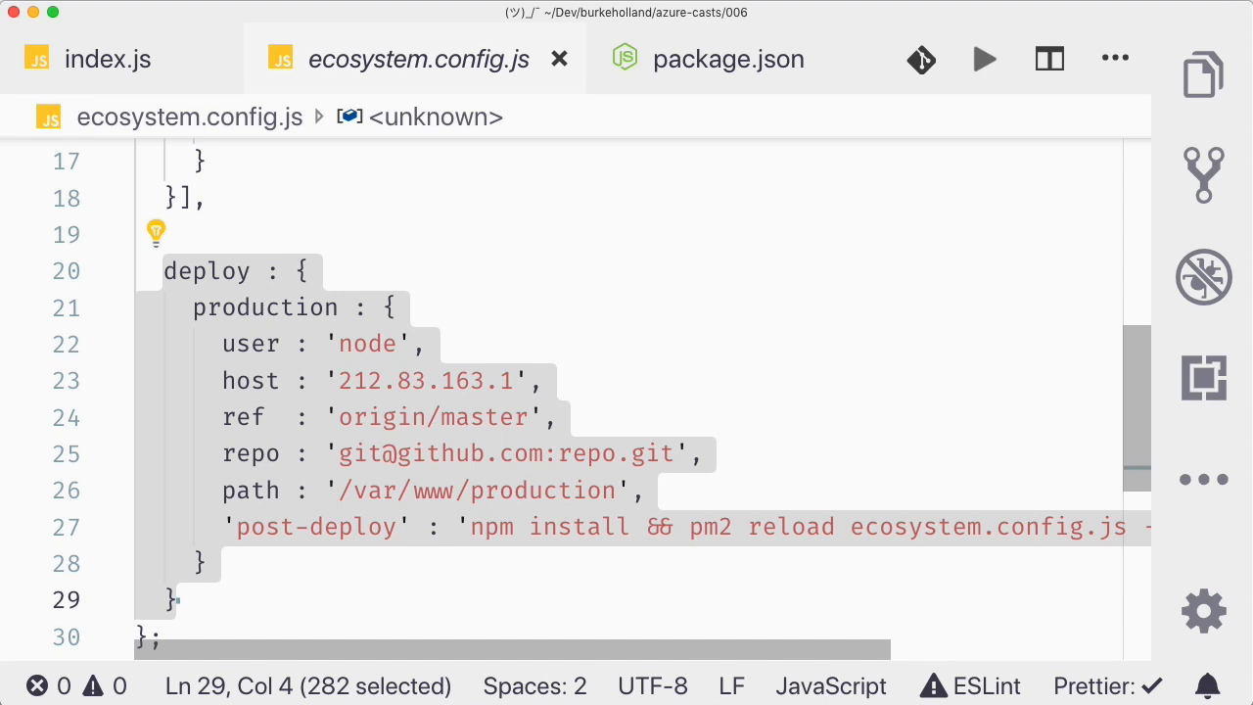
Step: Delete the deploy block and point the app's script at bin/www instead of app.js
{"action": "key", "text": "Delete"}
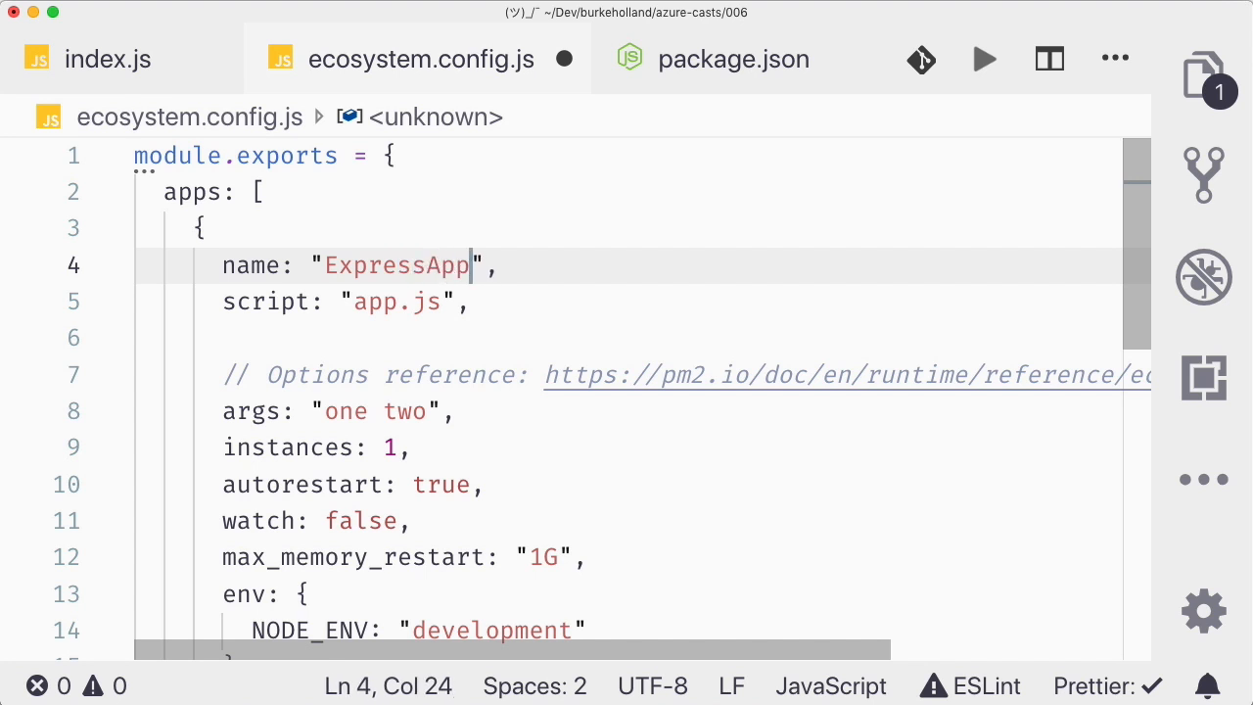
{"action": "double_click", "coordinate": [395, 301]}
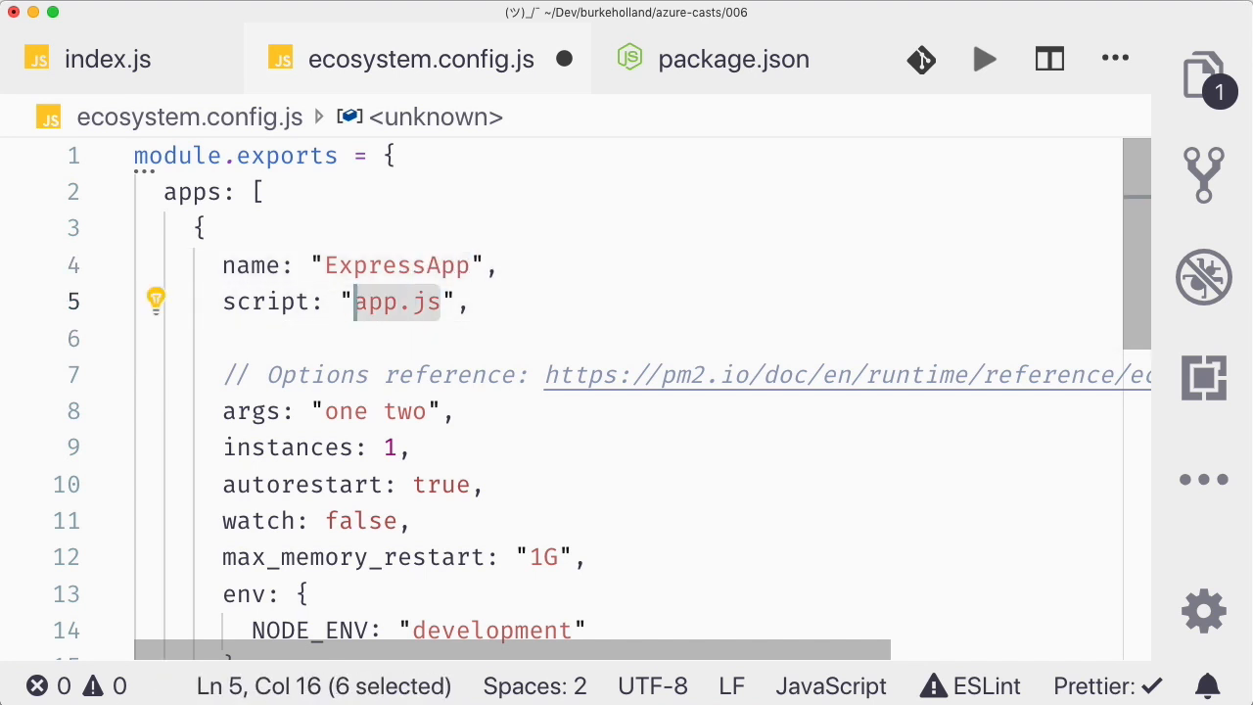
{"action": "type", "text": "bin/www"}
{"action": "left_click", "coordinate": [317, 448]}
{"action": "type", "text": "2"}
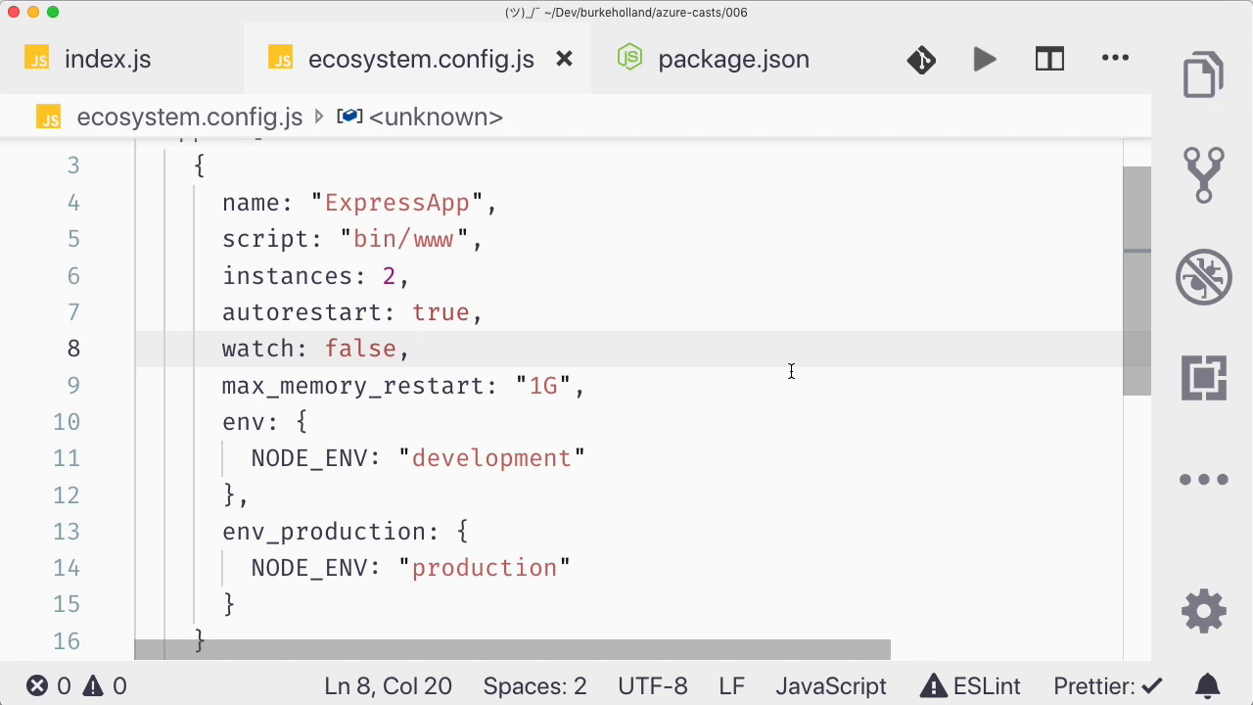
{"action": "mouse_move", "coordinate": [254, 337]}
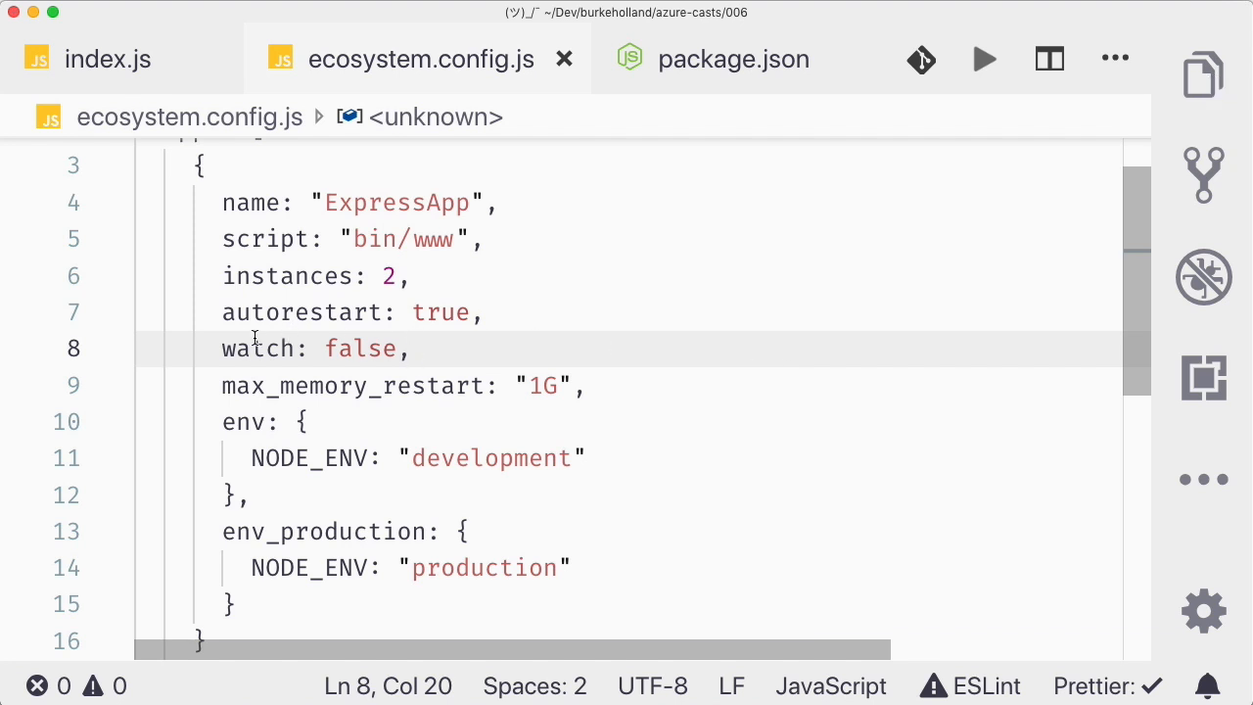
{"action": "double_click", "coordinate": [360, 349]}
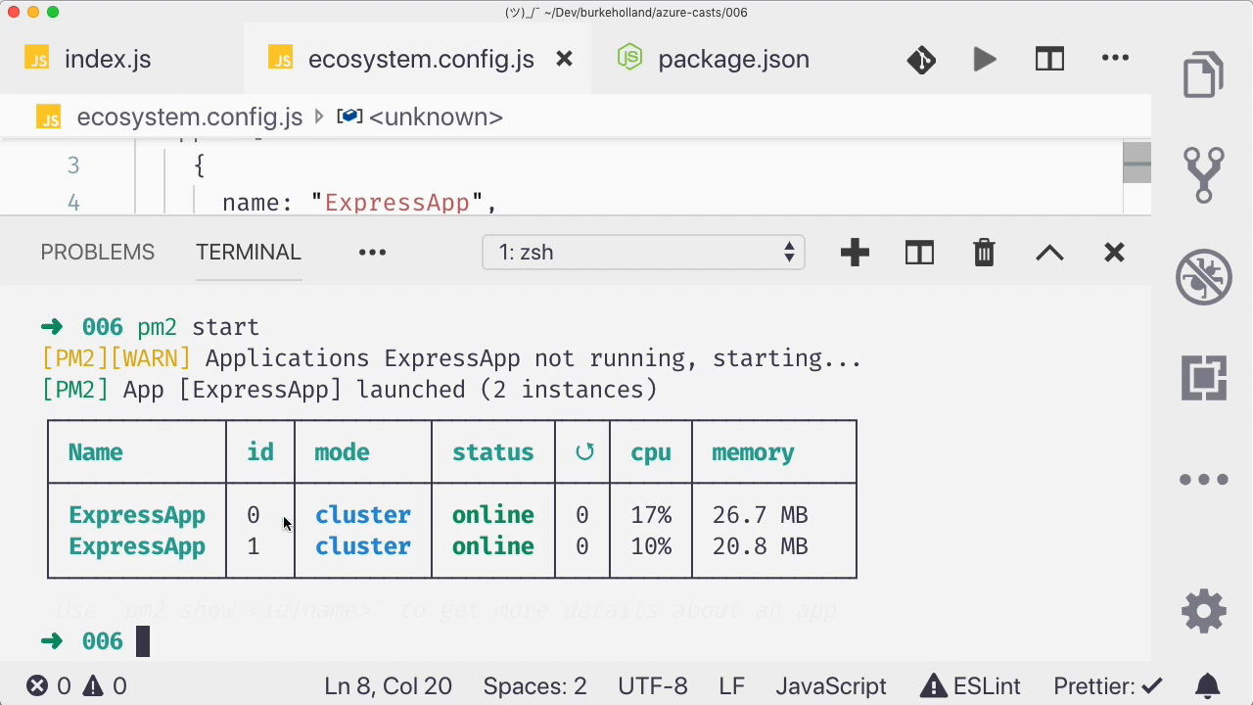
{"action": "mouse_move", "coordinate": [348, 626]}
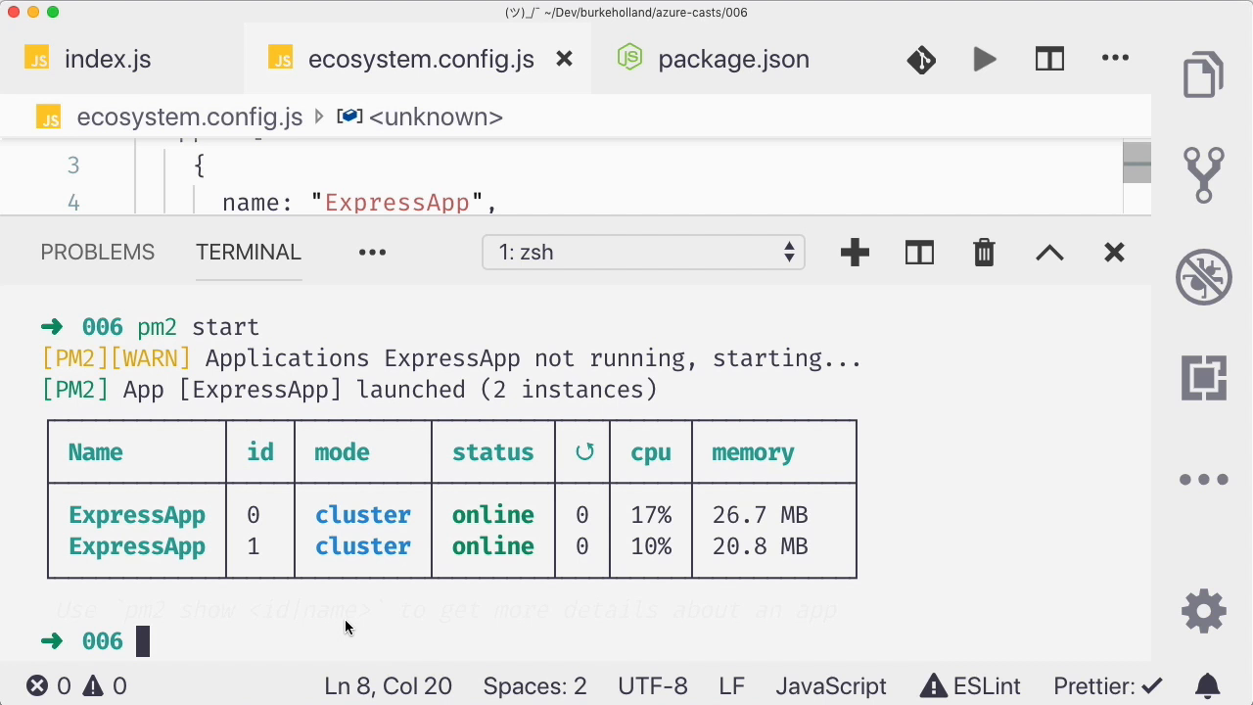
Step: Stream ExpressApp's PM2 logs, check pm2 status, then delete ExpressApp from PM2
{"action": "type", "text": "pm2 logs ExpressApp"}
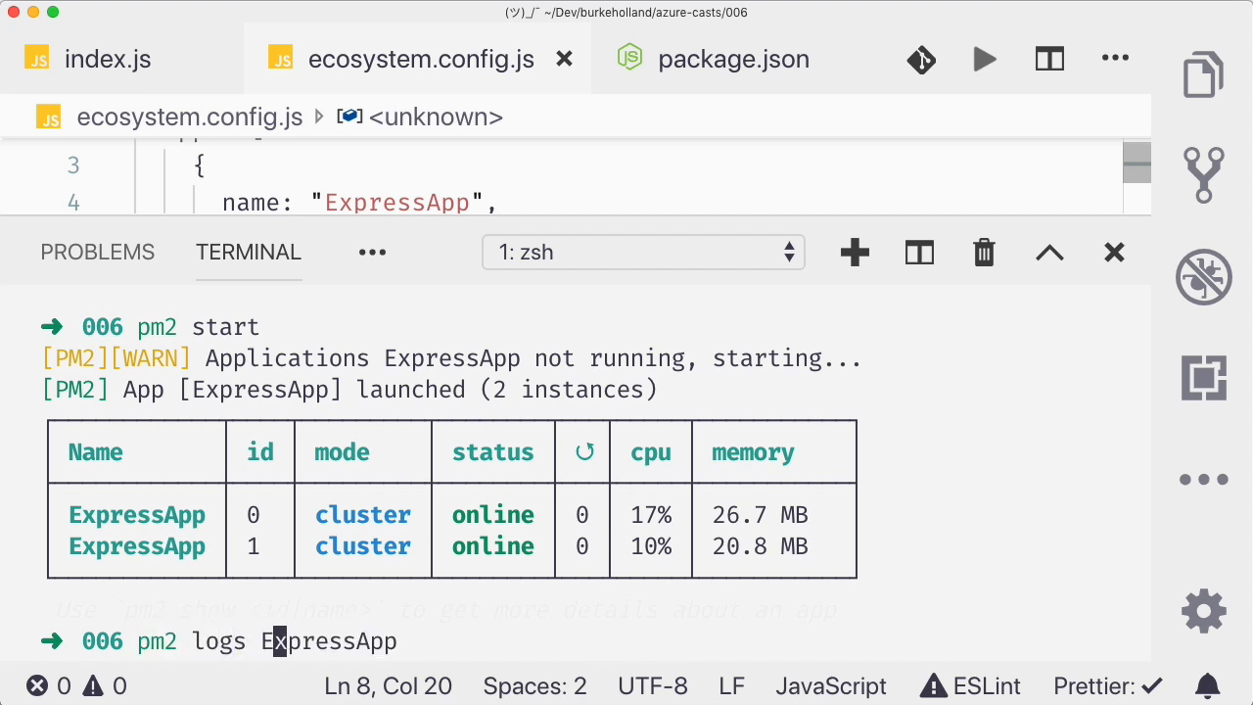
{"action": "key", "text": "Enter"}
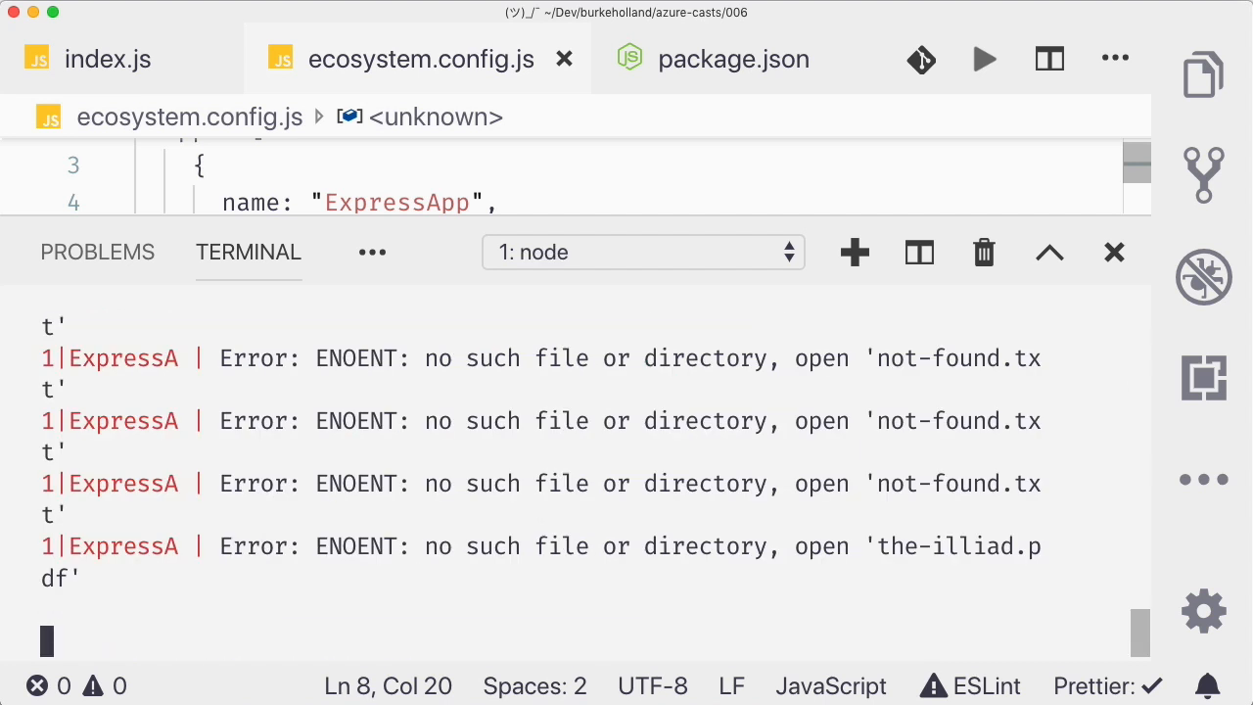
{"action": "mouse_move", "coordinate": [497, 566]}
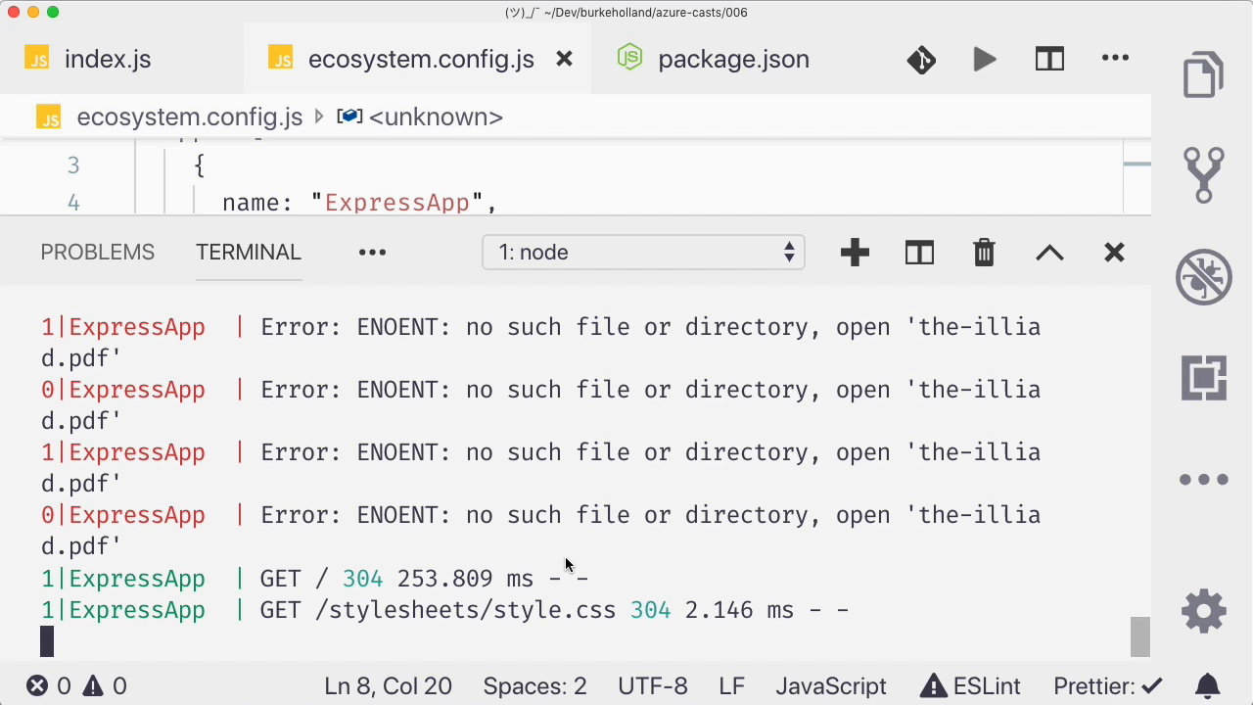
{"action": "type", "text": "pm2 ss"}
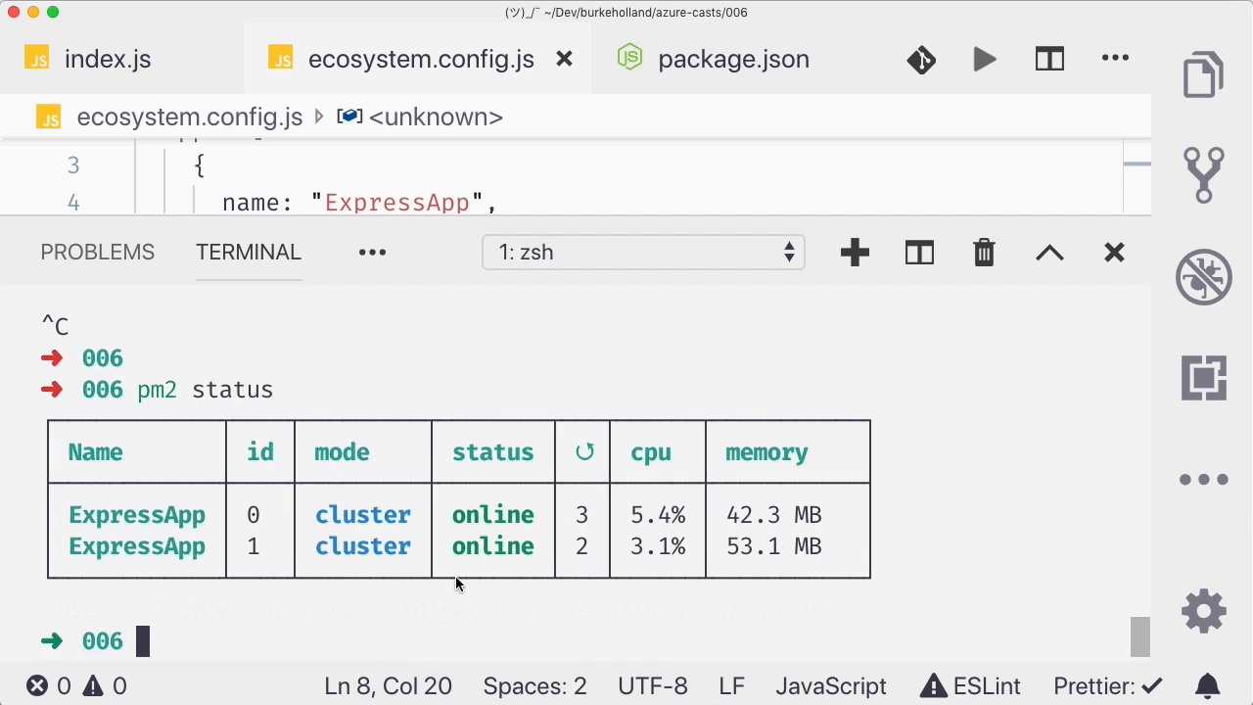
{"action": "mouse_move", "coordinate": [517, 536]}
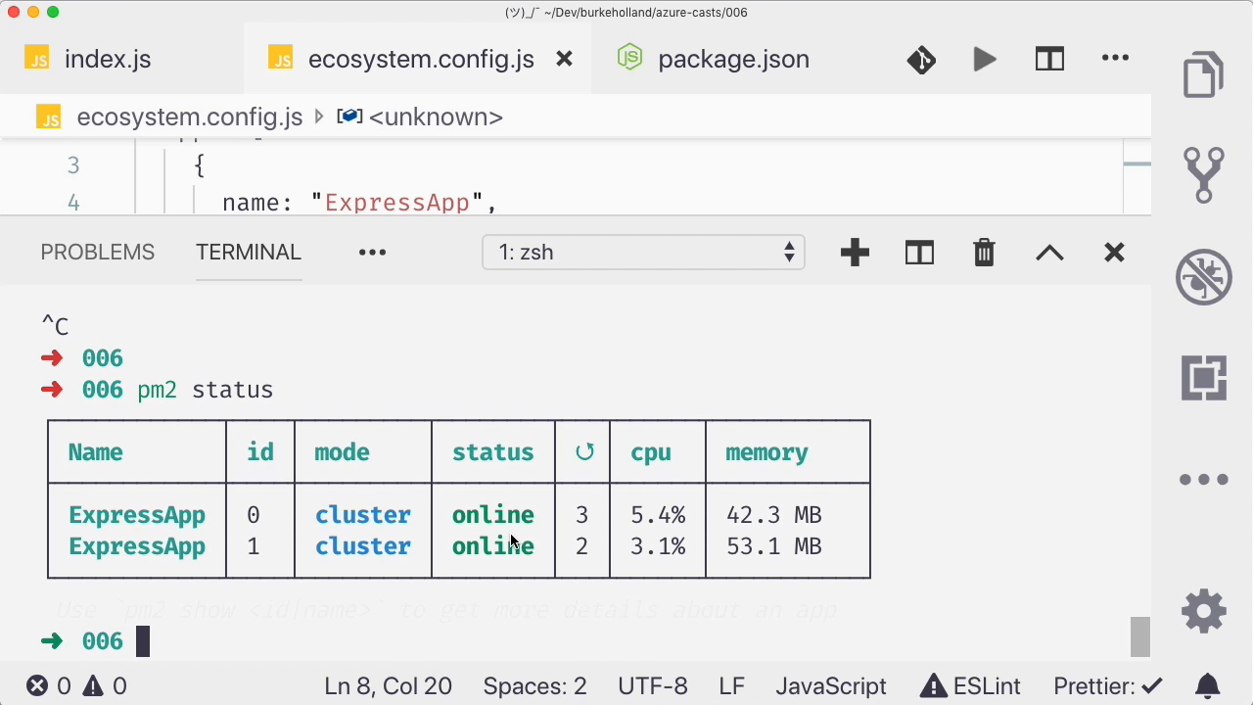
{"action": "mouse_move", "coordinate": [352, 654]}
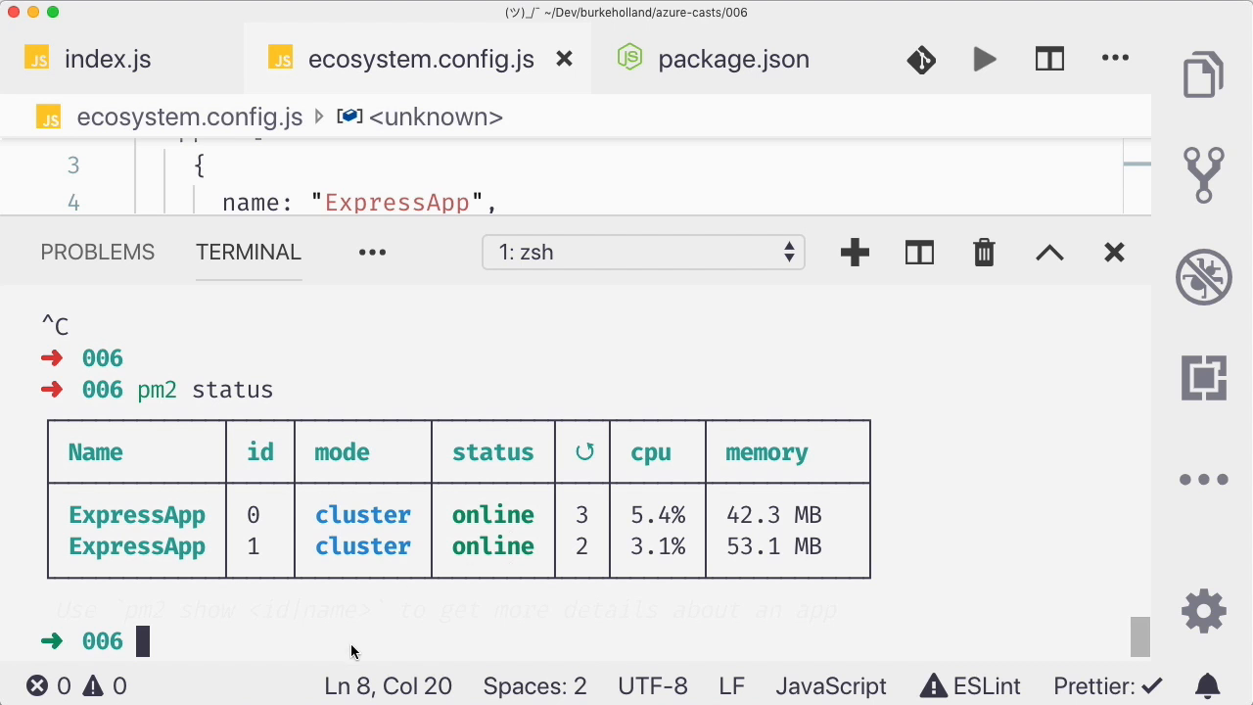
{"action": "type", "text": "pm2 delete ExpressApp"}
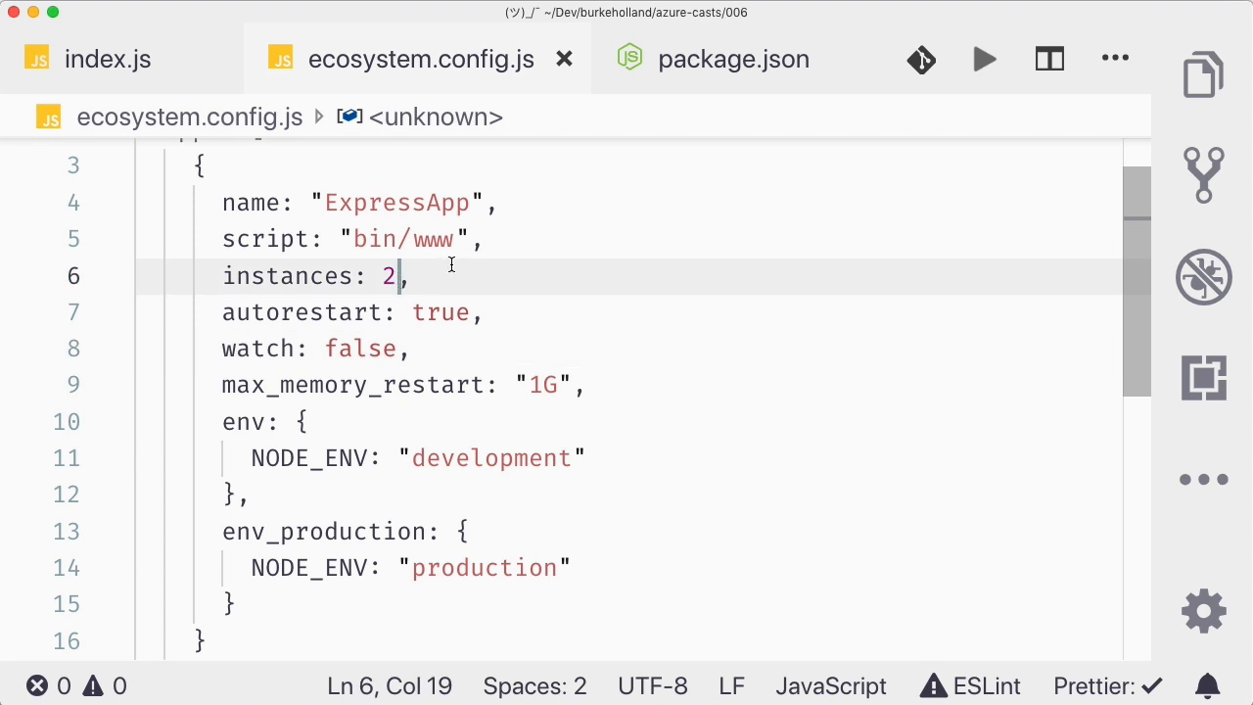
Step: Set instances to "max", start ExpressApp under PM2, then delete it
{"action": "type", "text": "\"max\""}
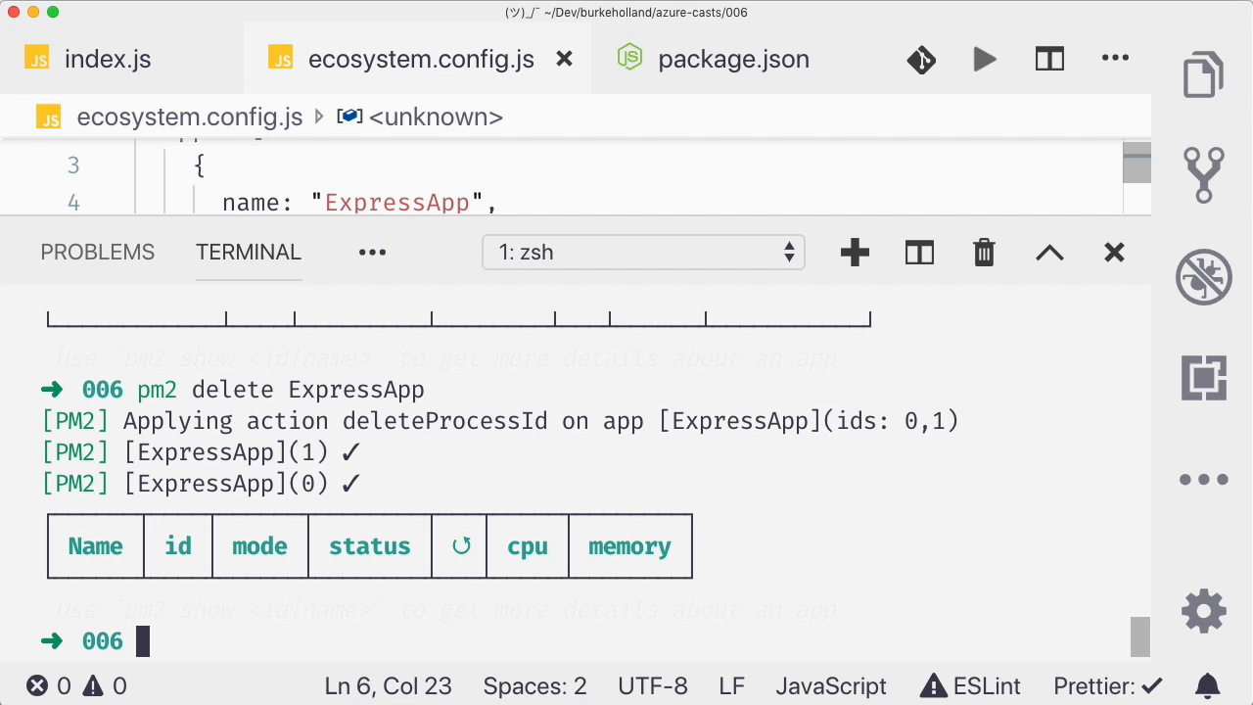
{"action": "type", "text": "pm2 start"}
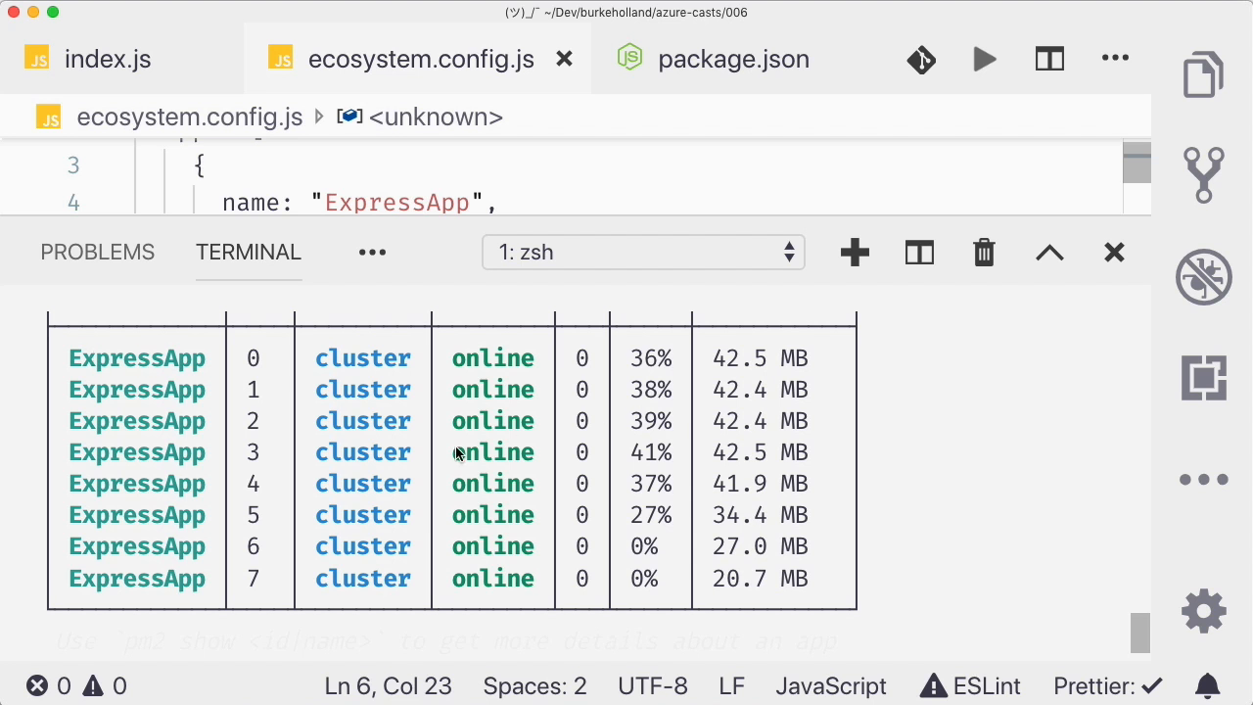
{"action": "mouse_move", "coordinate": [803, 558]}
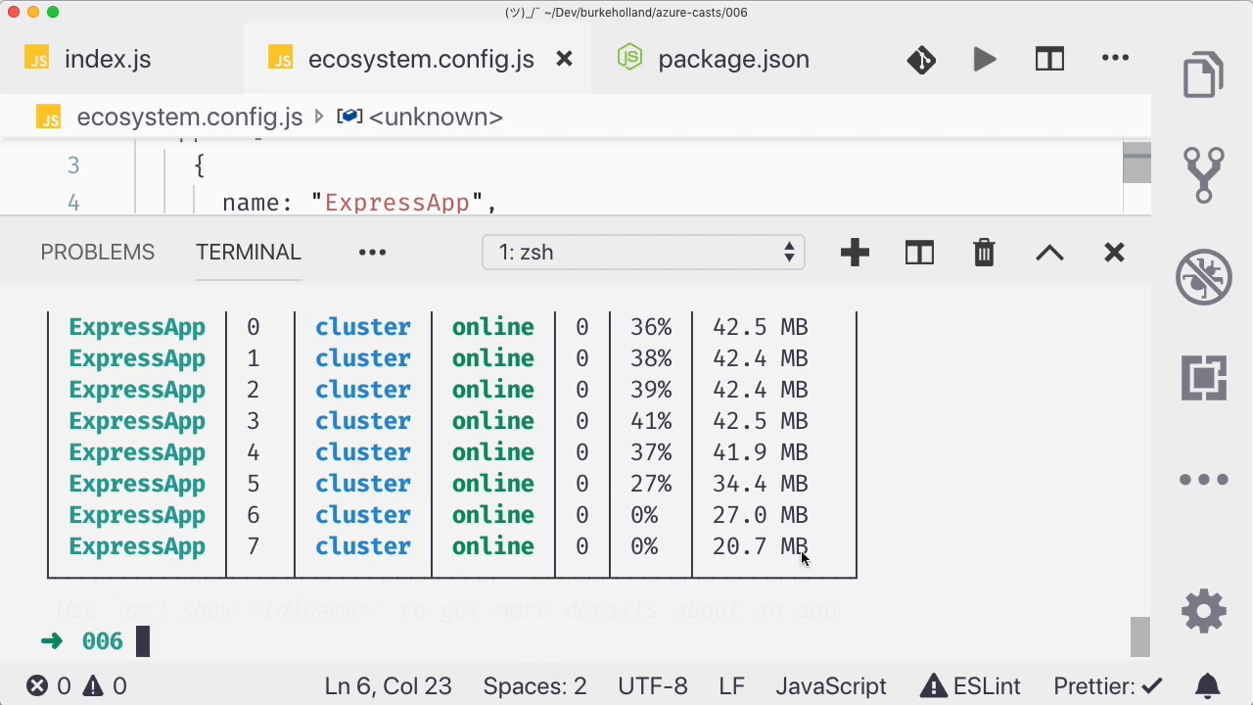
{"action": "type", "text": "pm2 delete ExpressApp"}
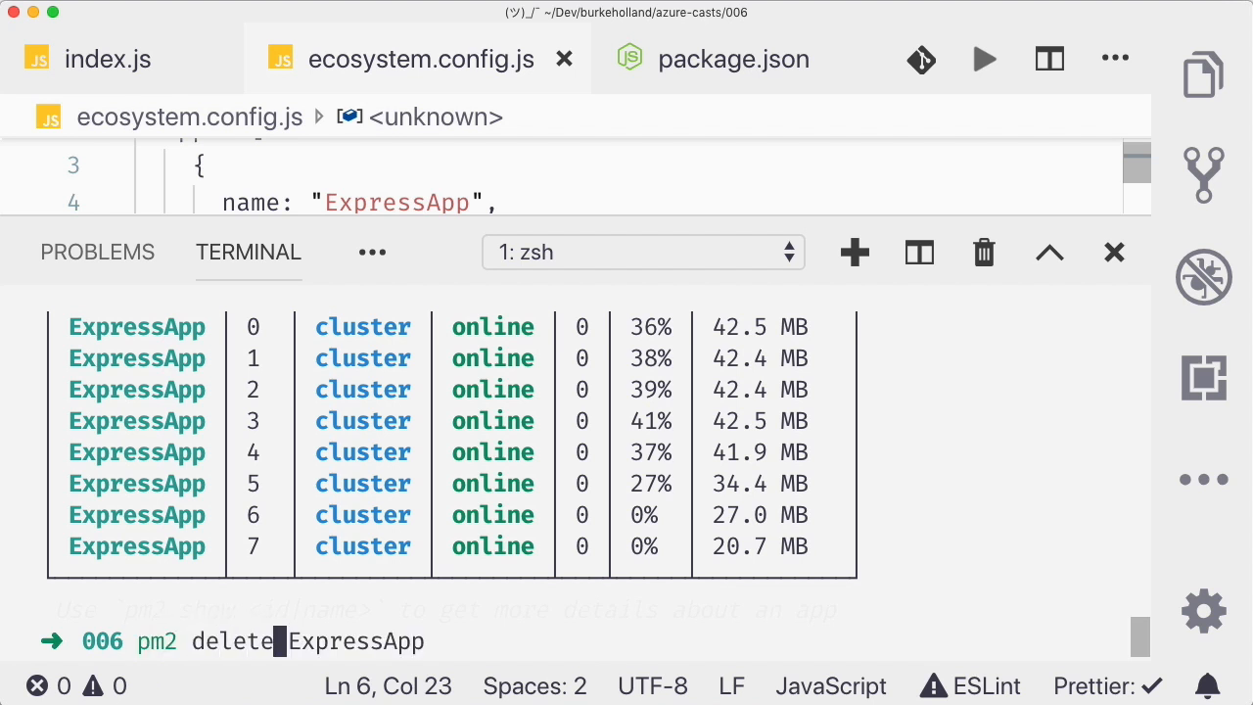
Step: Restore instances to 2 in the ecosystem file and switch to package.json
{"action": "left_click", "coordinate": [1112, 253]}
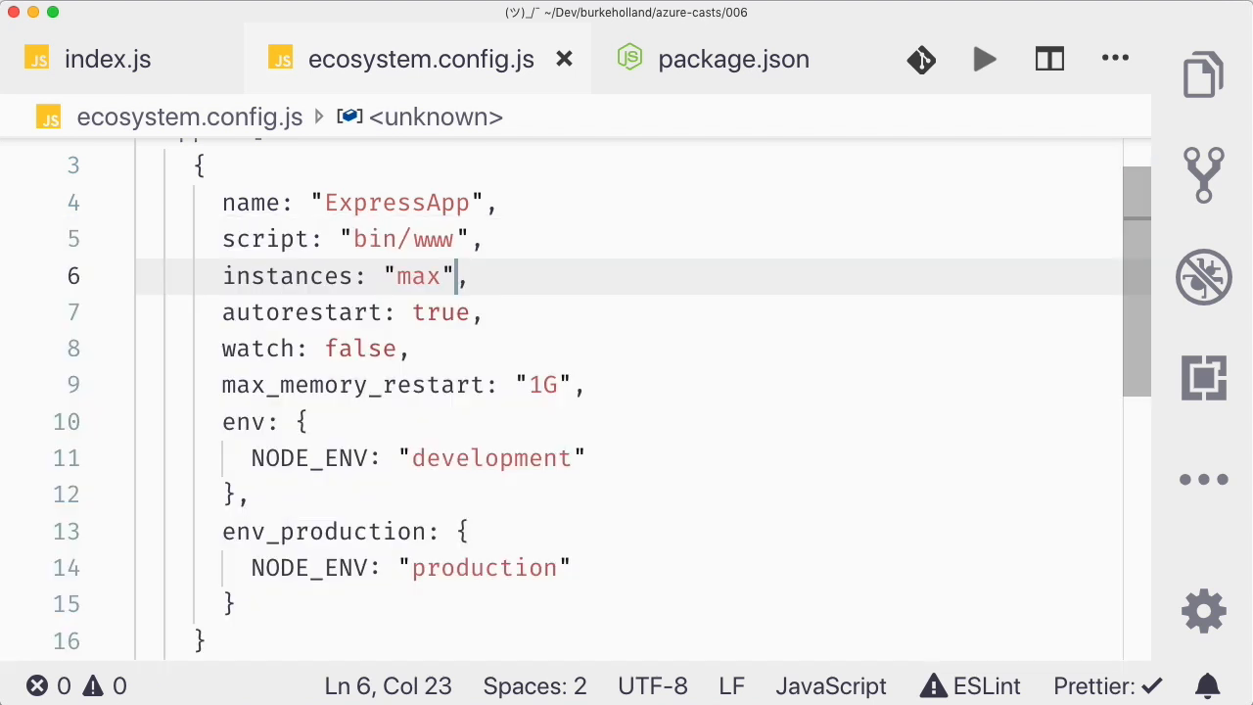
{"action": "type", "text": "2"}
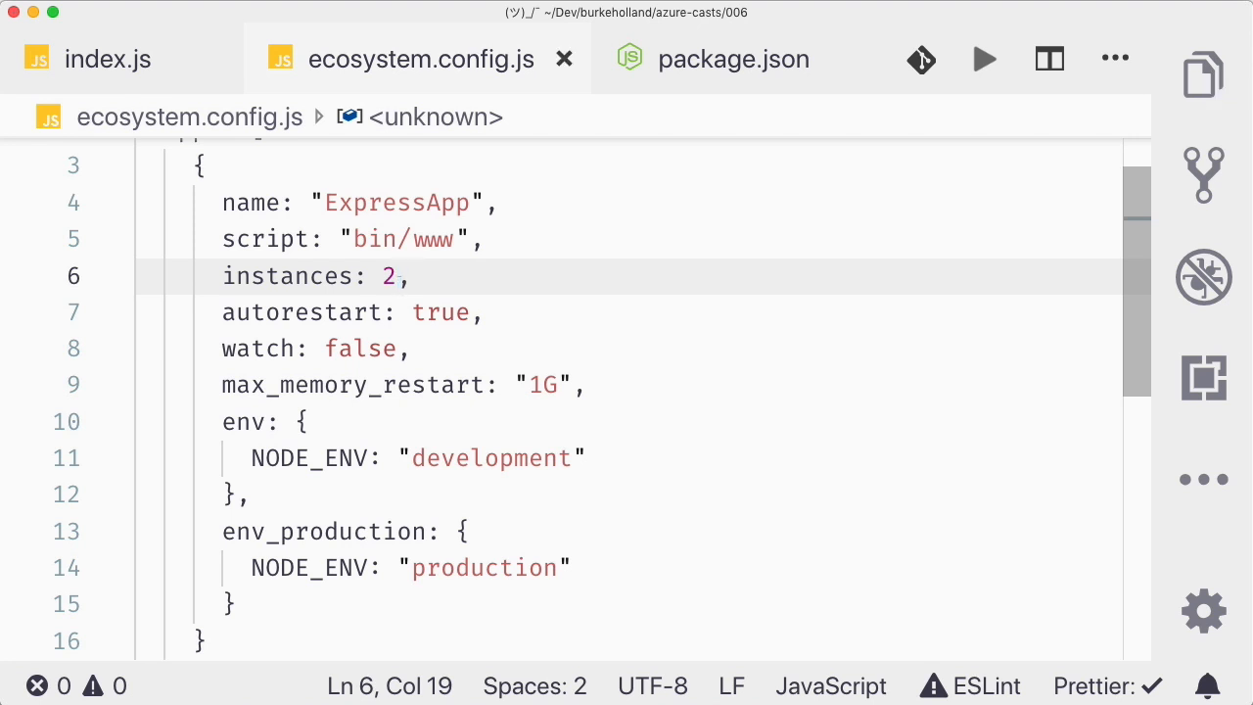
{"action": "left_click", "coordinate": [732, 59]}
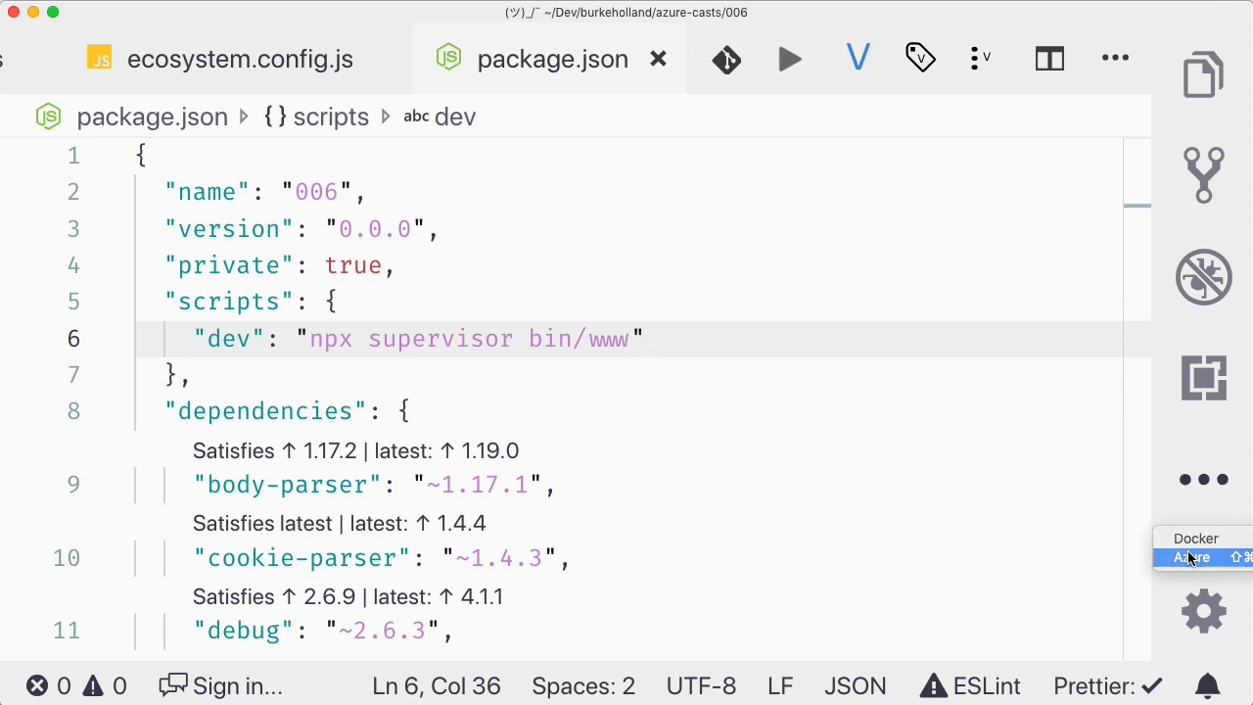
Step: Deploy the project to the a-simple-http-server web app, overwriting the previous deployment
{"action": "right_click", "coordinate": [774, 206]}
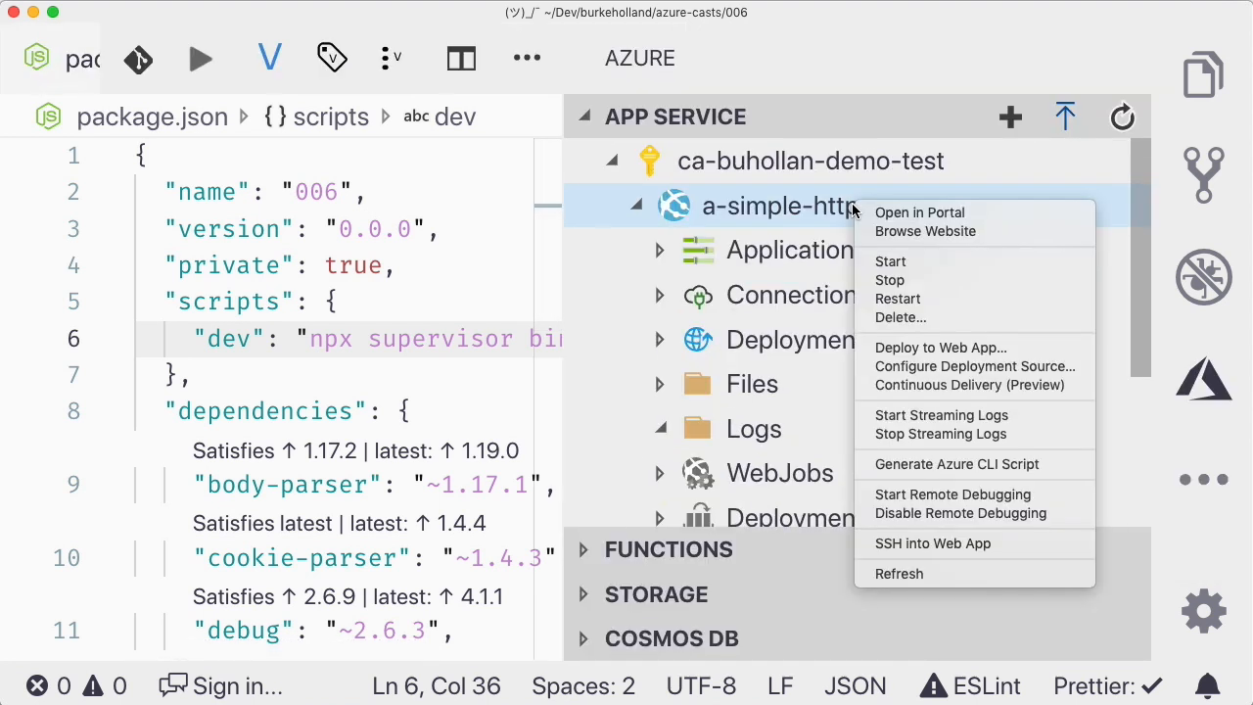
{"action": "mouse_move", "coordinate": [940, 348]}
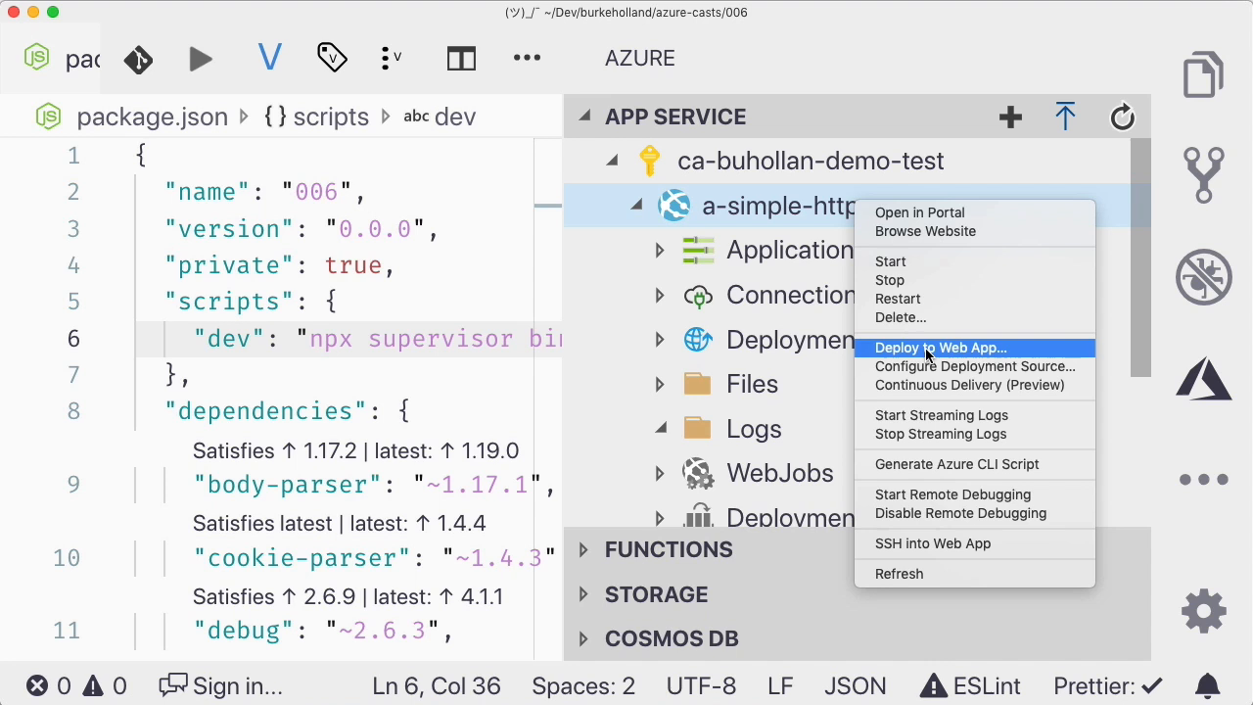
{"action": "left_click", "coordinate": [940, 348]}
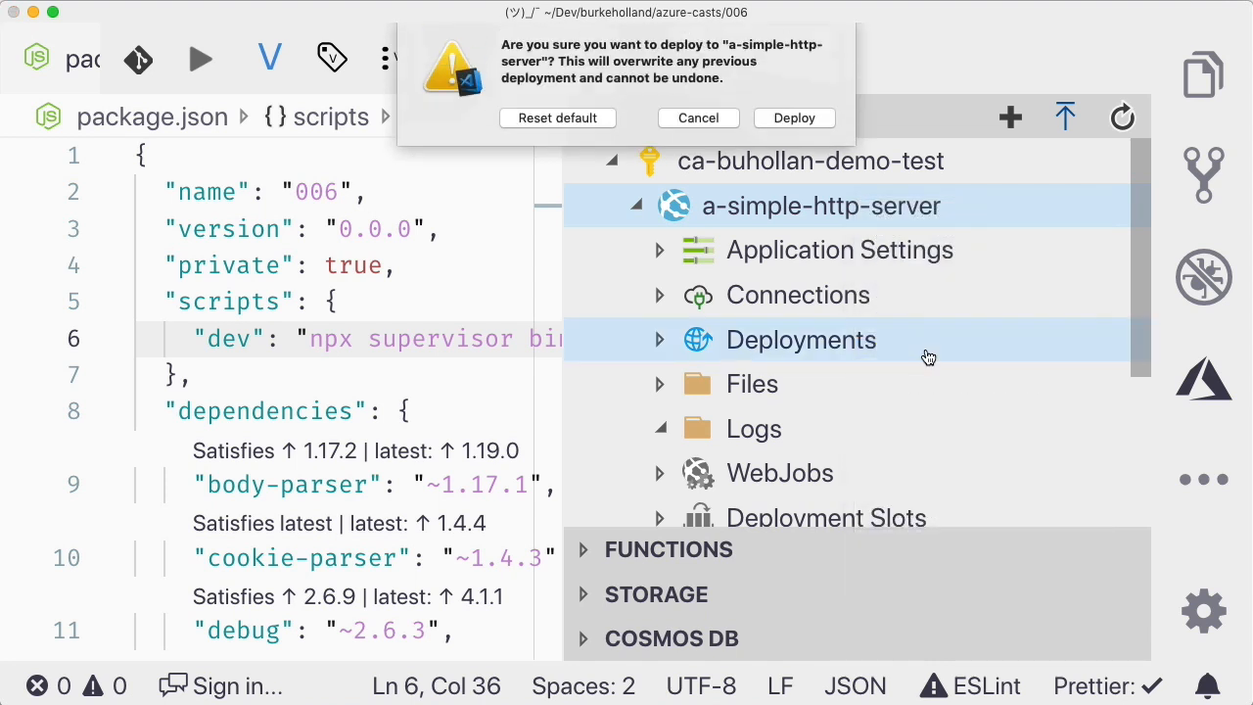
{"action": "left_click", "coordinate": [793, 118]}
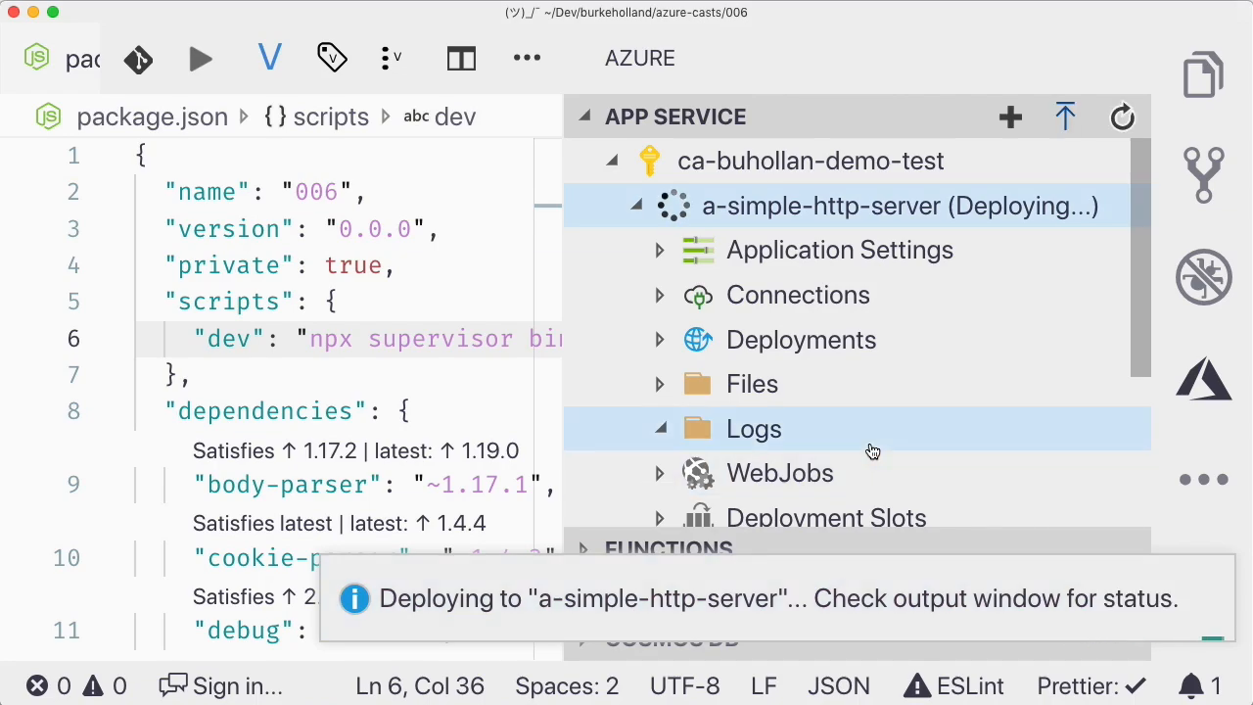
{"action": "mouse_move", "coordinate": [874, 450]}
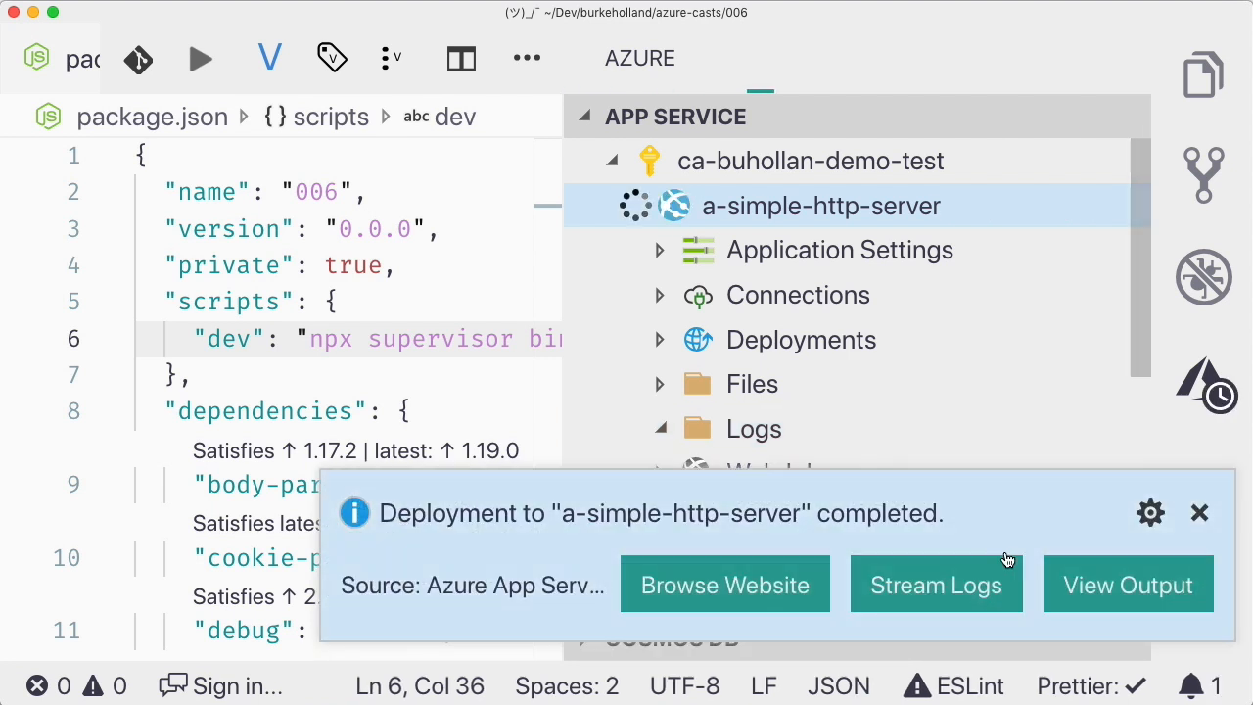
Step: Browse the live site and visit its /read route
{"action": "left_click", "coordinate": [725, 583]}
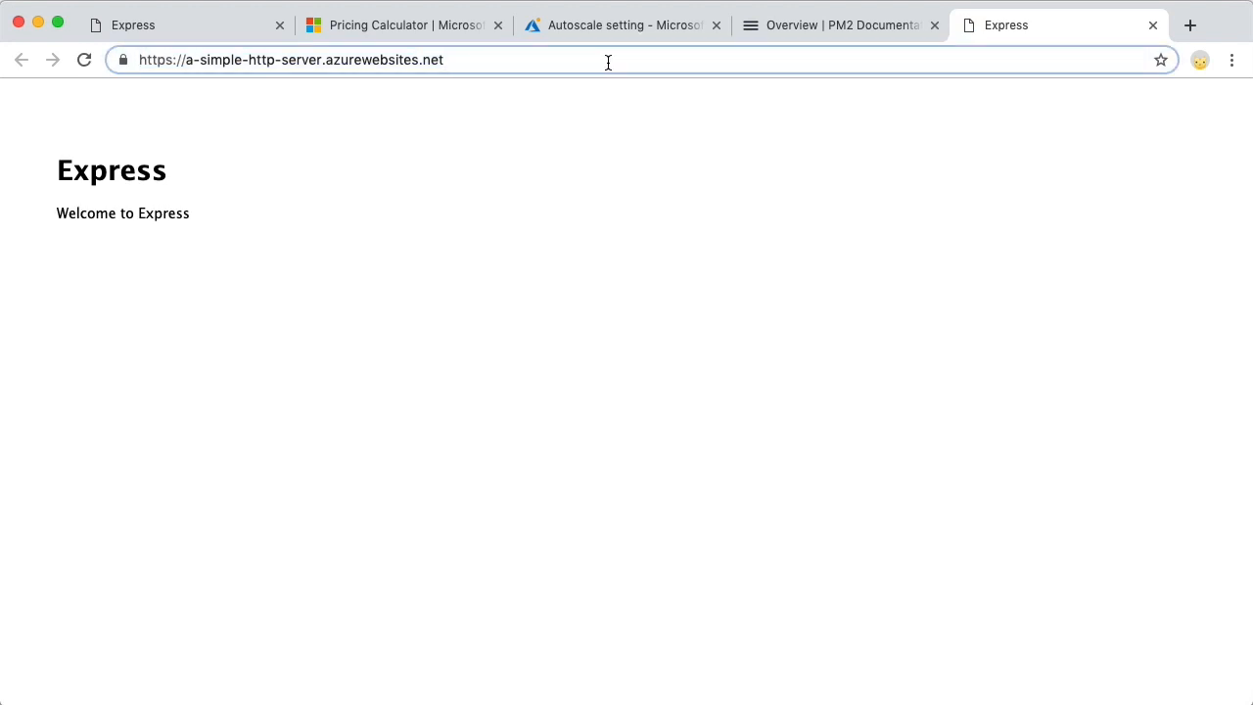
{"action": "type", "text": "/read"}
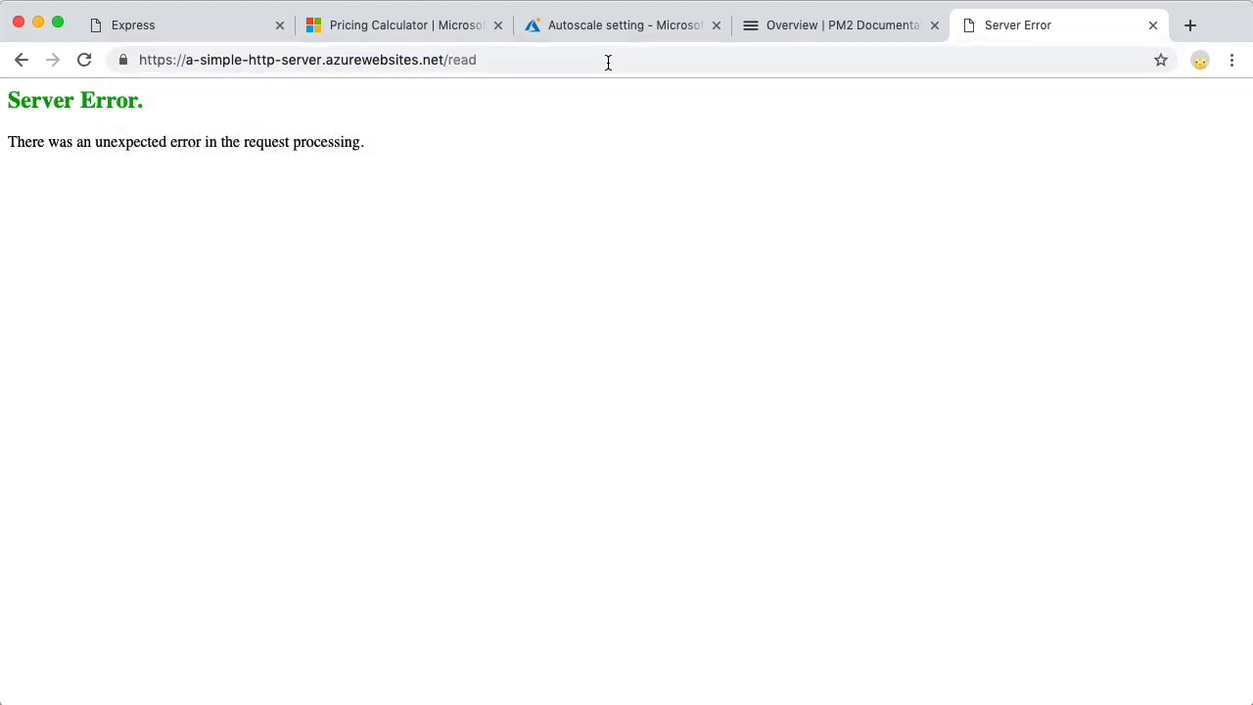